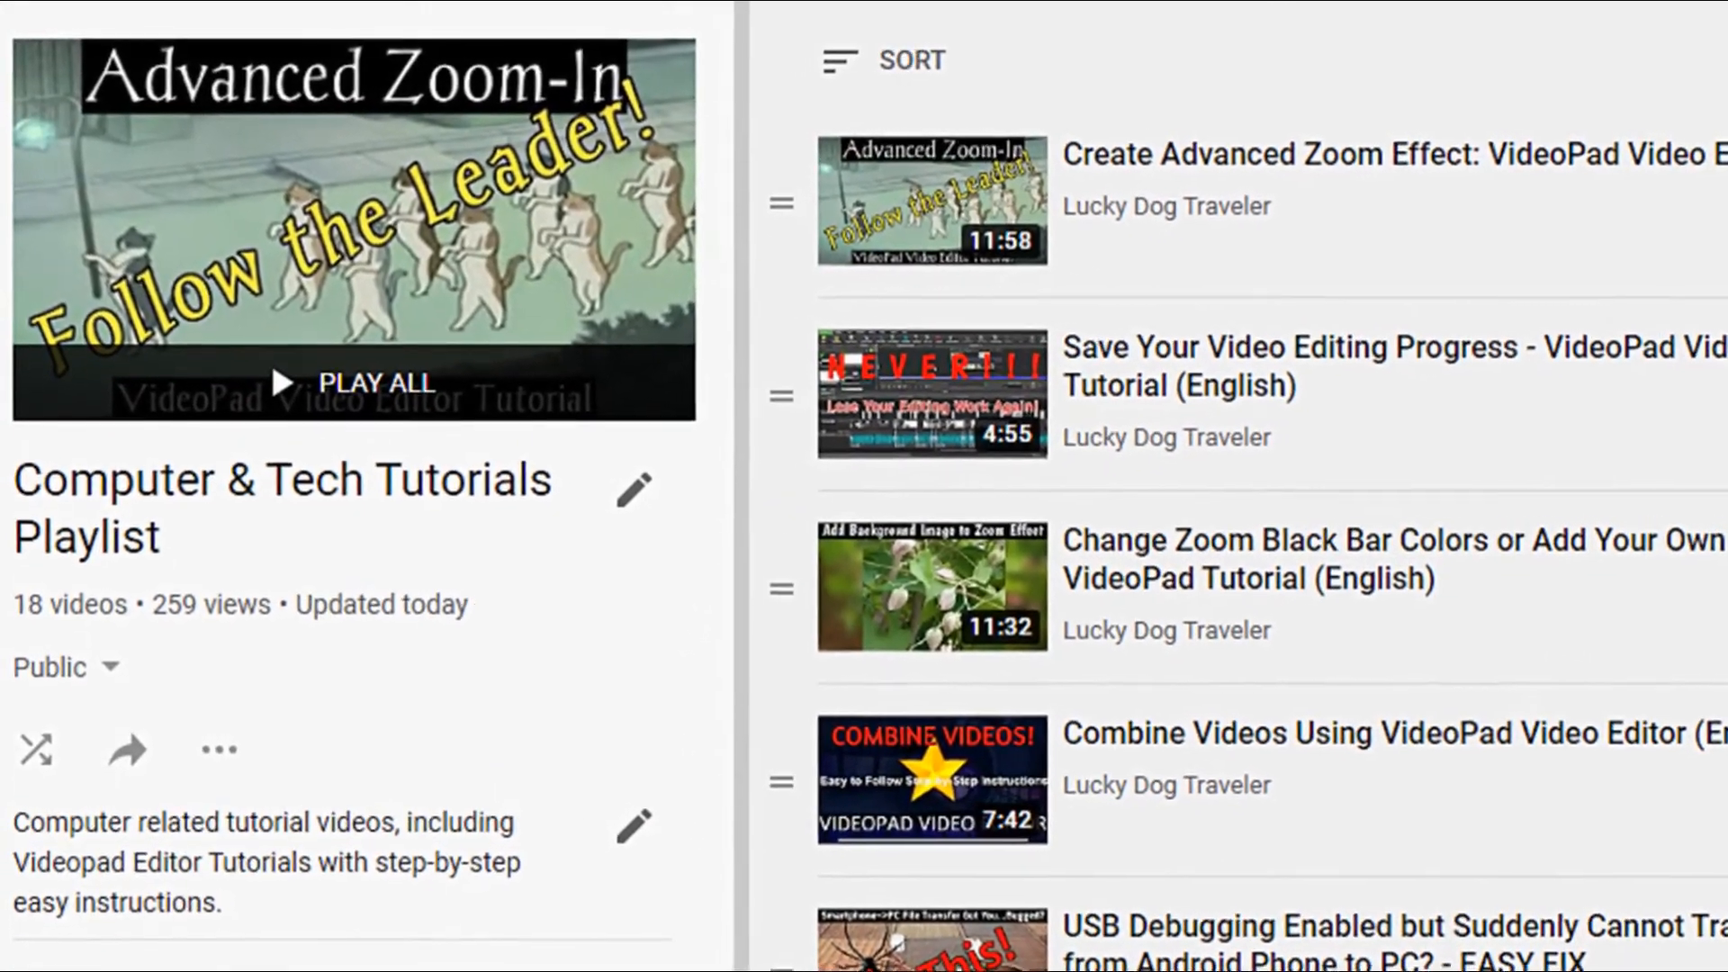
# Split all tracks of the walking clip at 0:00:00.641 from the split marker popup
pyautogui.scroll(-3)
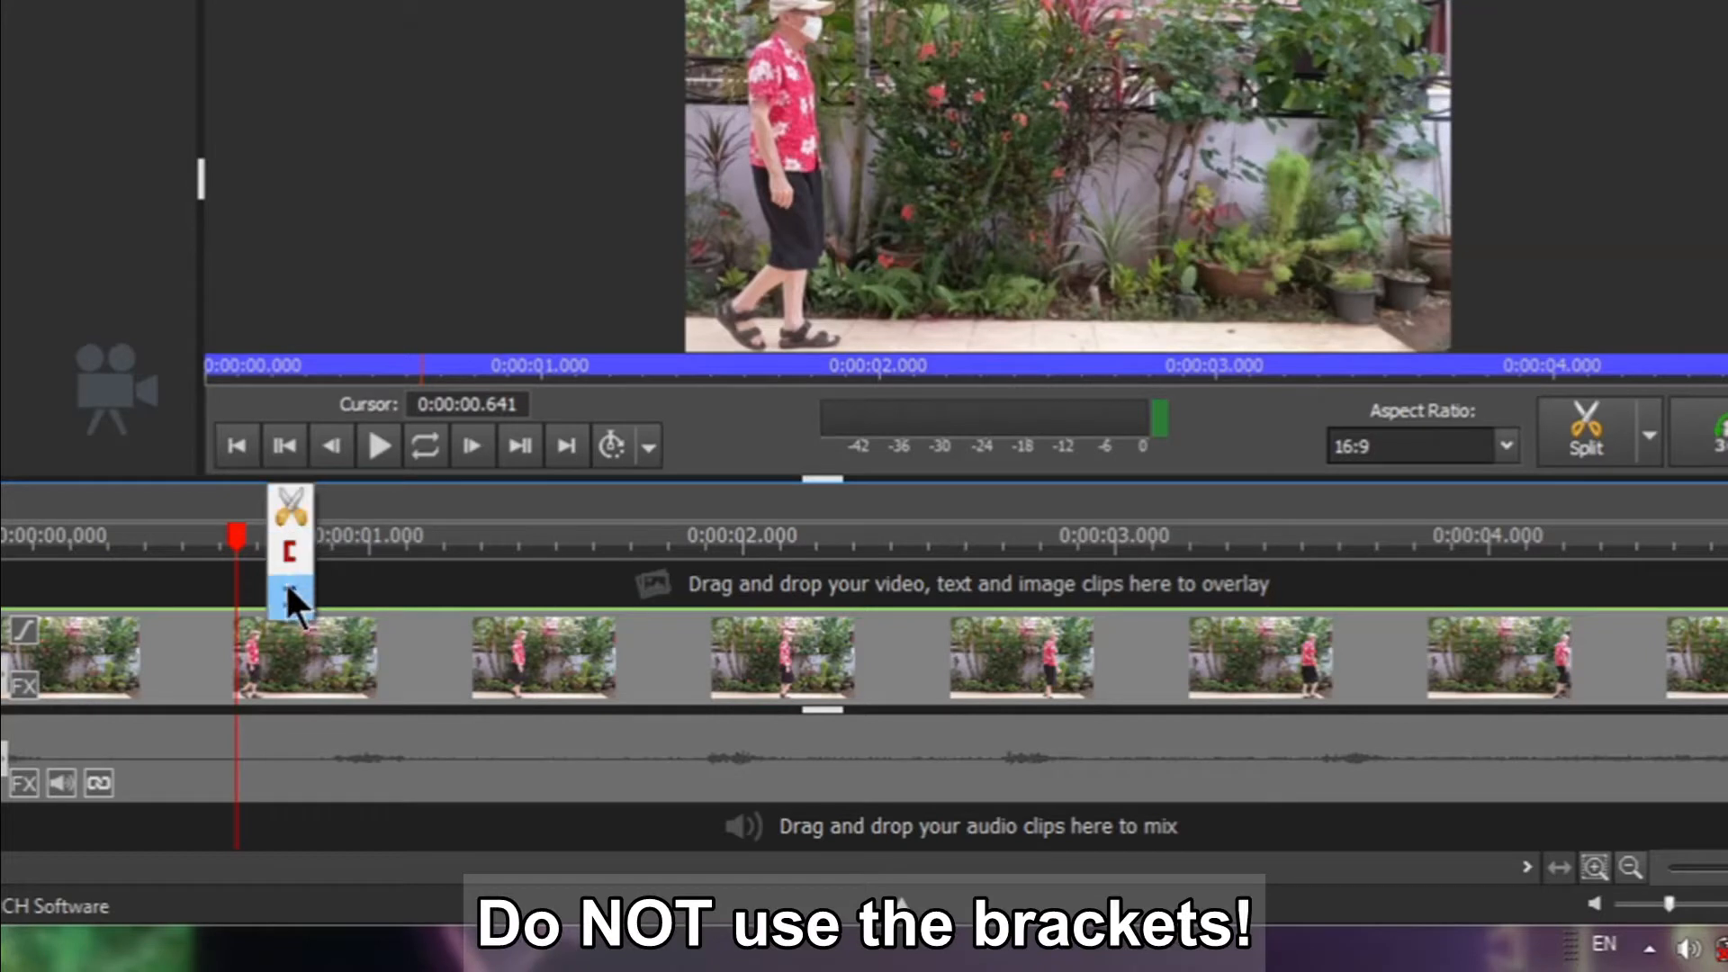
pyautogui.moveTo(297, 524)
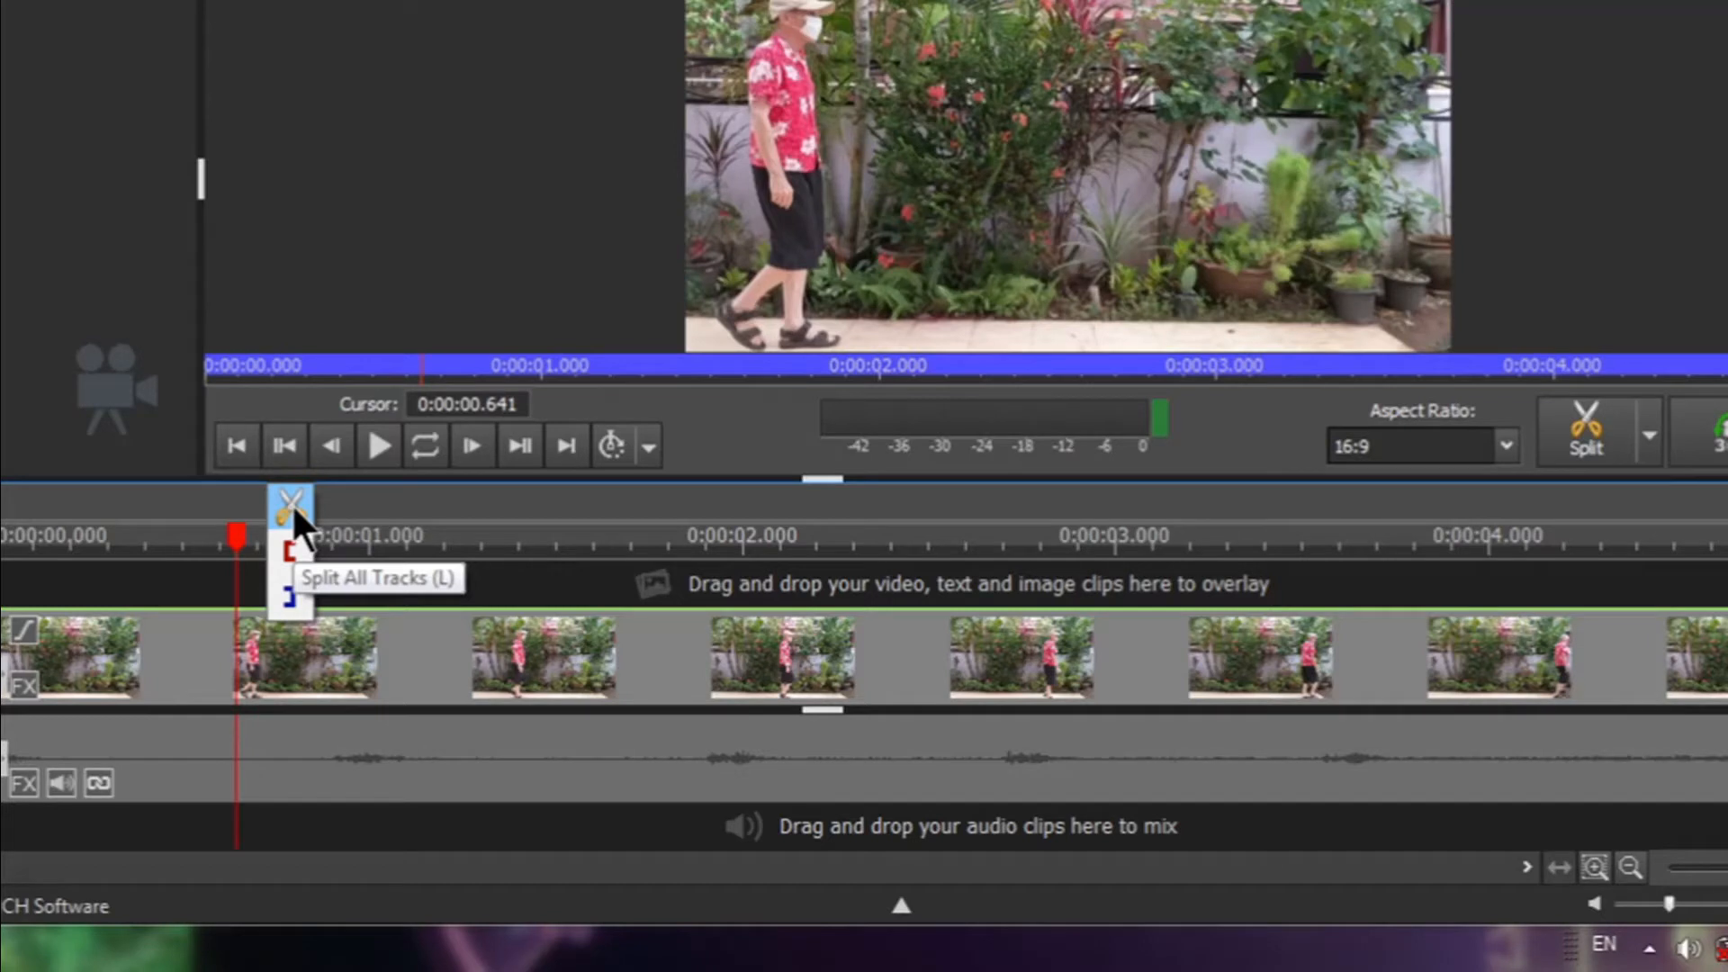
pyautogui.click(288, 499)
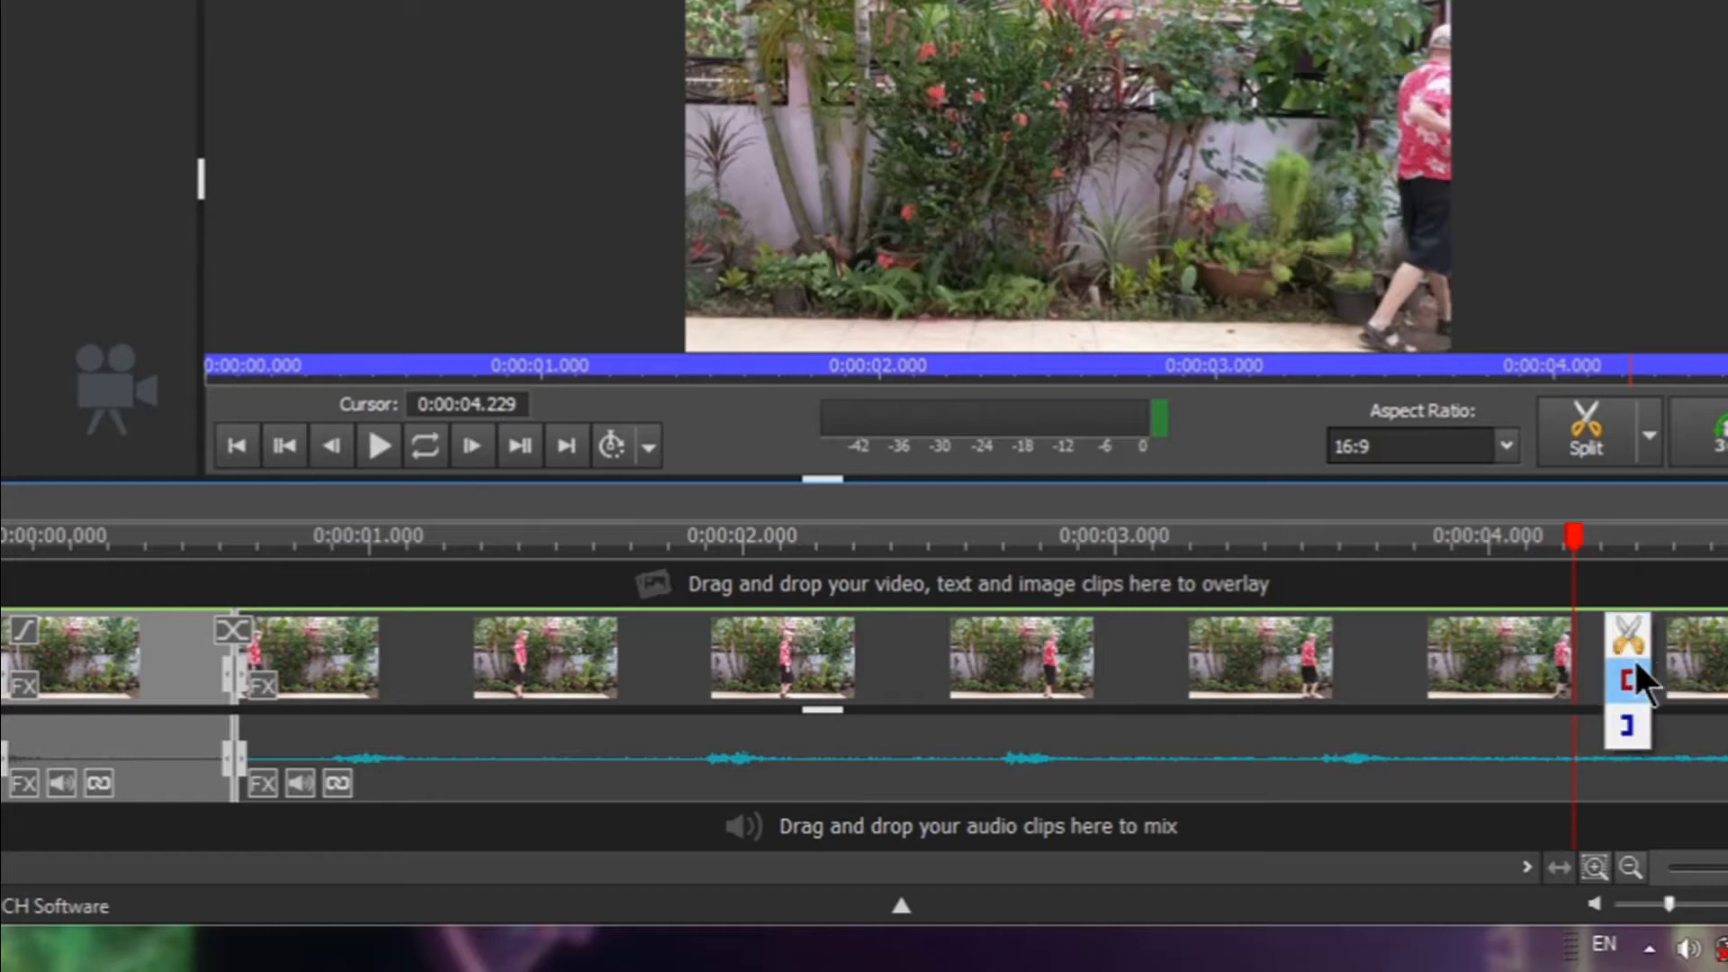
pyautogui.moveTo(1627, 634)
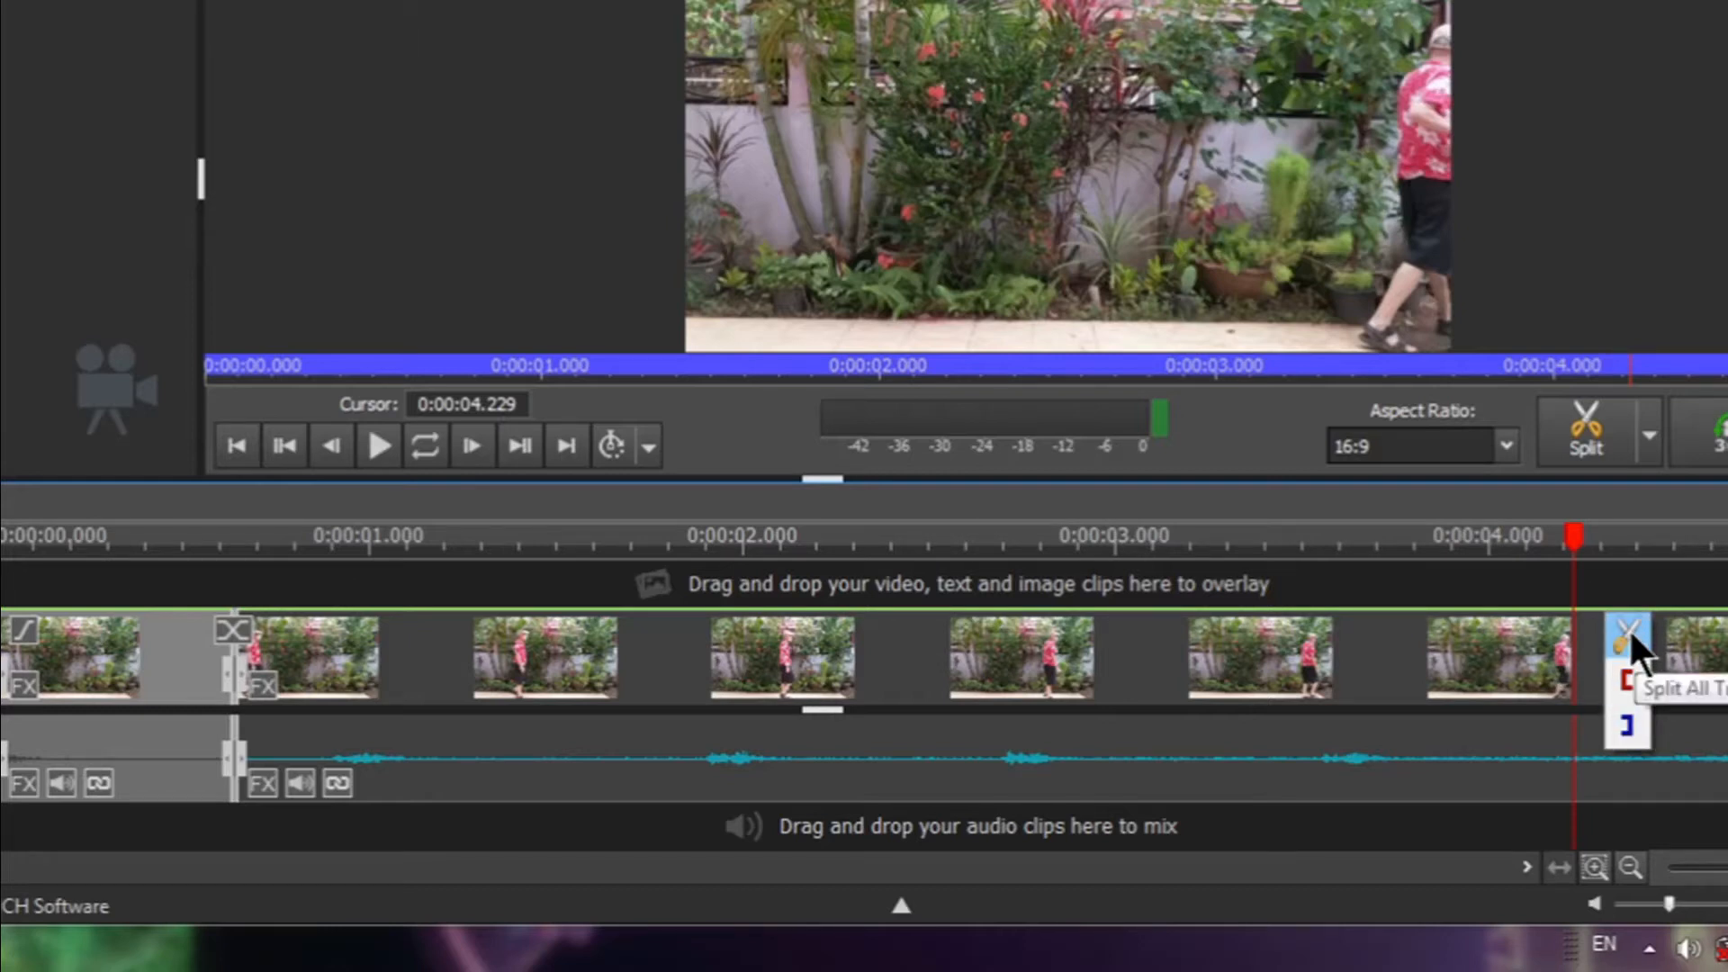
# Split all tracks again at 0:00:04.229 to isolate the middle clip segment
pyautogui.click(1623, 633)
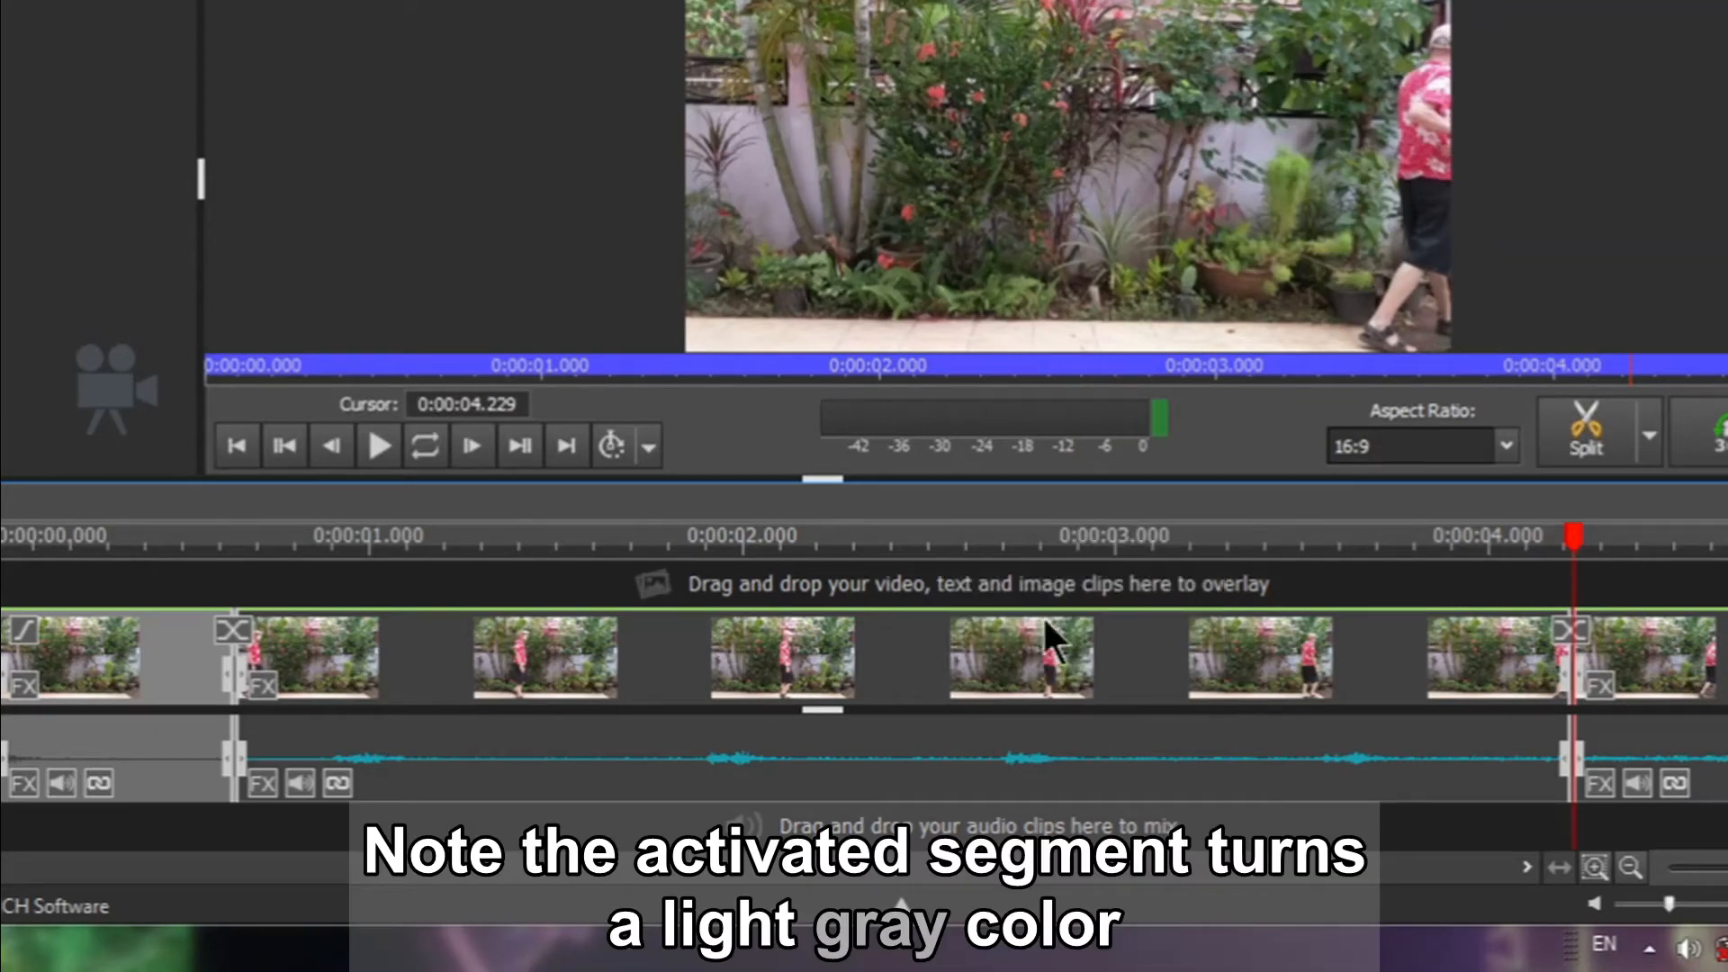
pyautogui.moveTo(920, 676)
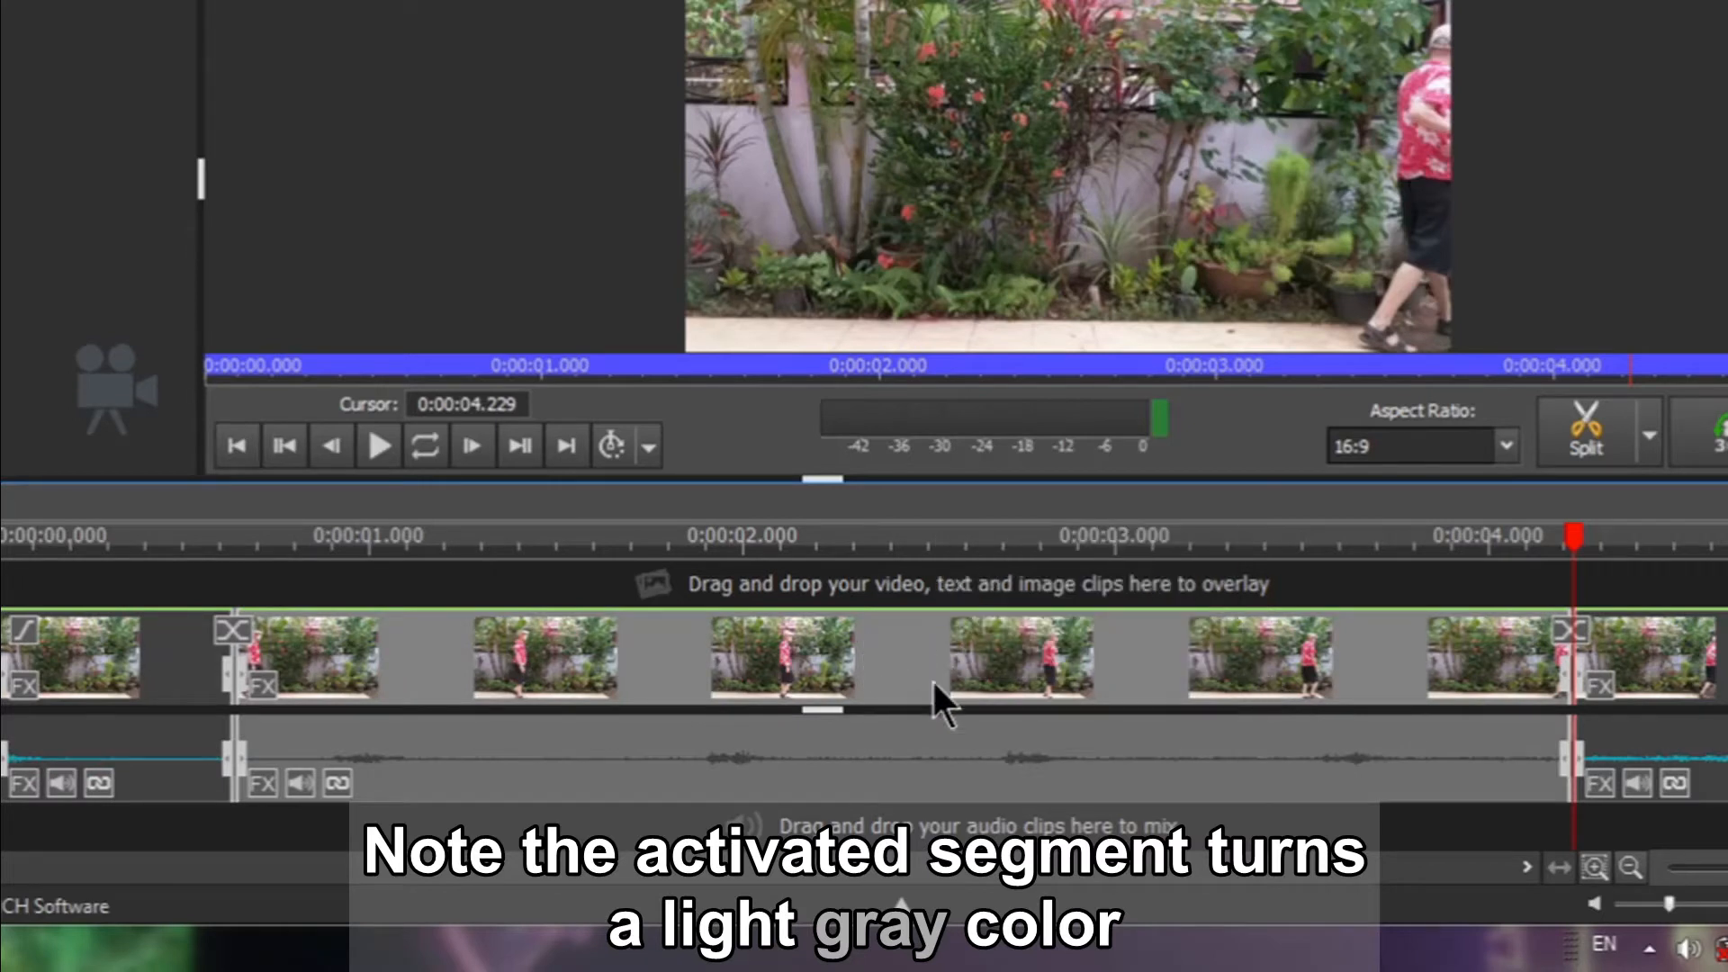
pyautogui.moveTo(941, 706)
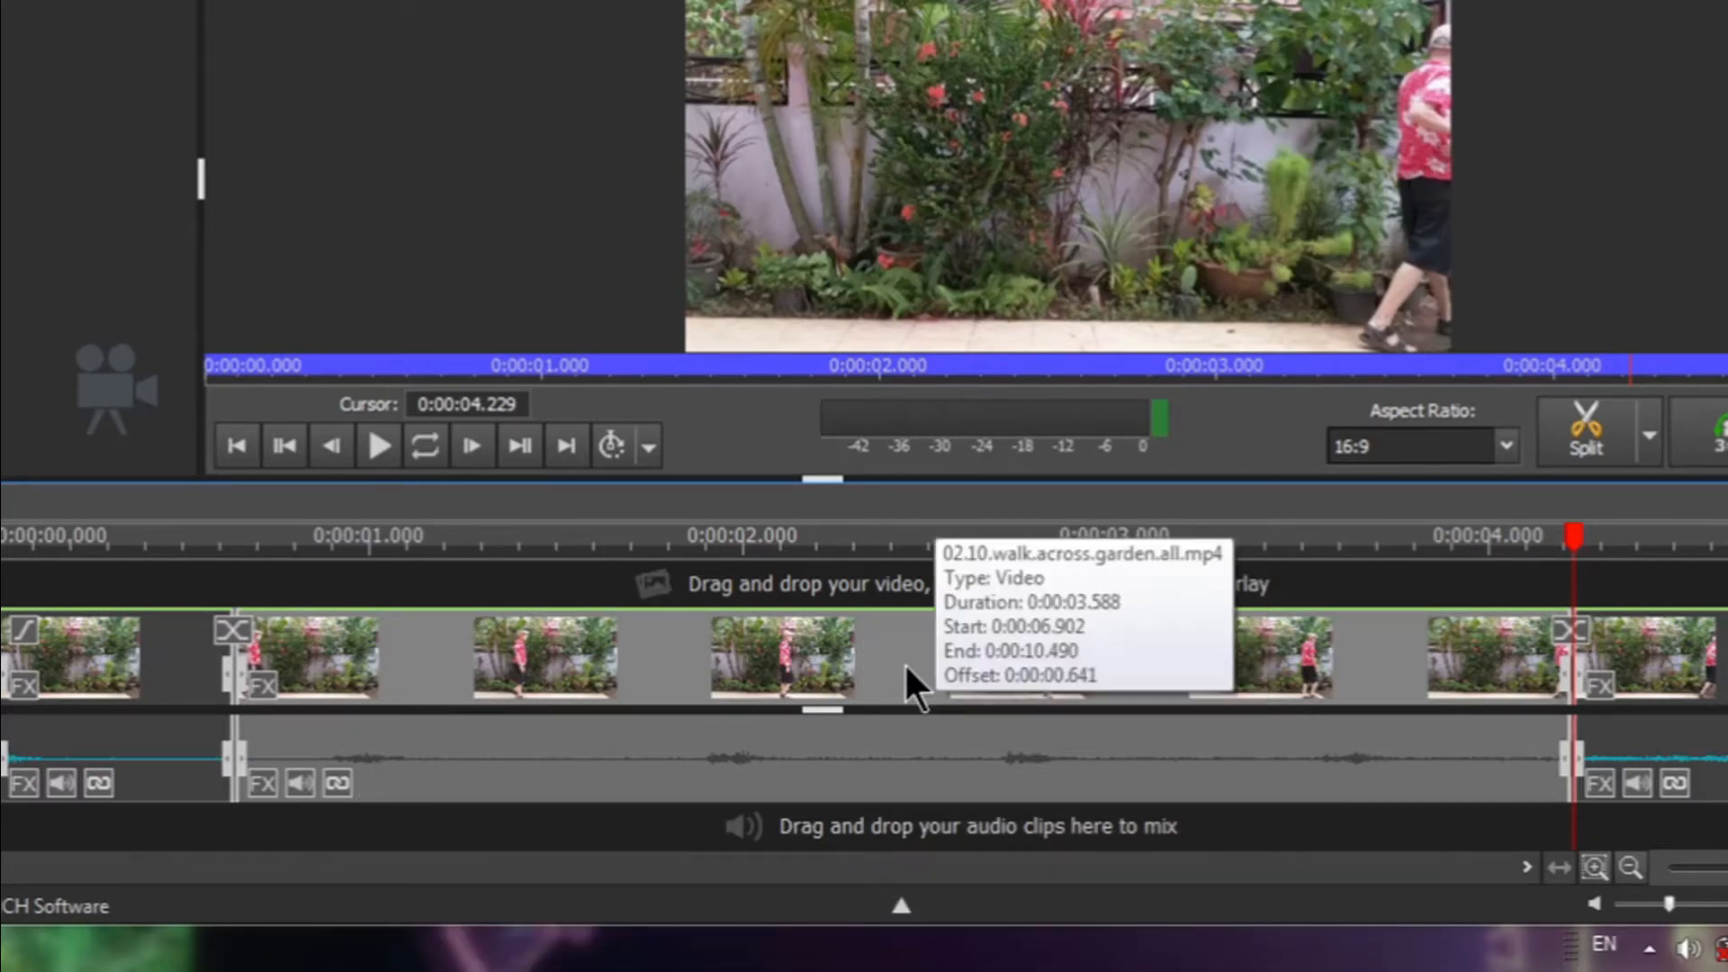
pyautogui.moveTo(893, 679)
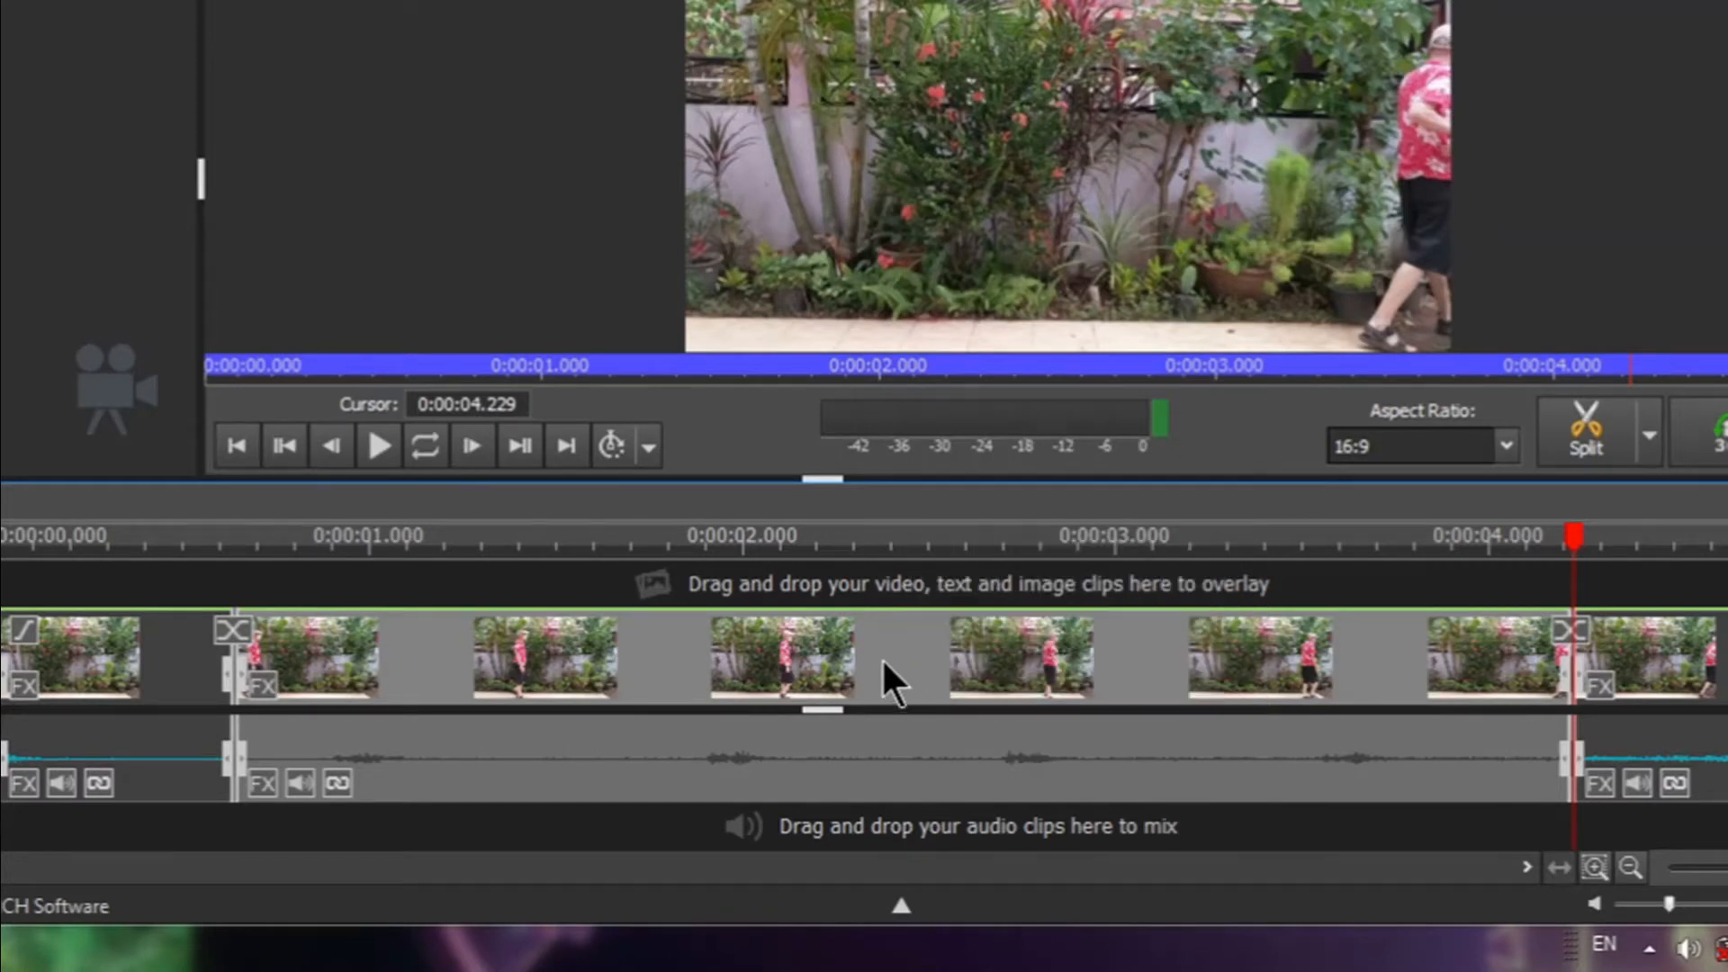
pyautogui.moveTo(1586, 188)
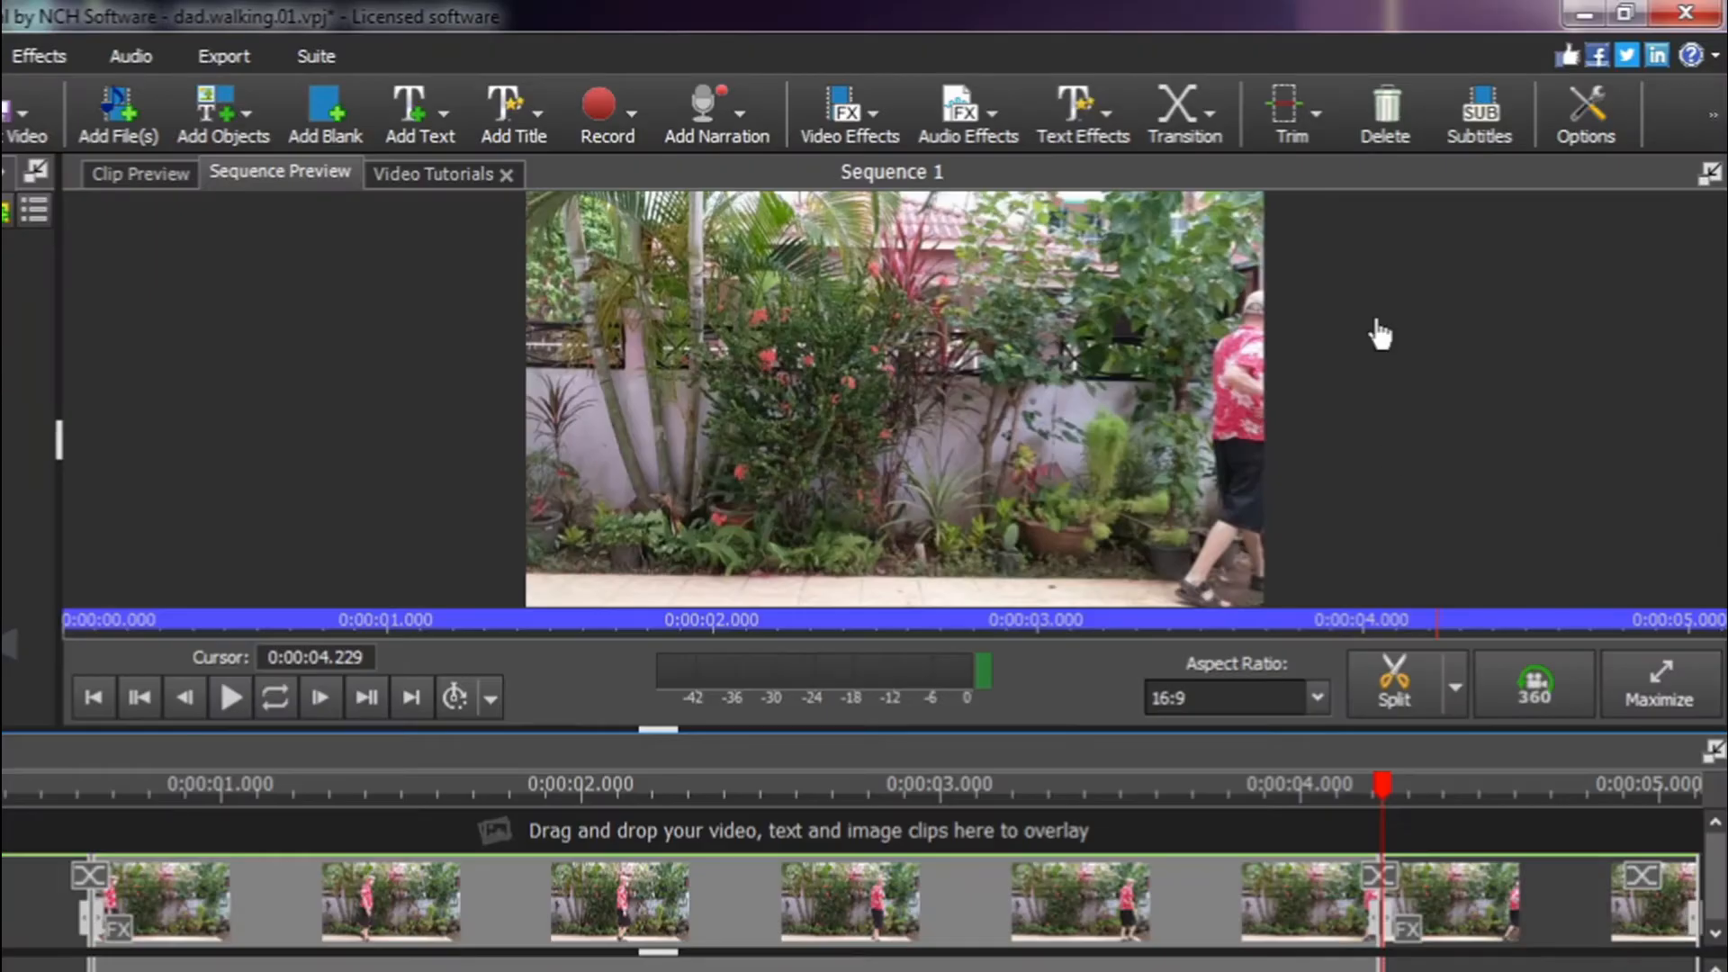
pyautogui.moveTo(848, 110)
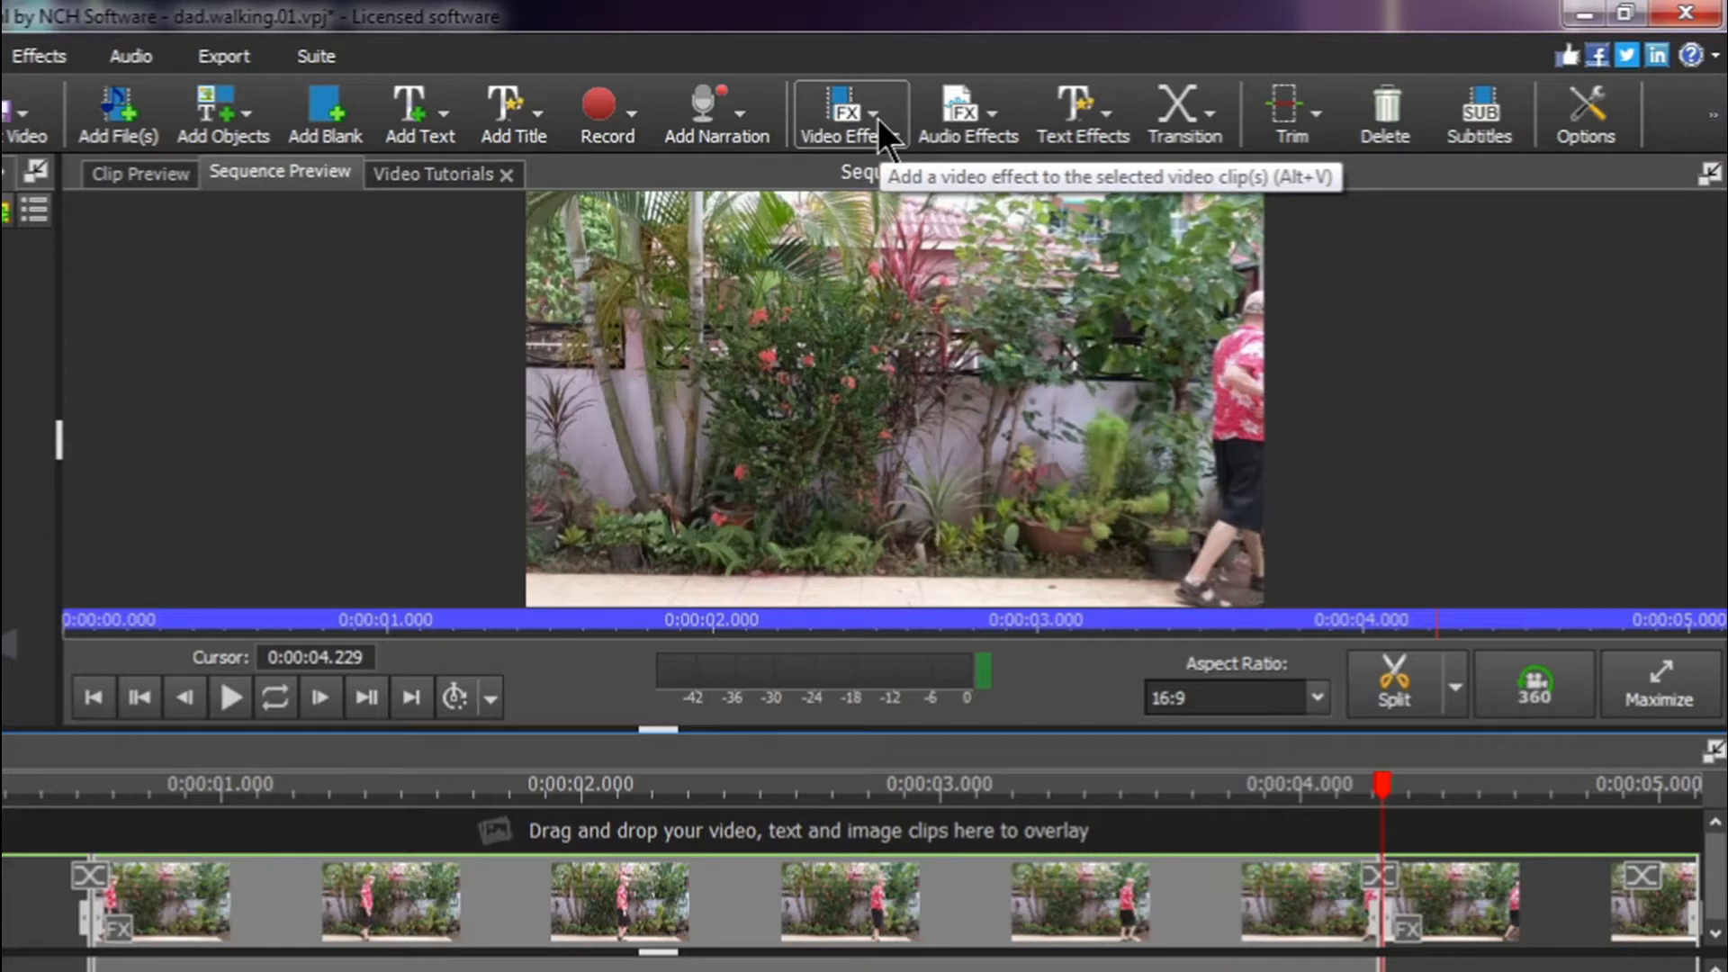
# Show the Video Effects gallery and scroll to the Filters group with Censor
pyautogui.click(844, 114)
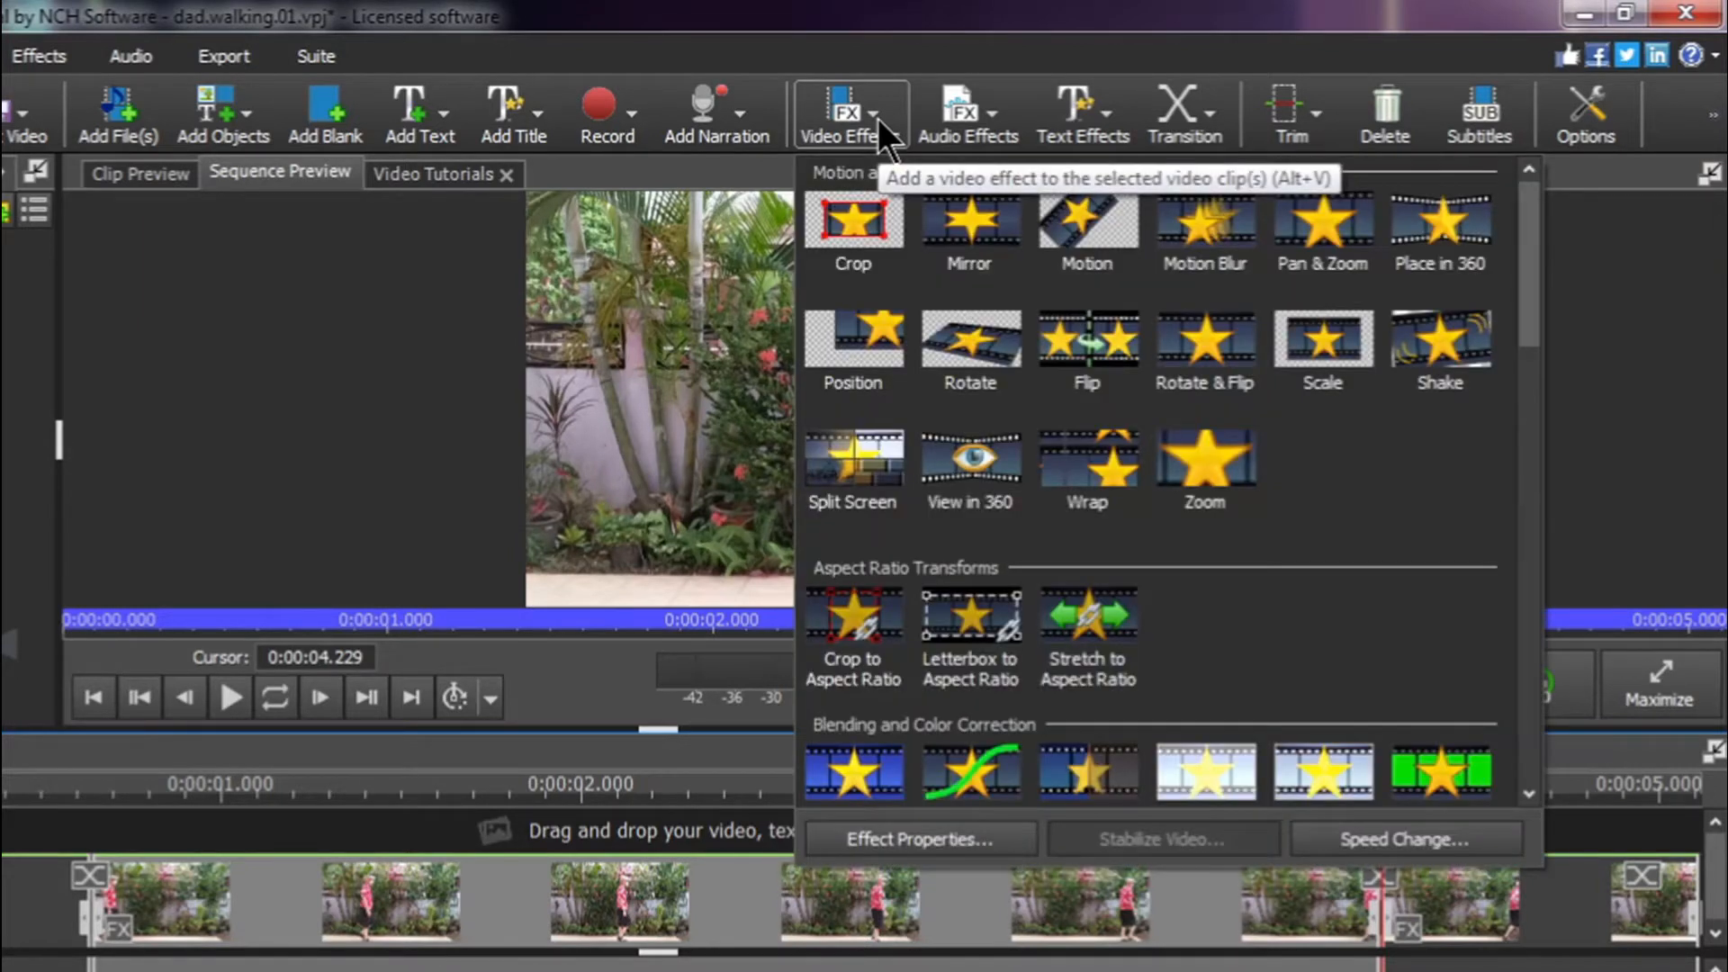
pyautogui.scroll(-3)
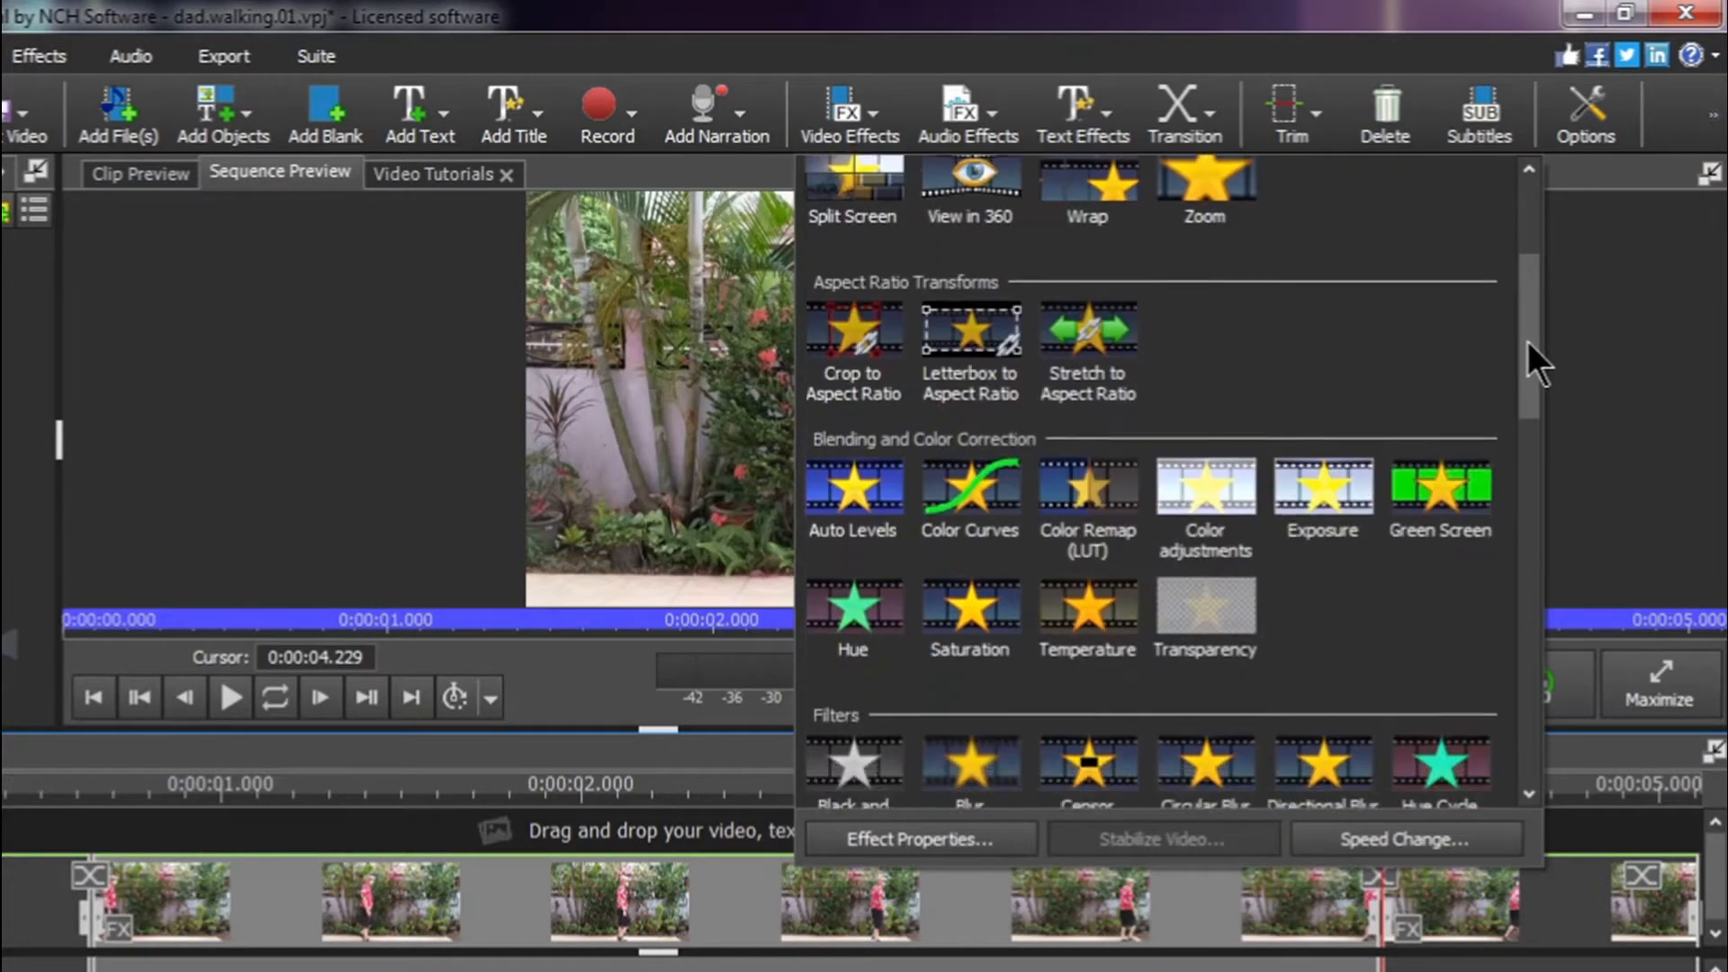
pyautogui.scroll(-3)
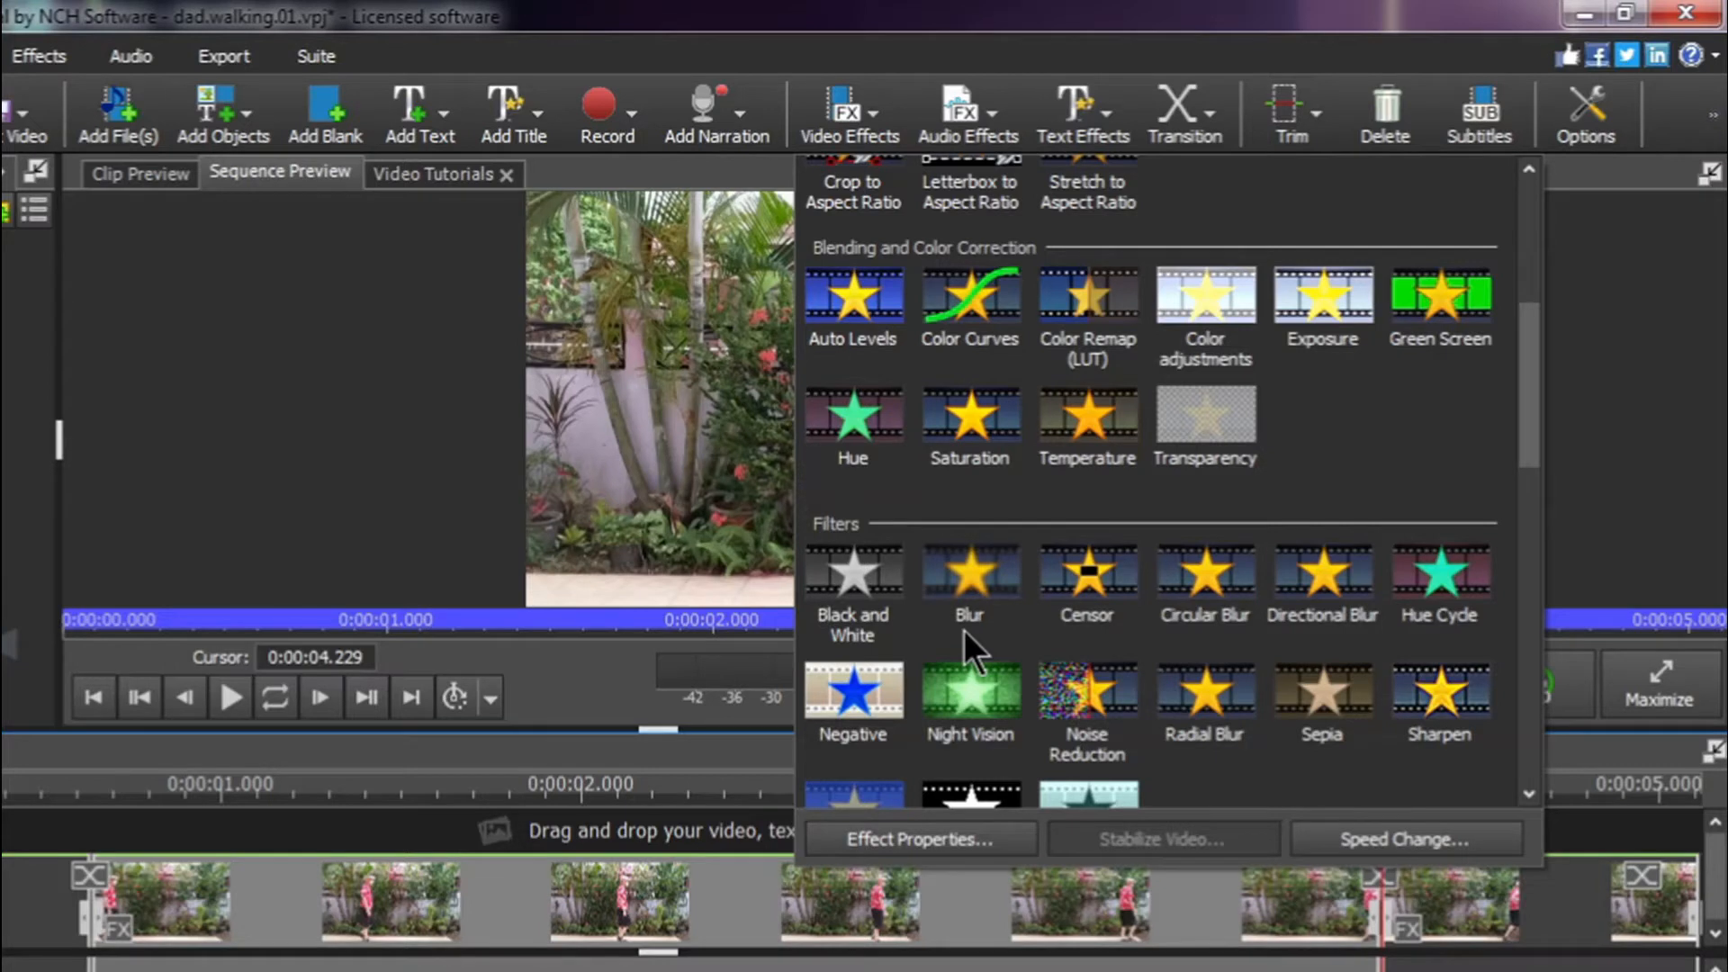
pyautogui.moveTo(1113, 596)
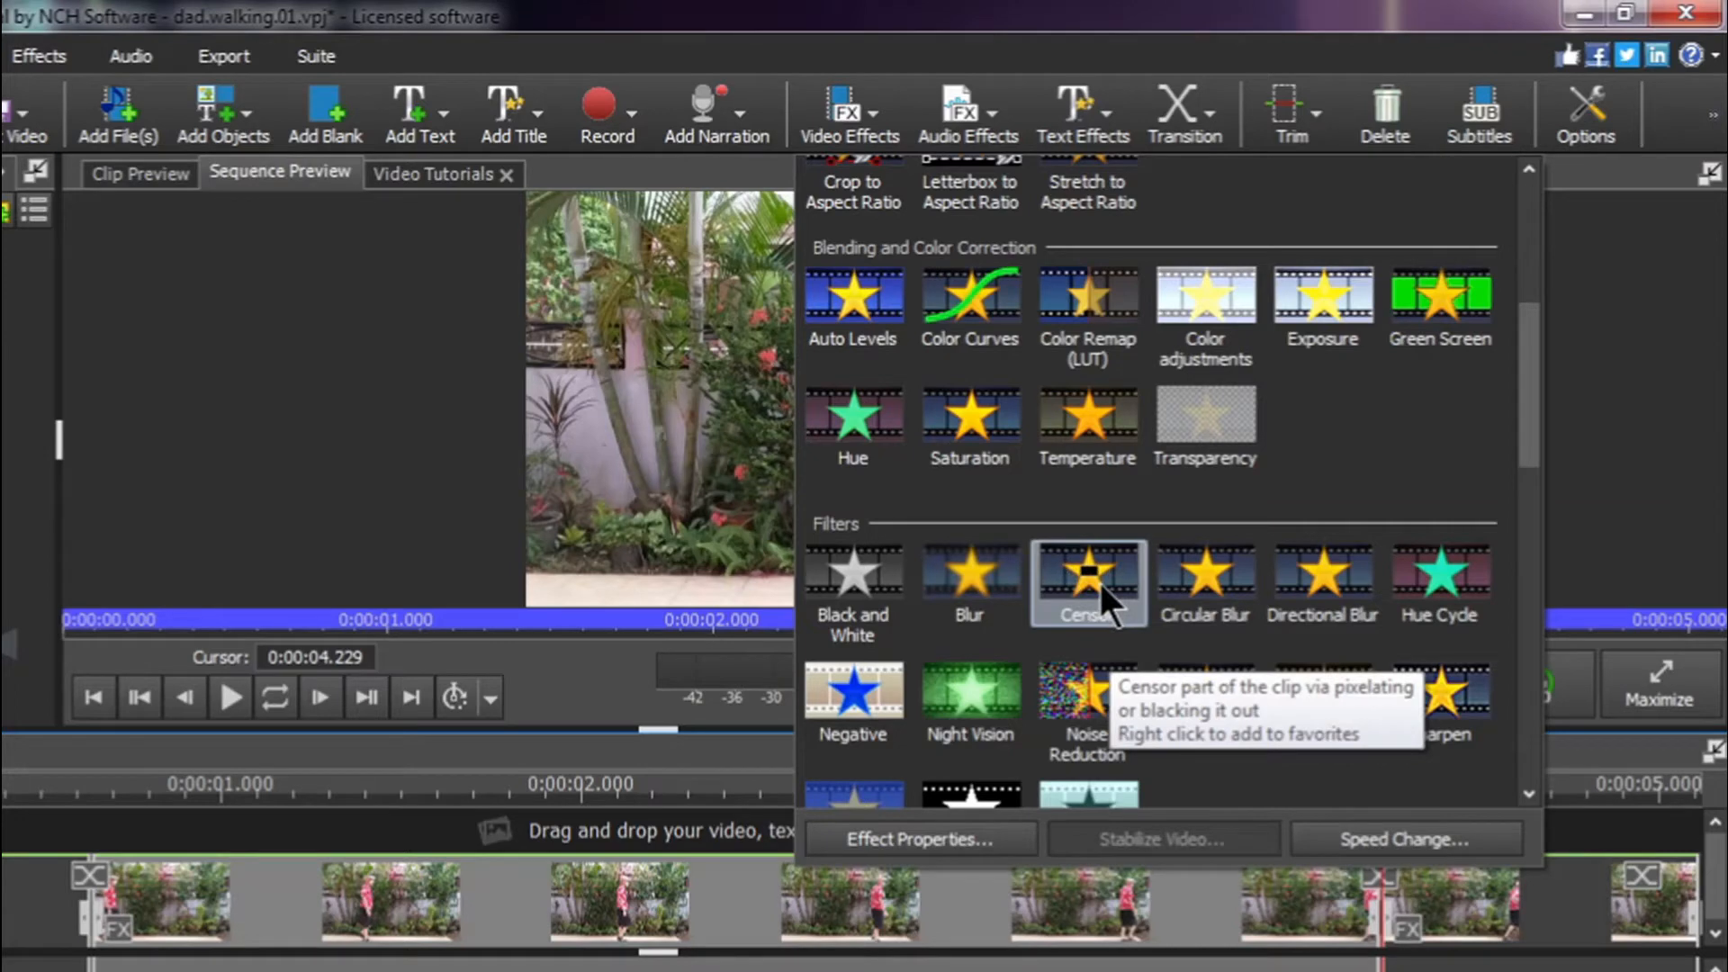
pyautogui.moveTo(1101, 607)
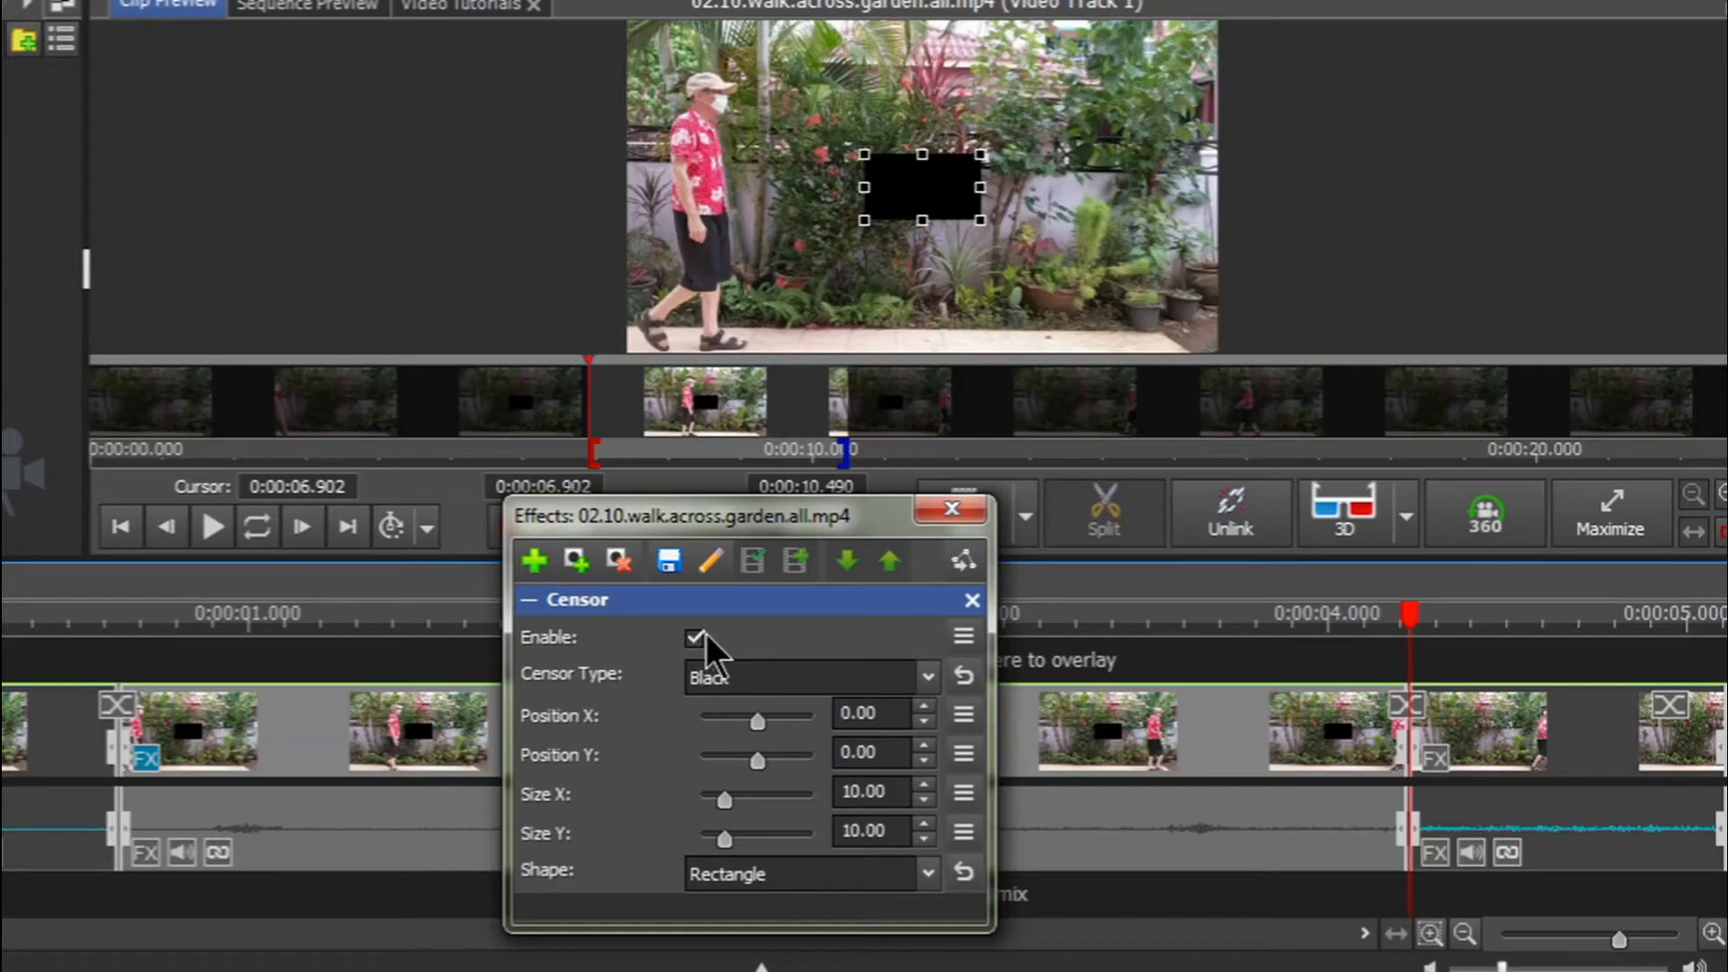
pyautogui.moveTo(744, 649)
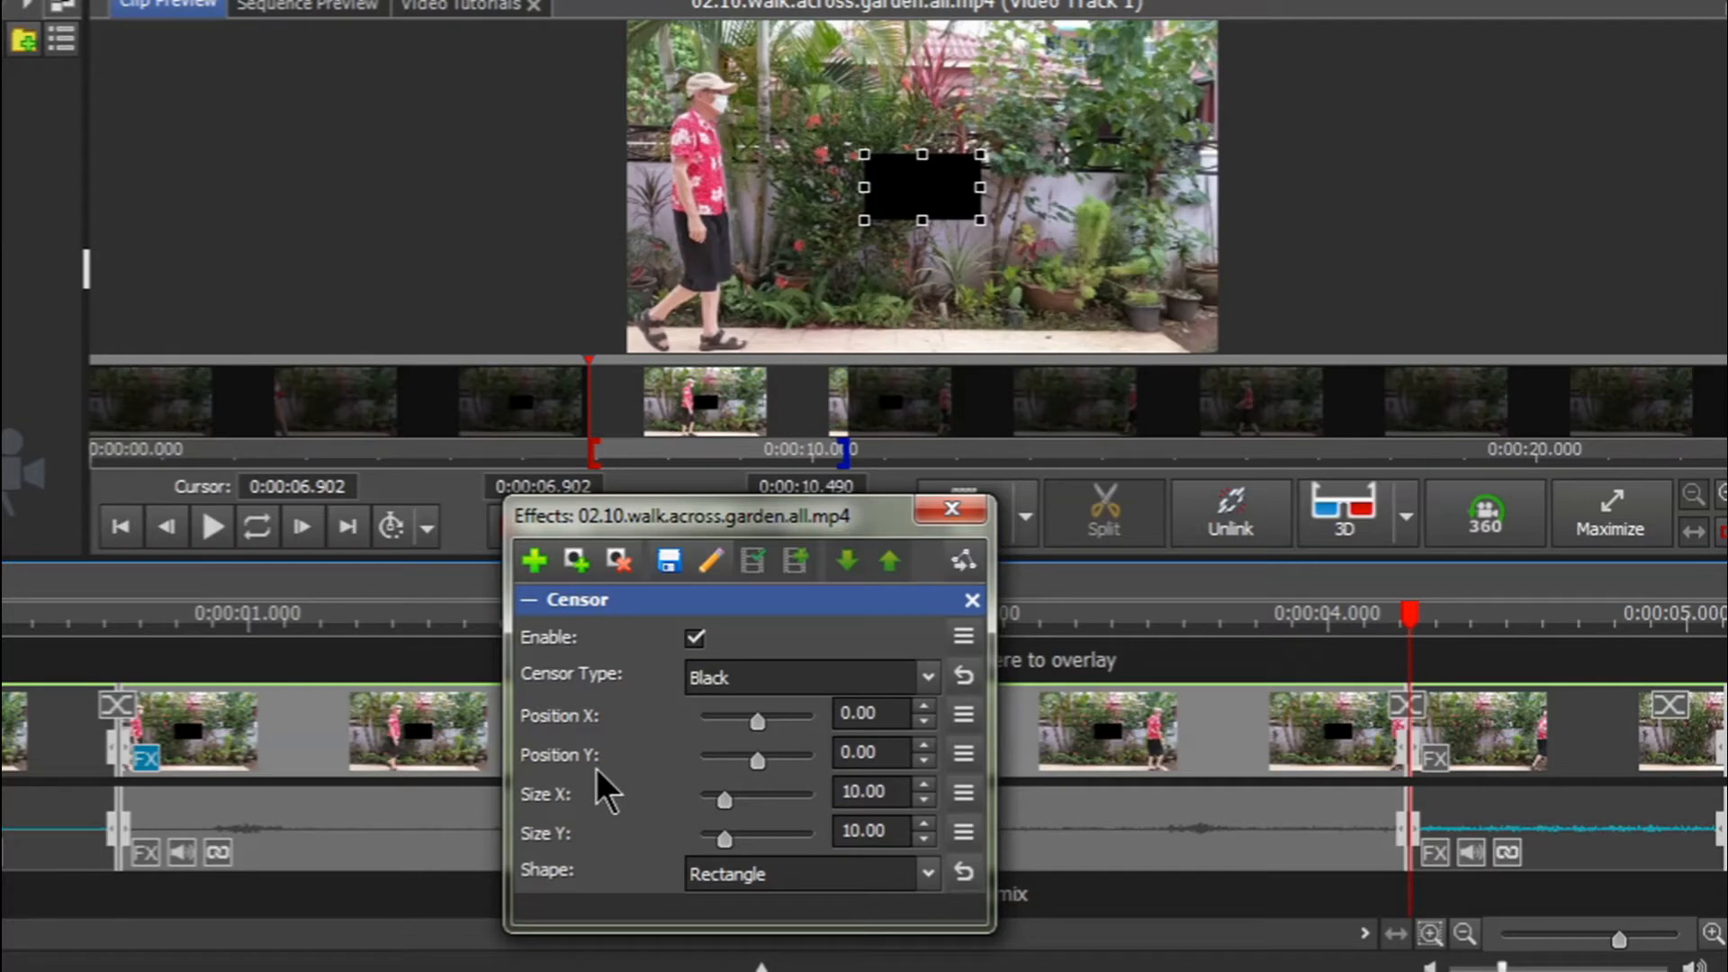
pyautogui.moveTo(632, 773)
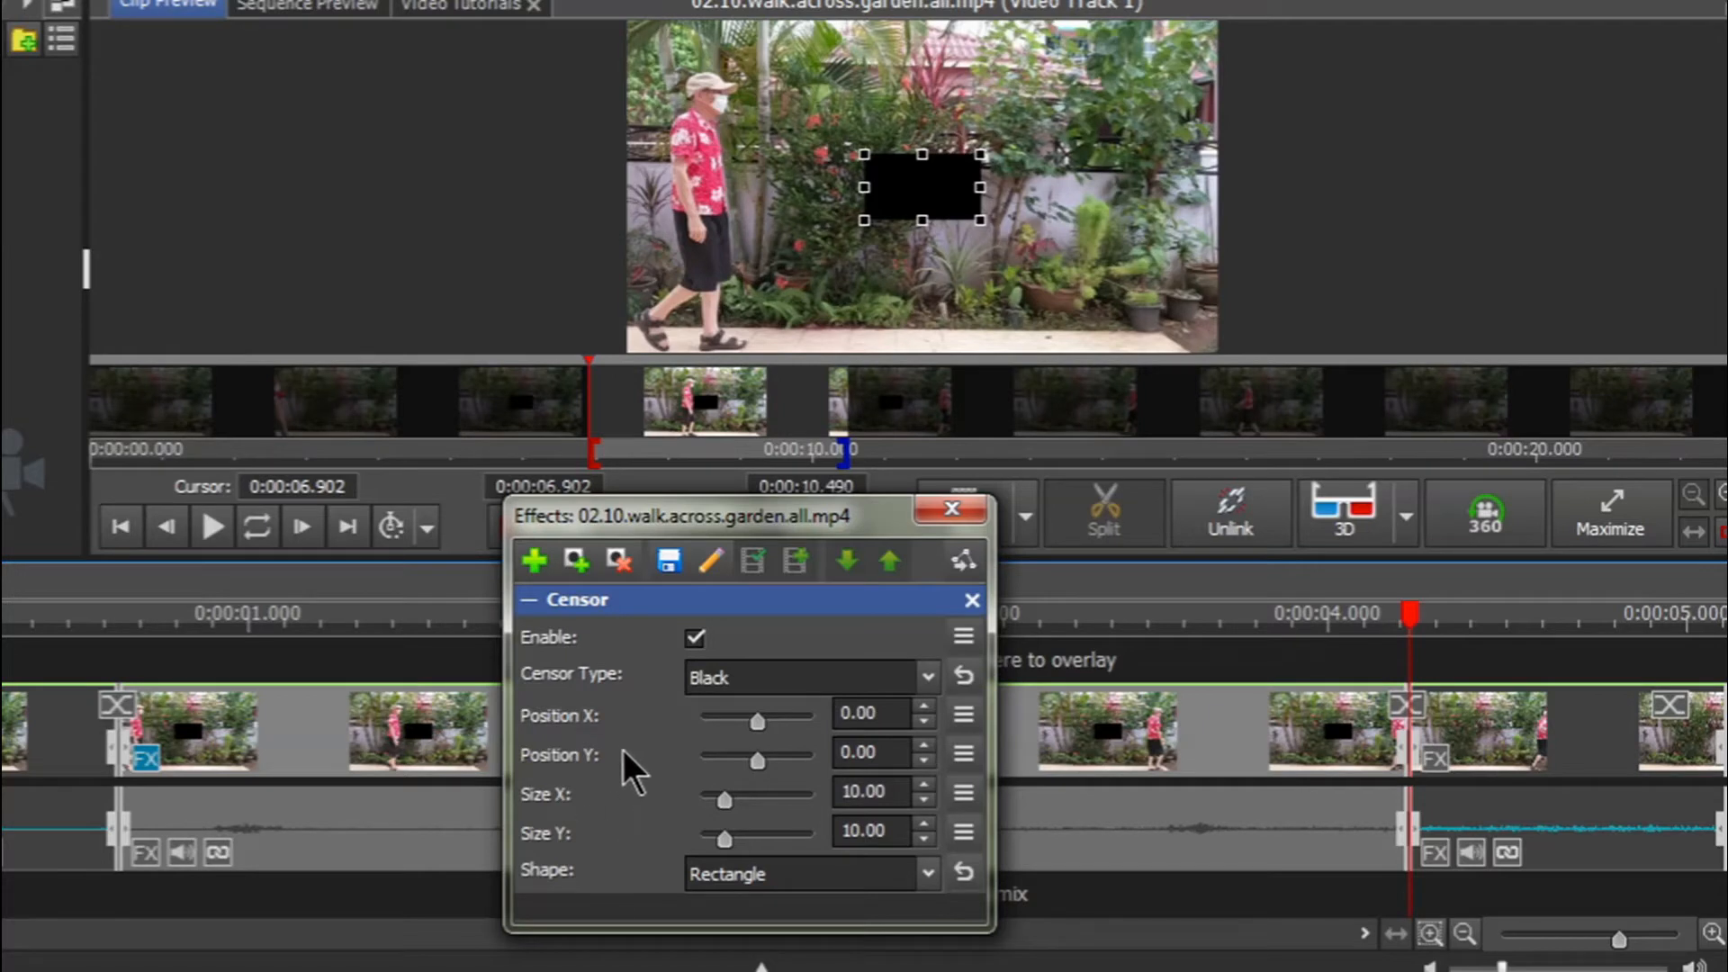
pyautogui.moveTo(666, 893)
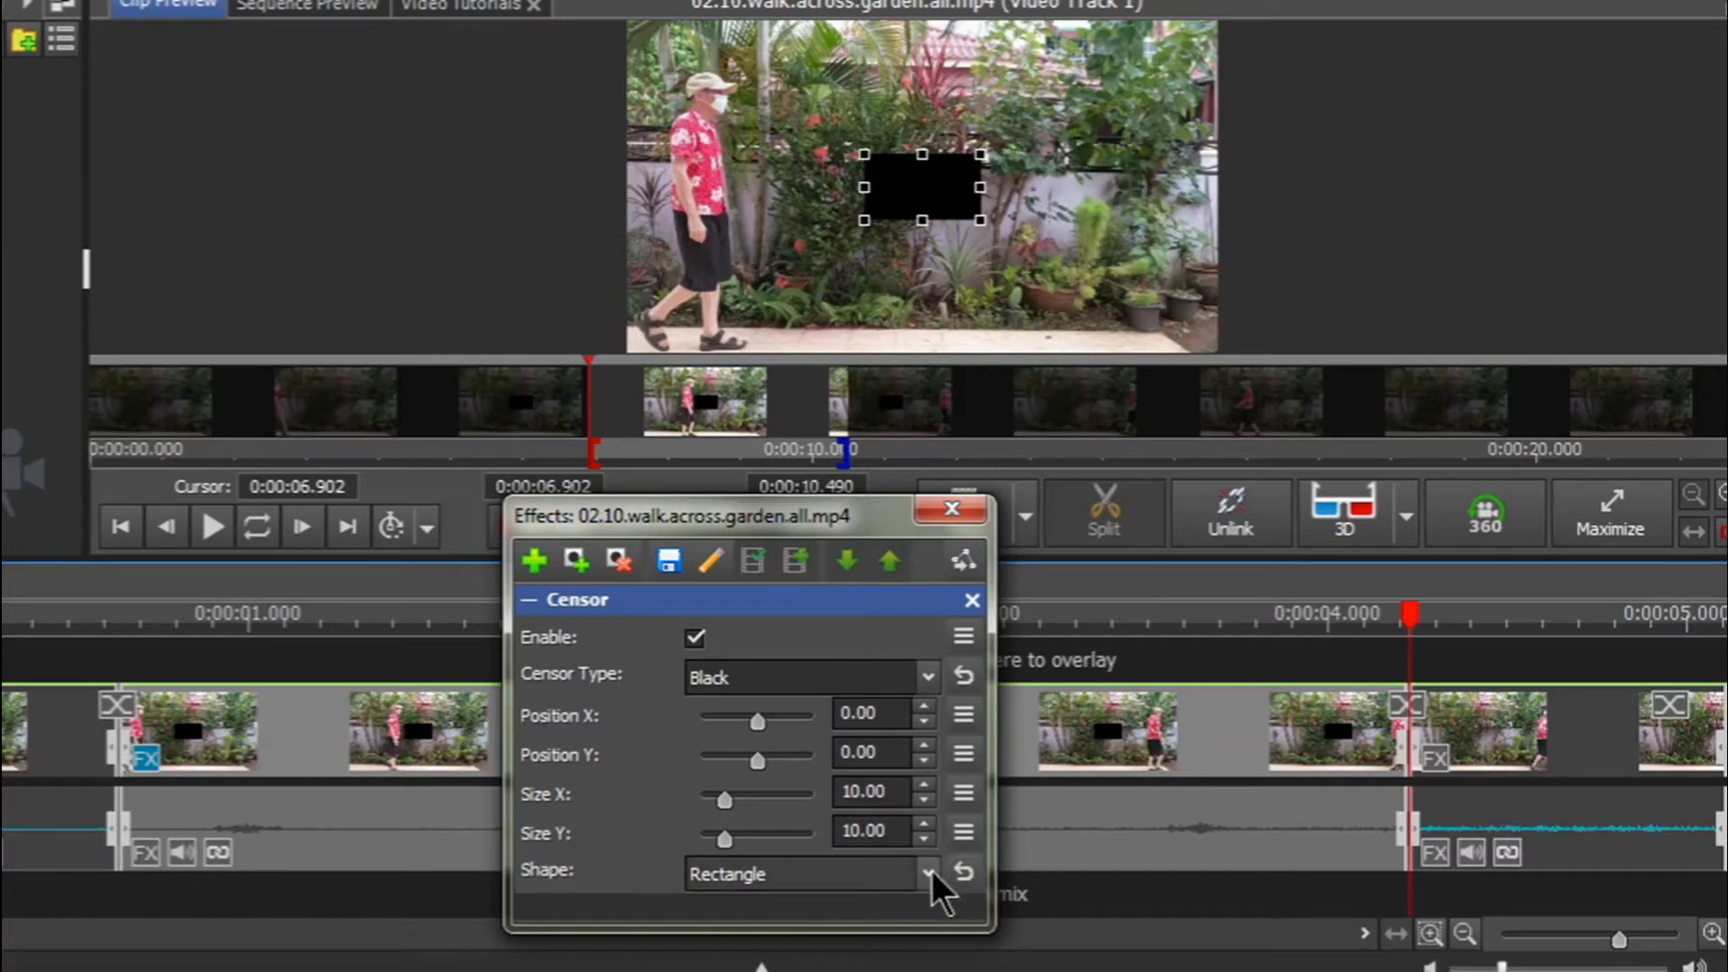
# Keep the censor shape as Rectangle and set the Censor Type to Pixelate
pyautogui.click(810, 873)
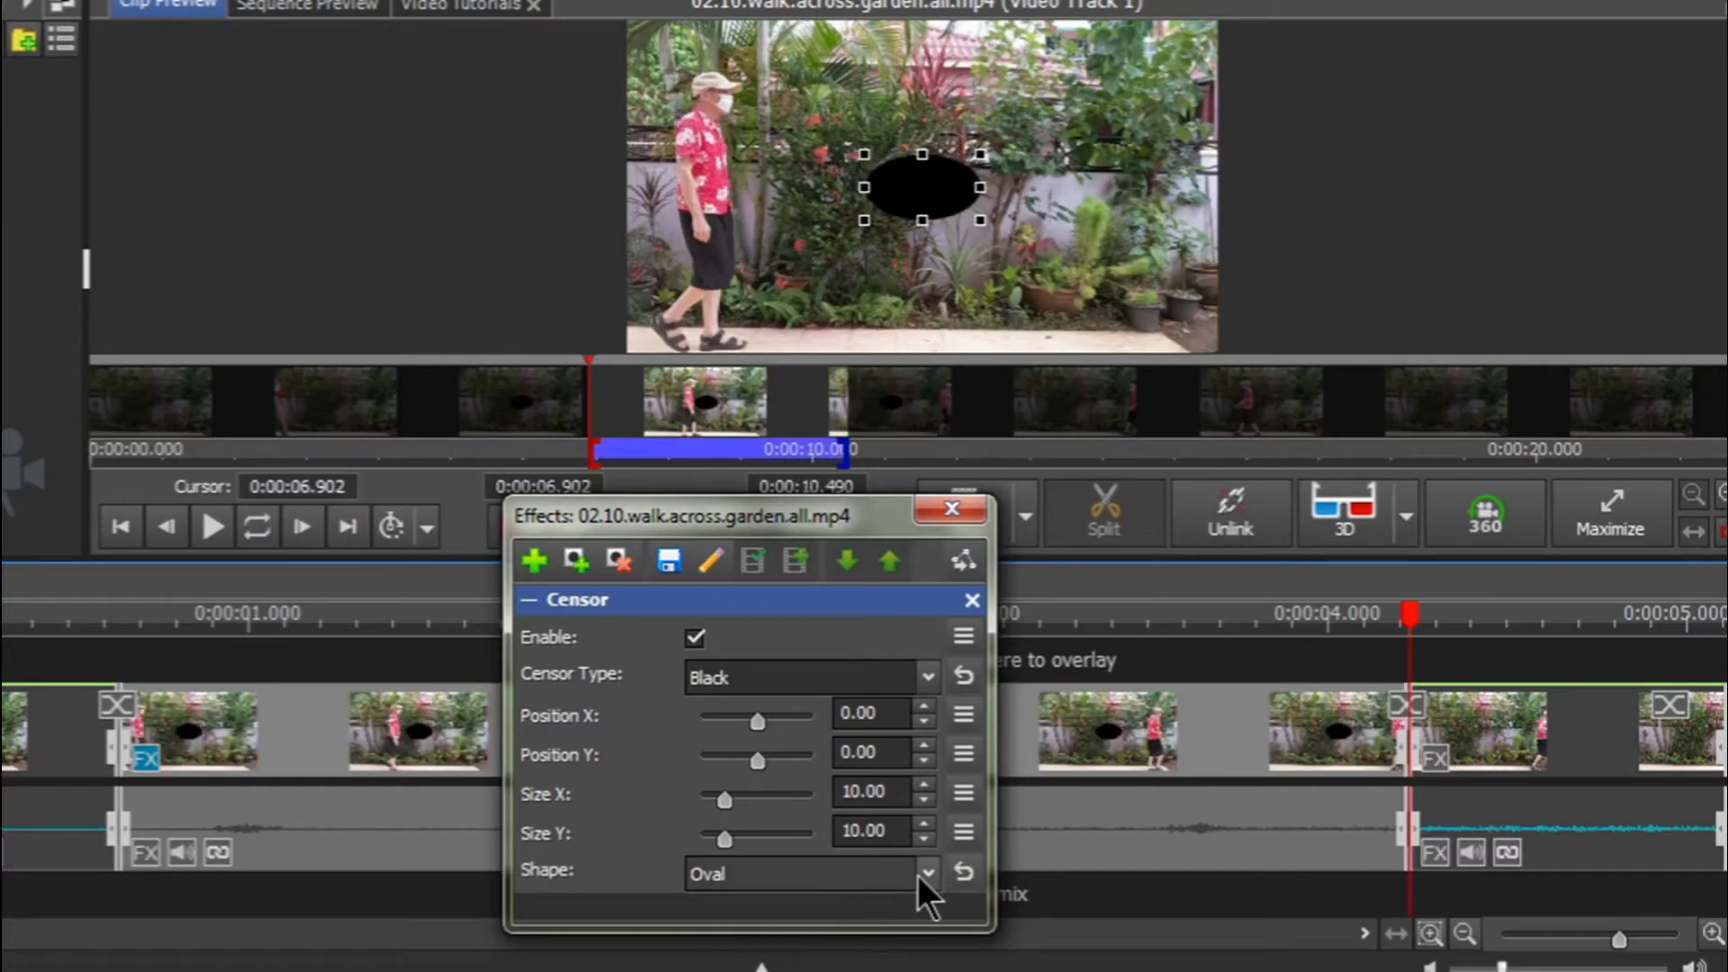
pyautogui.click(927, 873)
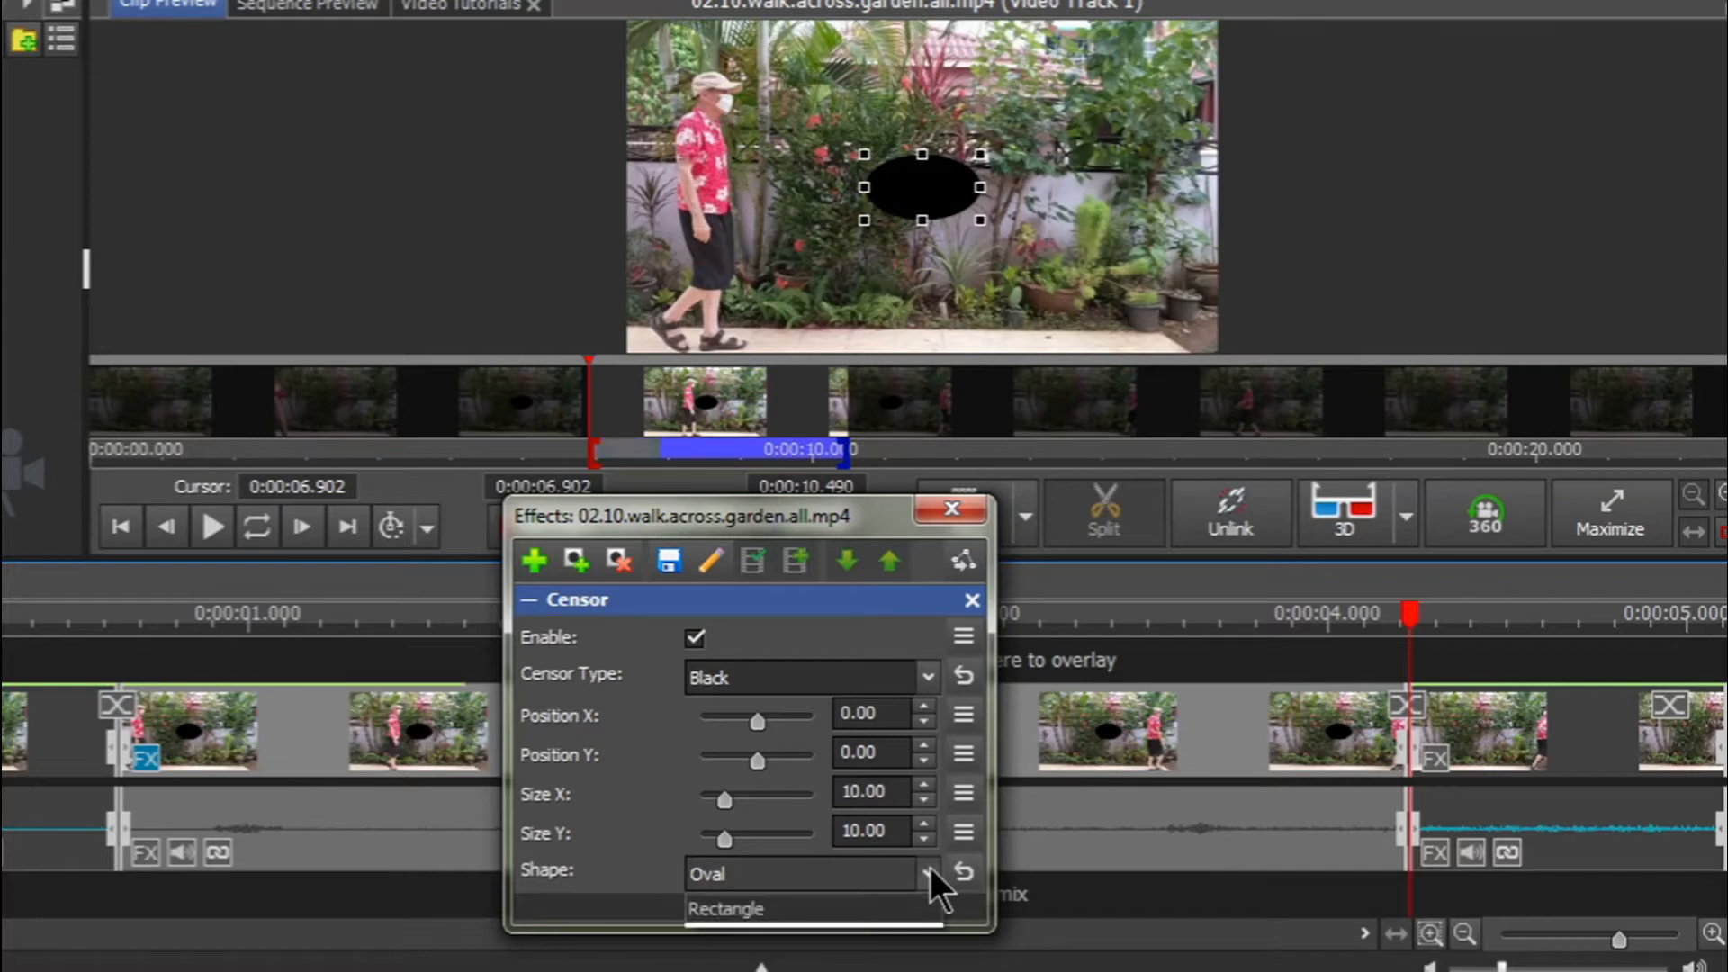
pyautogui.click(725, 908)
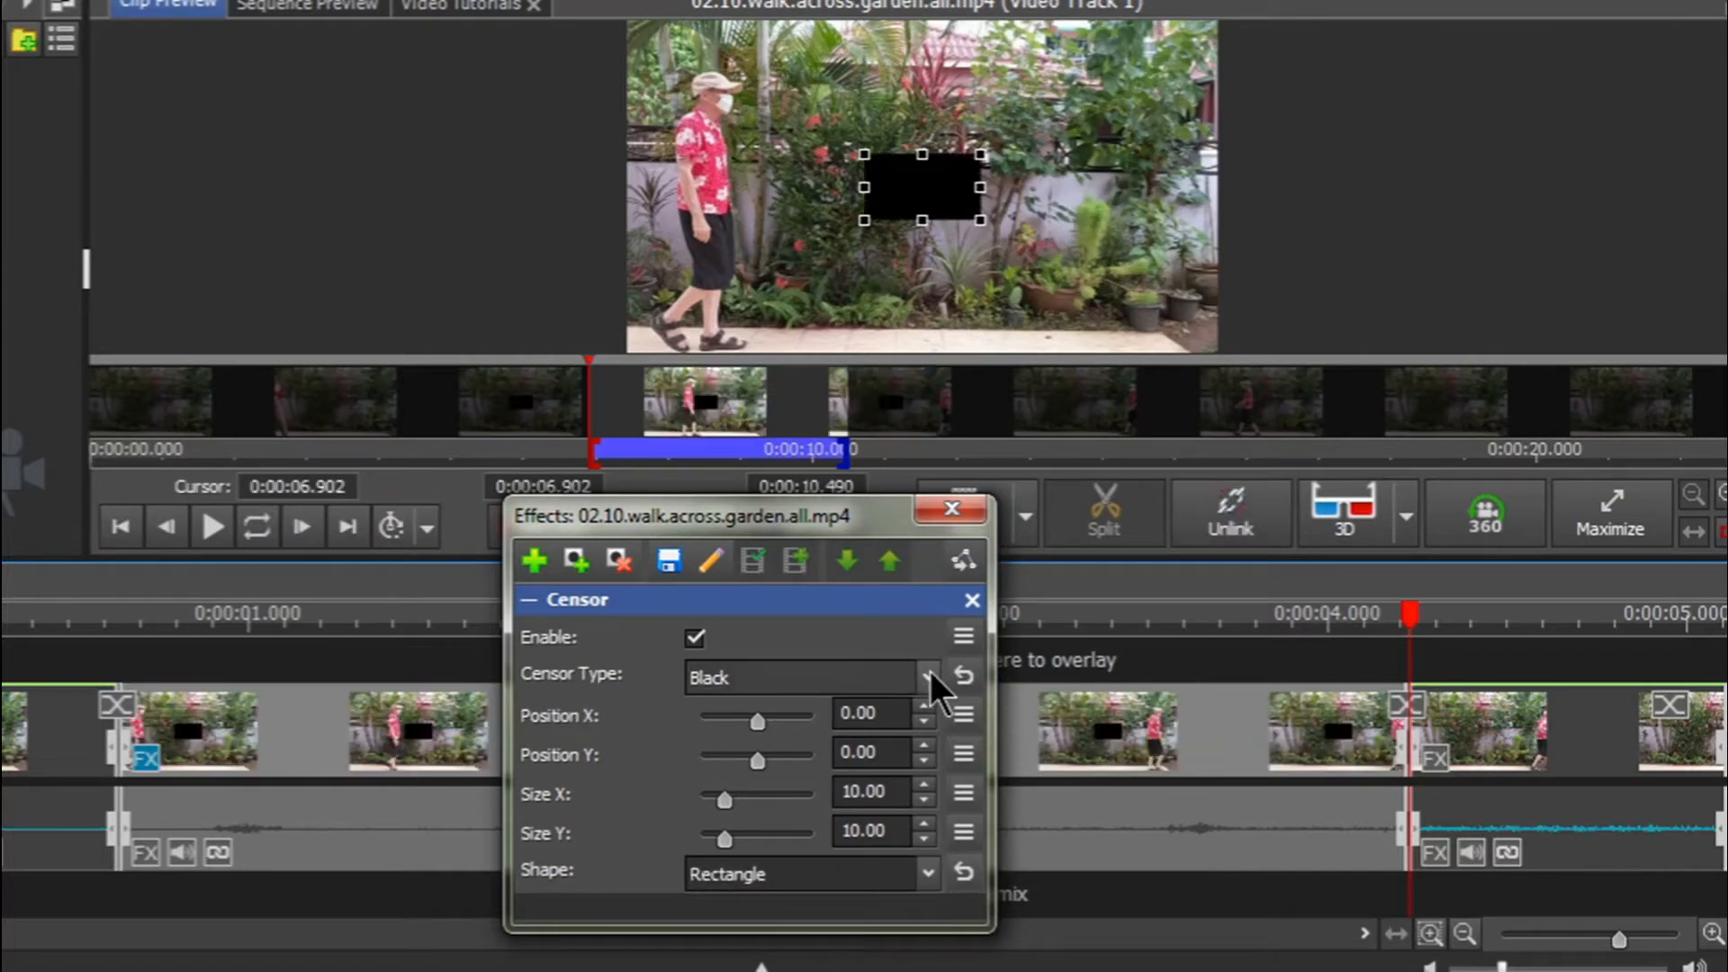
pyautogui.click(929, 677)
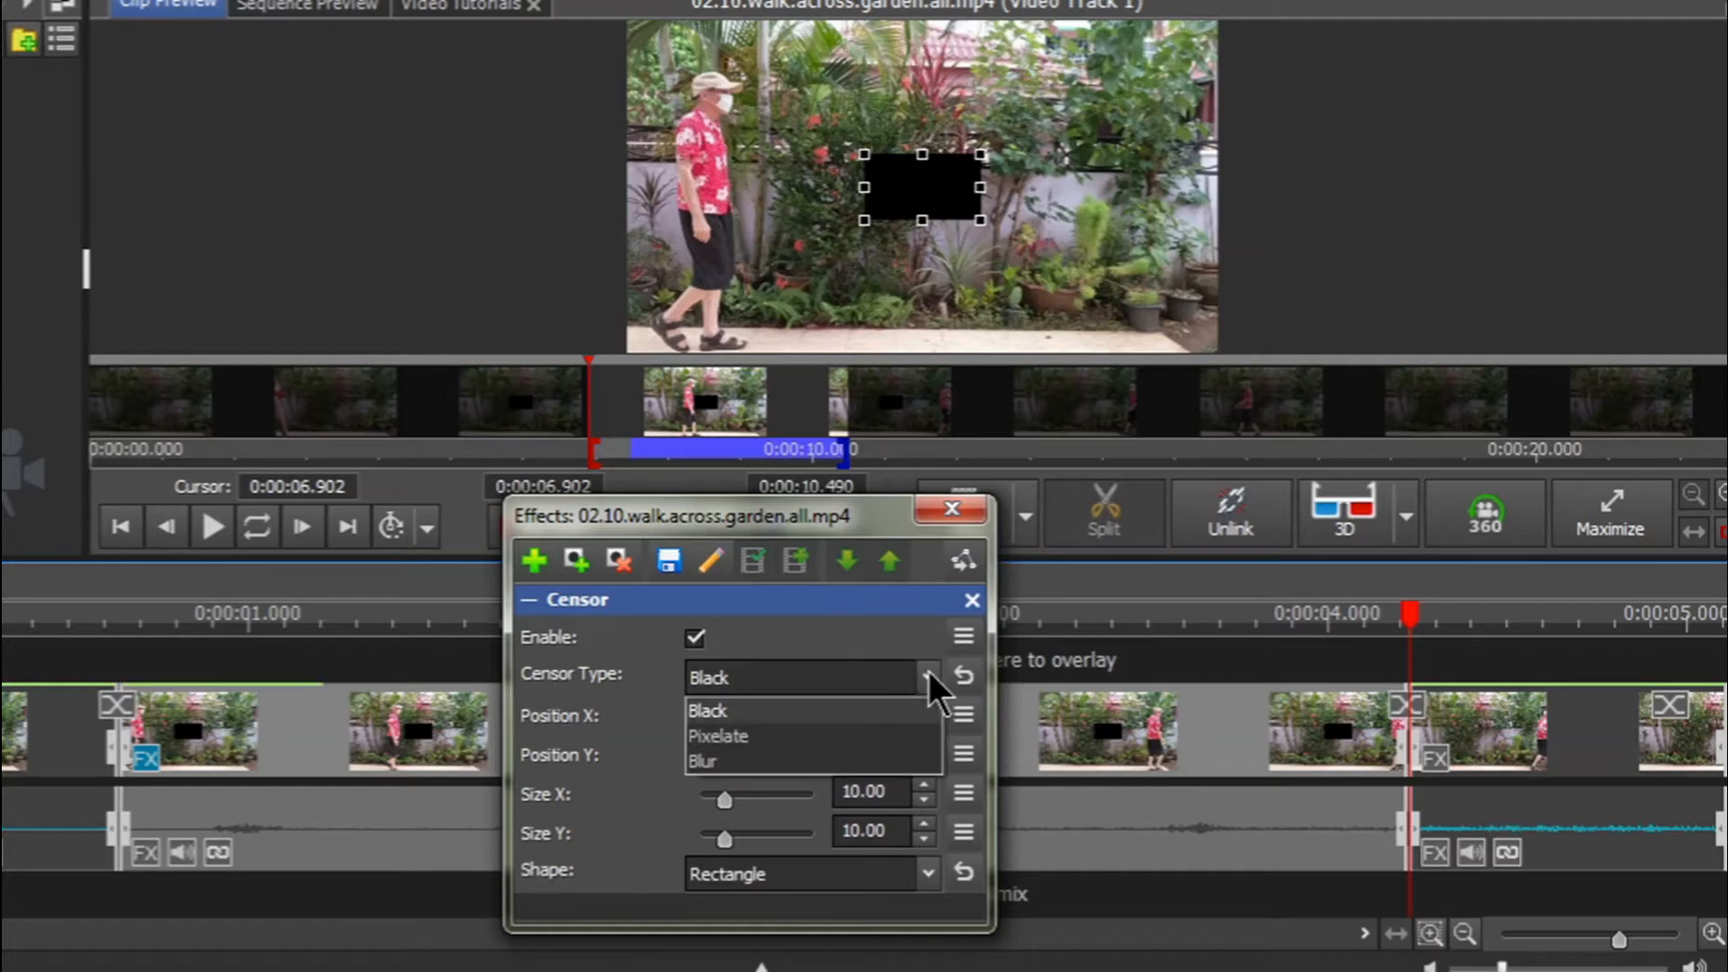
pyautogui.moveTo(760, 737)
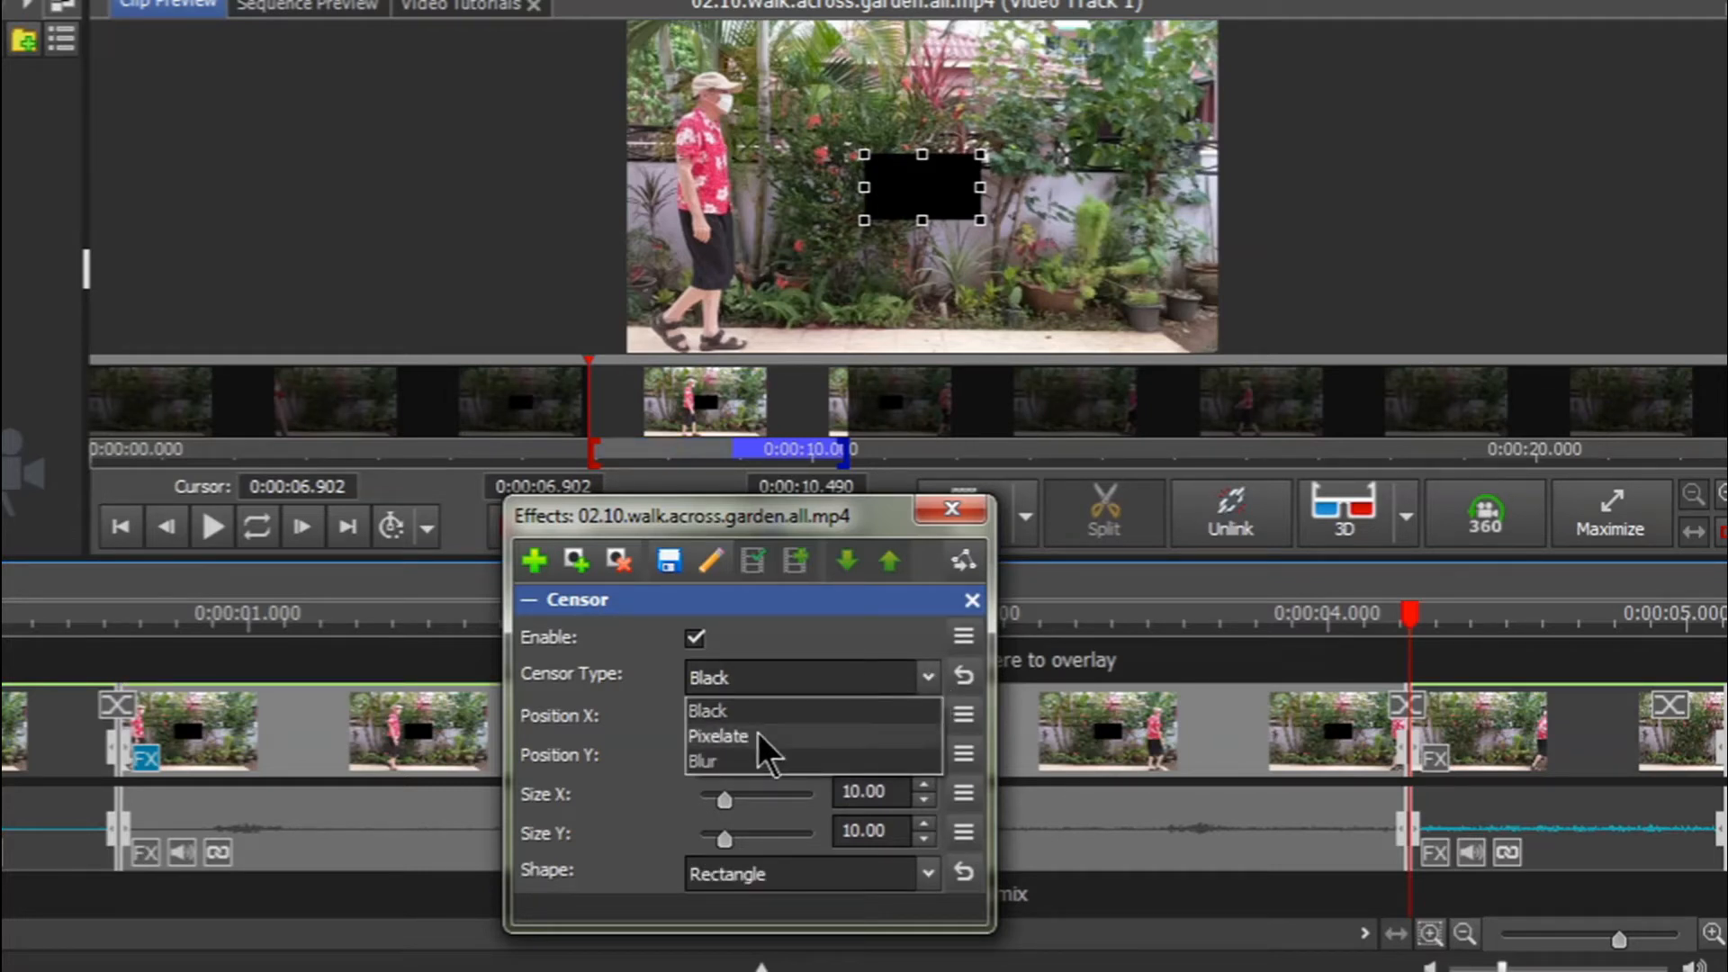
pyautogui.click(719, 736)
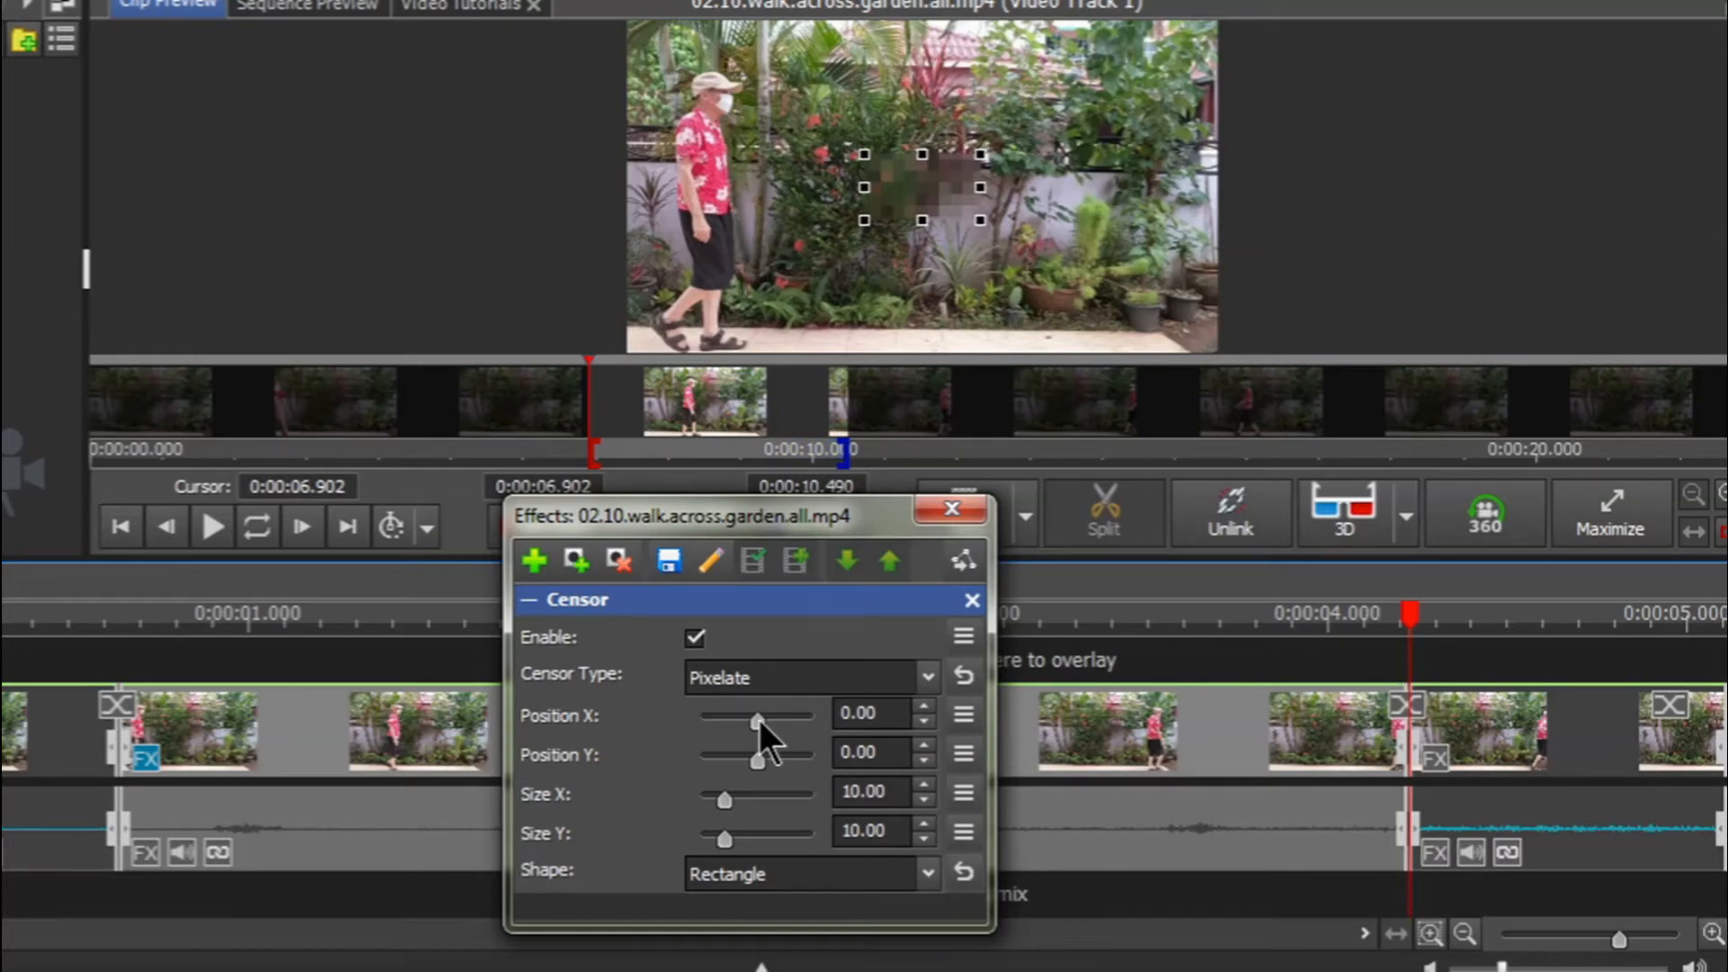
# Adjust Position X and Position Y so the censor box sits over the man's face
pyautogui.moveTo(760, 728); pyautogui.dragTo(749, 728)
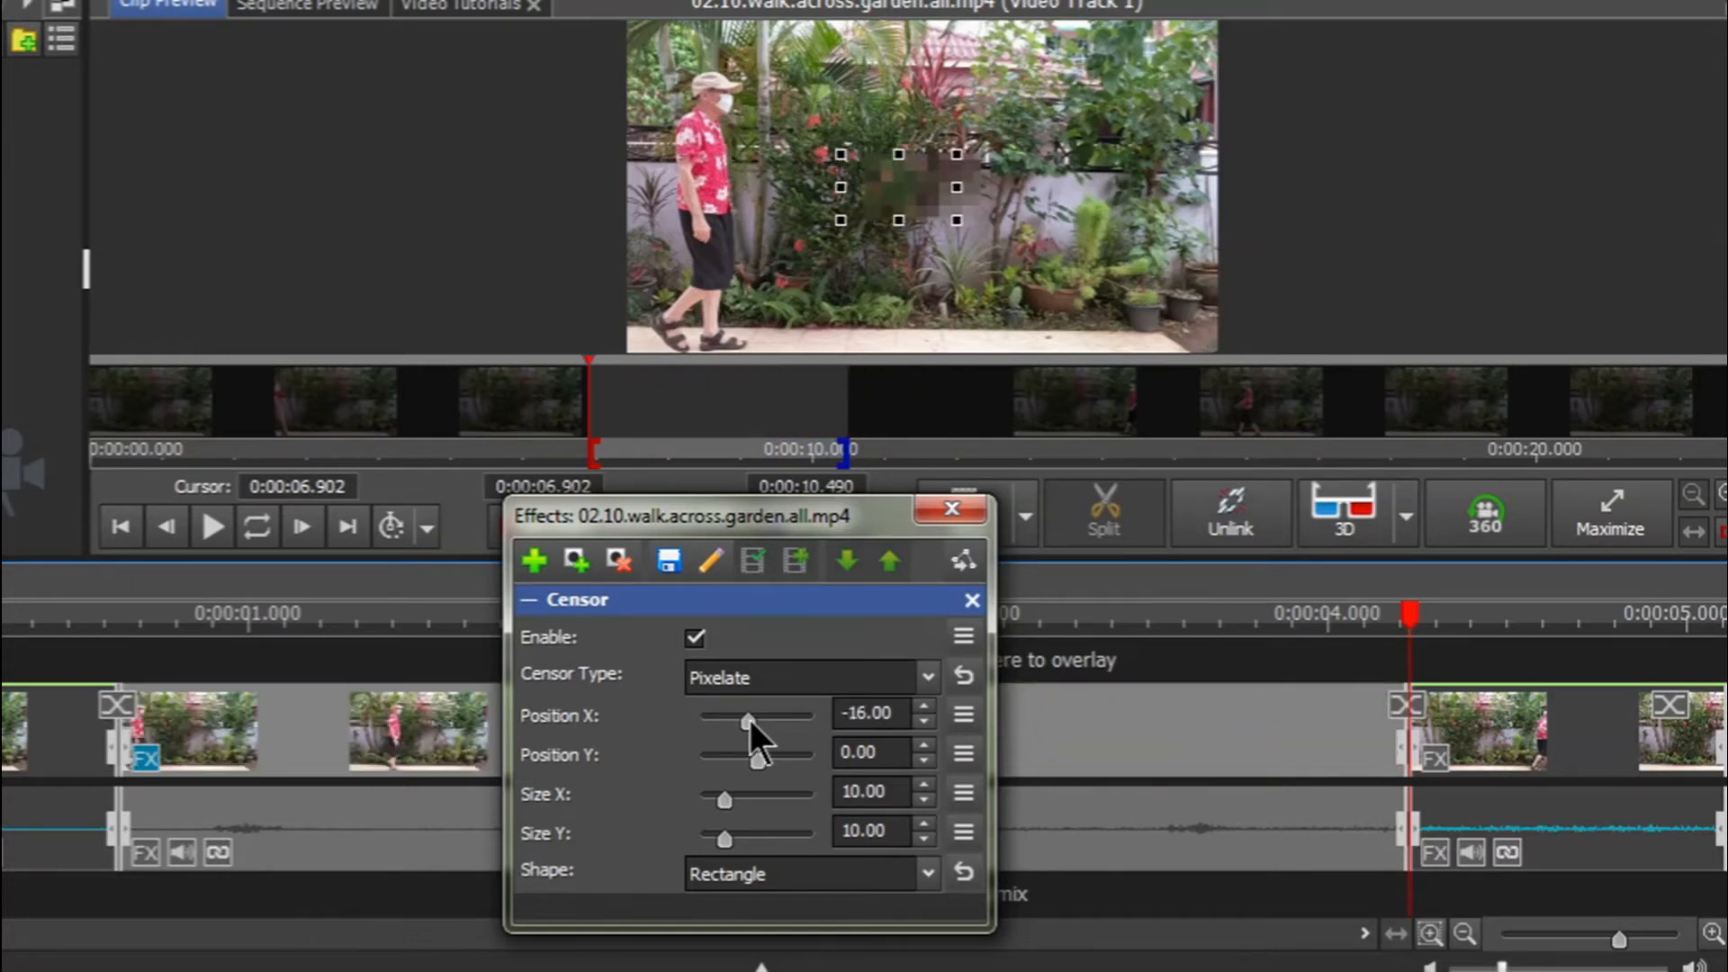
pyautogui.moveTo(760, 715); pyautogui.dragTo(727, 715)
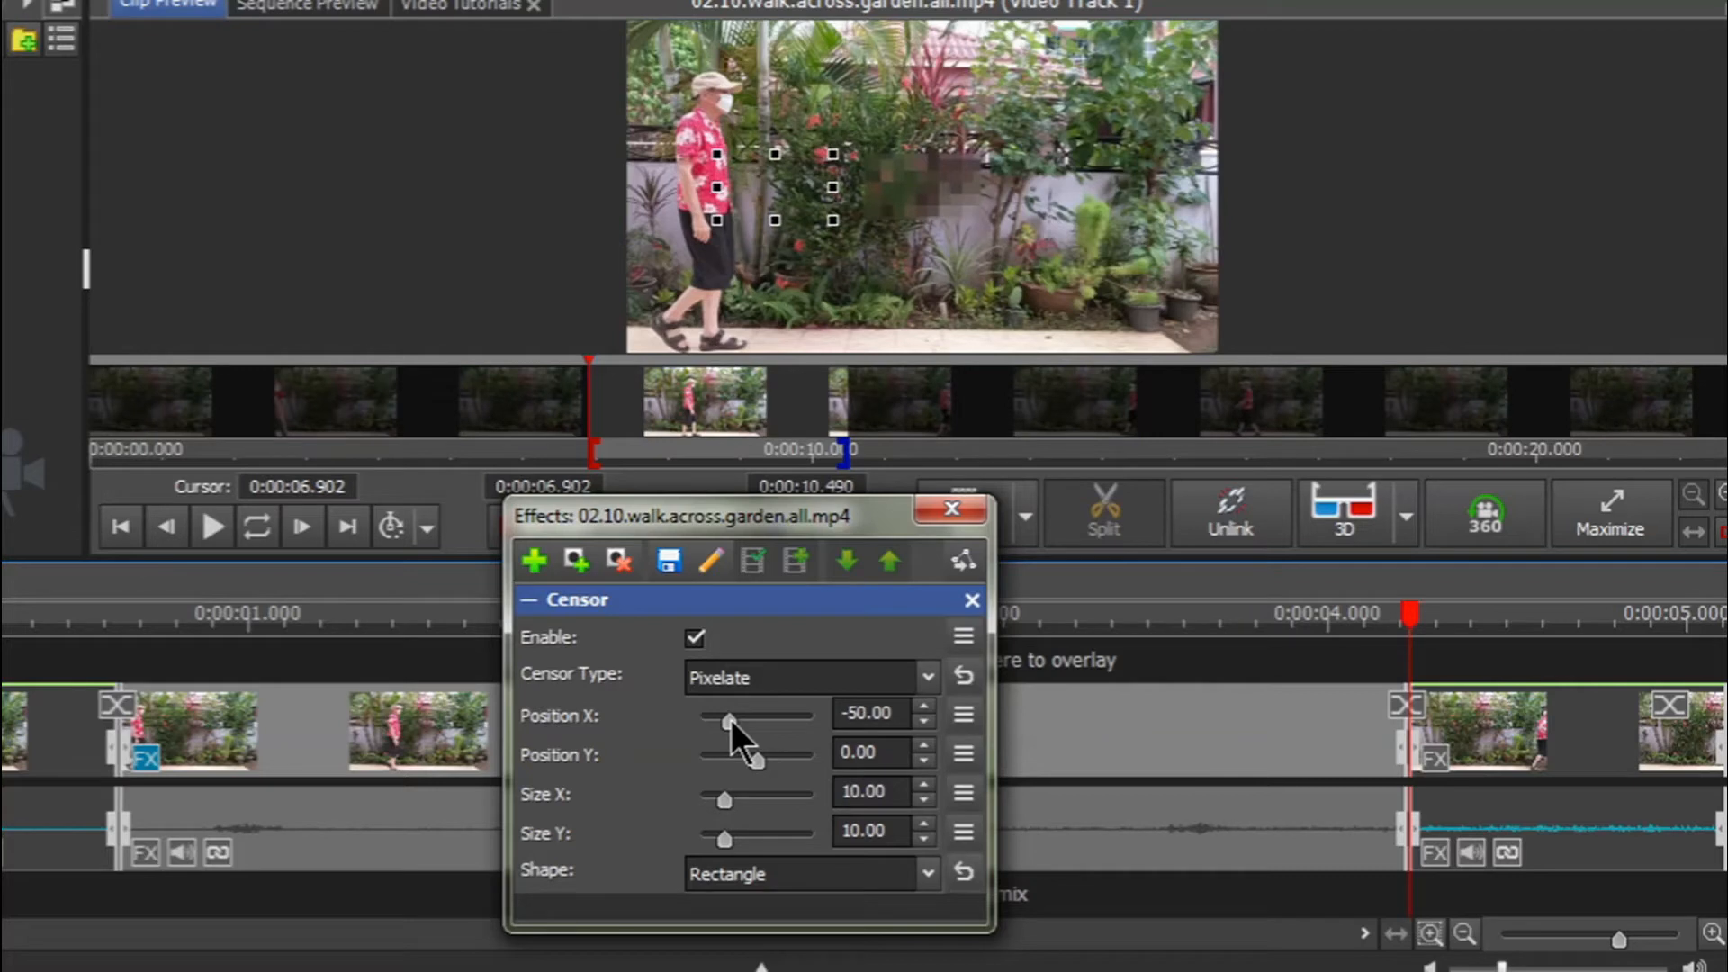
pyautogui.moveTo(733, 722); pyautogui.dragTo(722, 722)
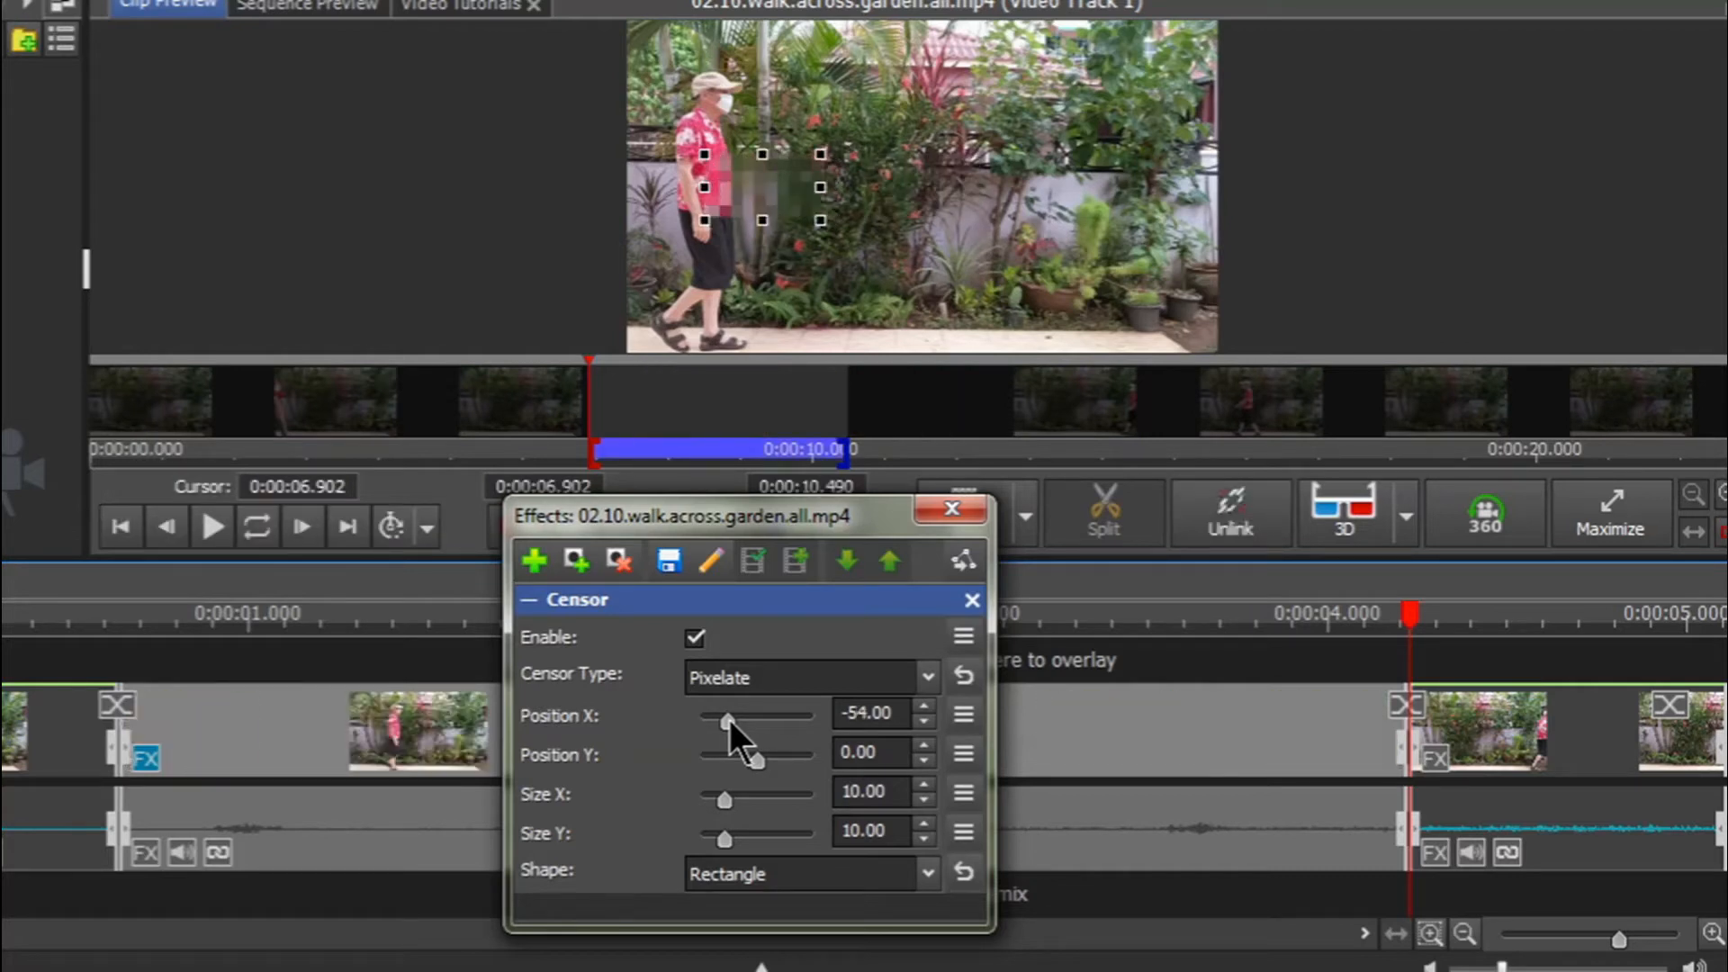
pyautogui.moveTo(755, 722); pyautogui.dragTo(724, 722)
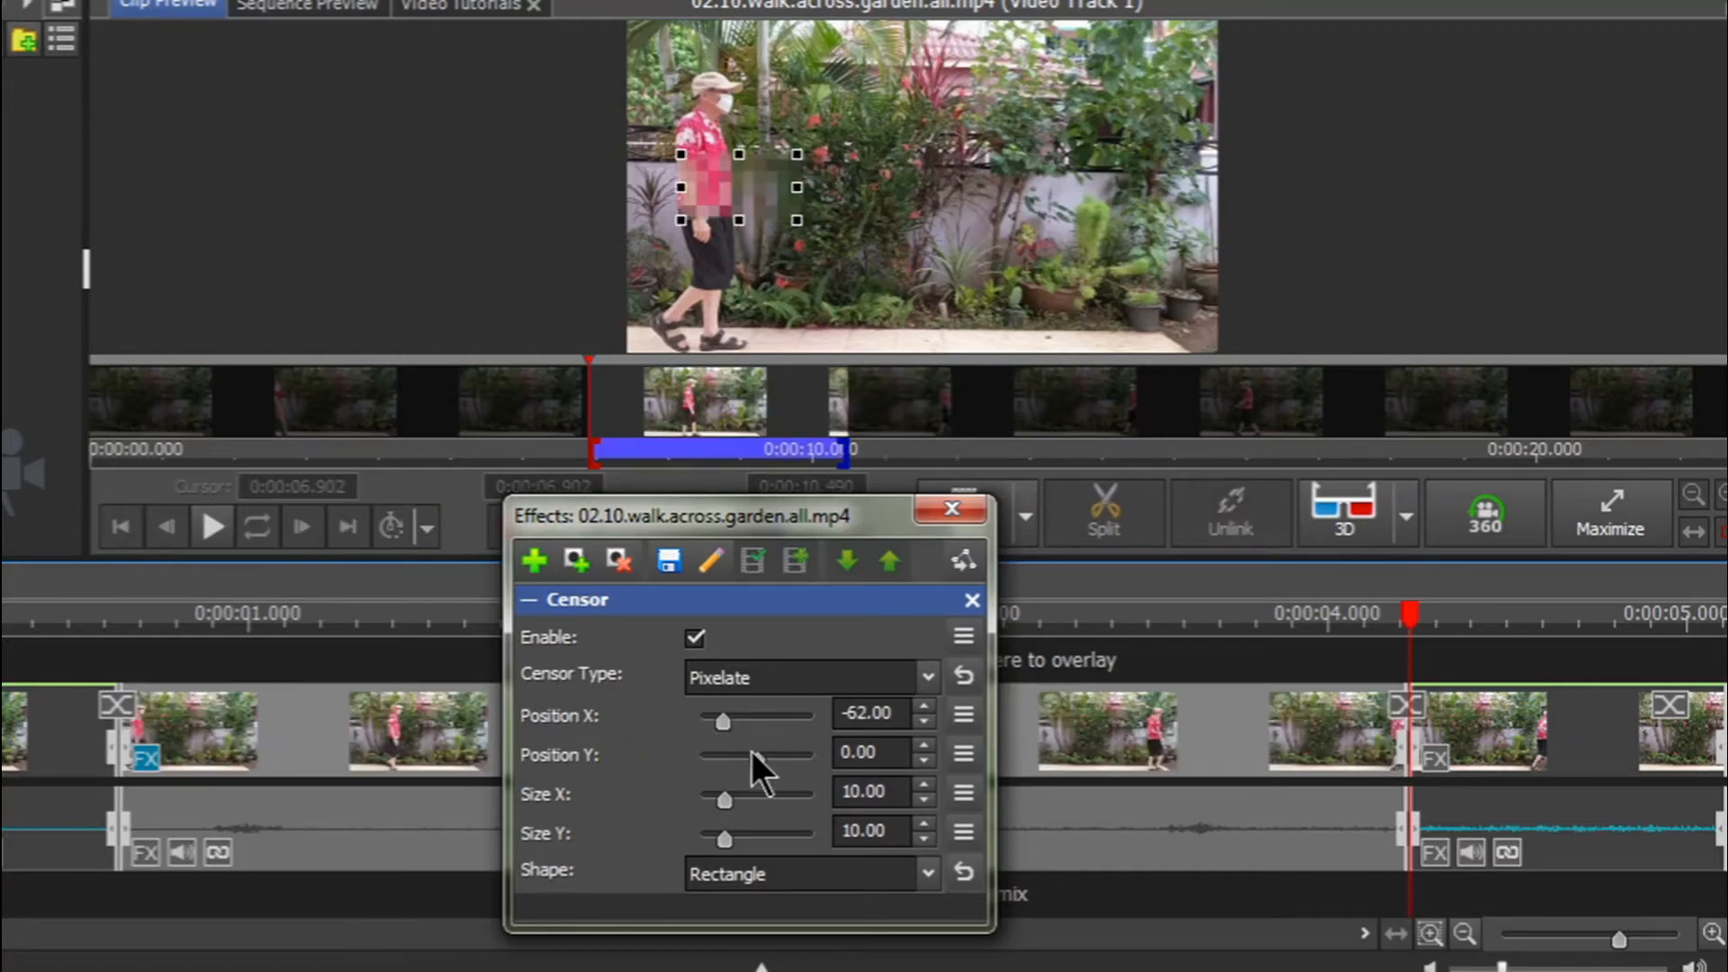
pyautogui.moveTo(722, 754); pyautogui.dragTo(758, 755)
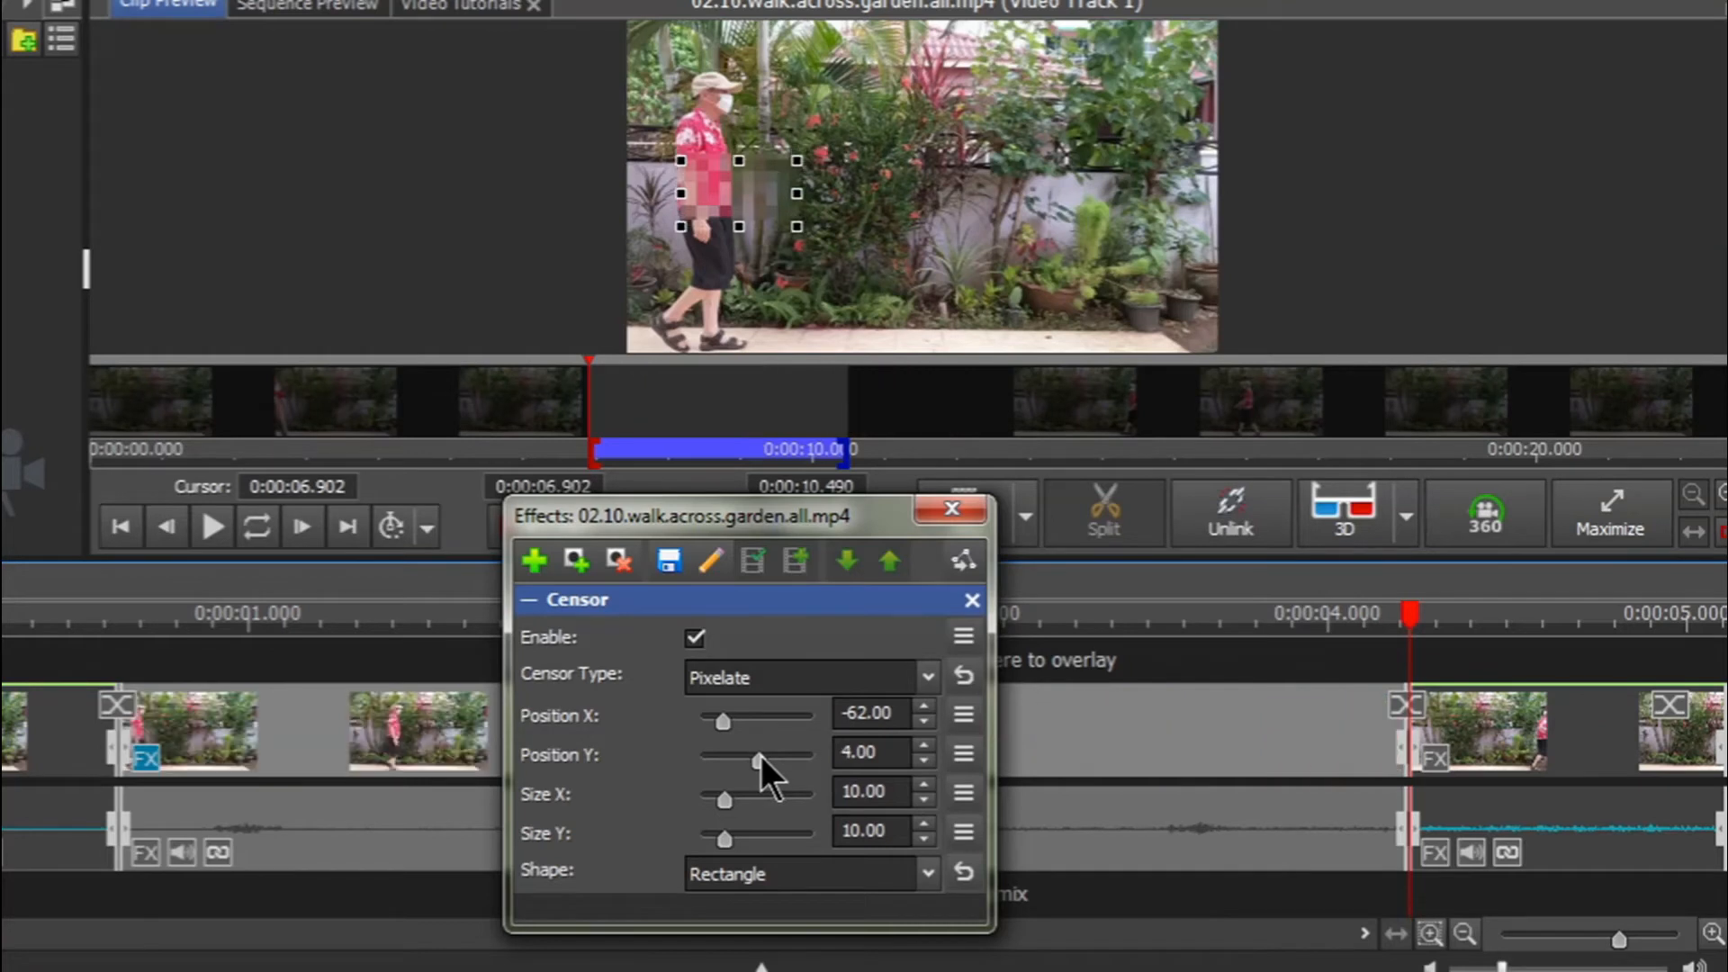
pyautogui.moveTo(758, 763); pyautogui.dragTo(738, 764)
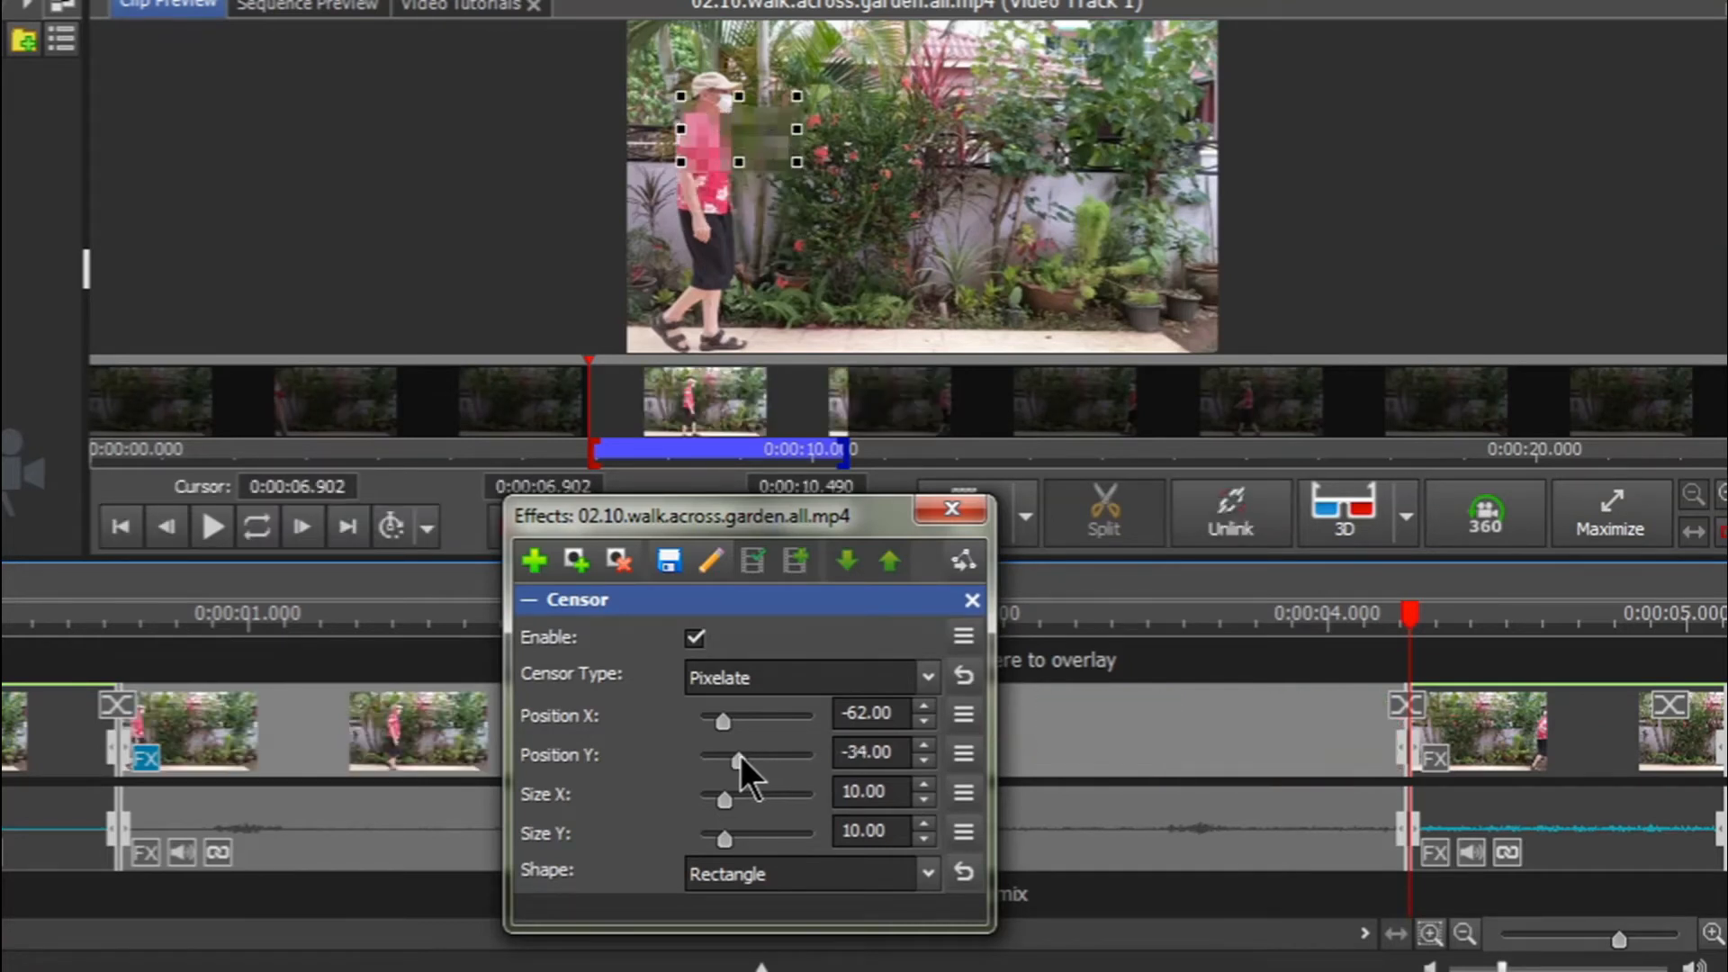
pyautogui.moveTo(738, 760); pyautogui.dragTo(726, 760)
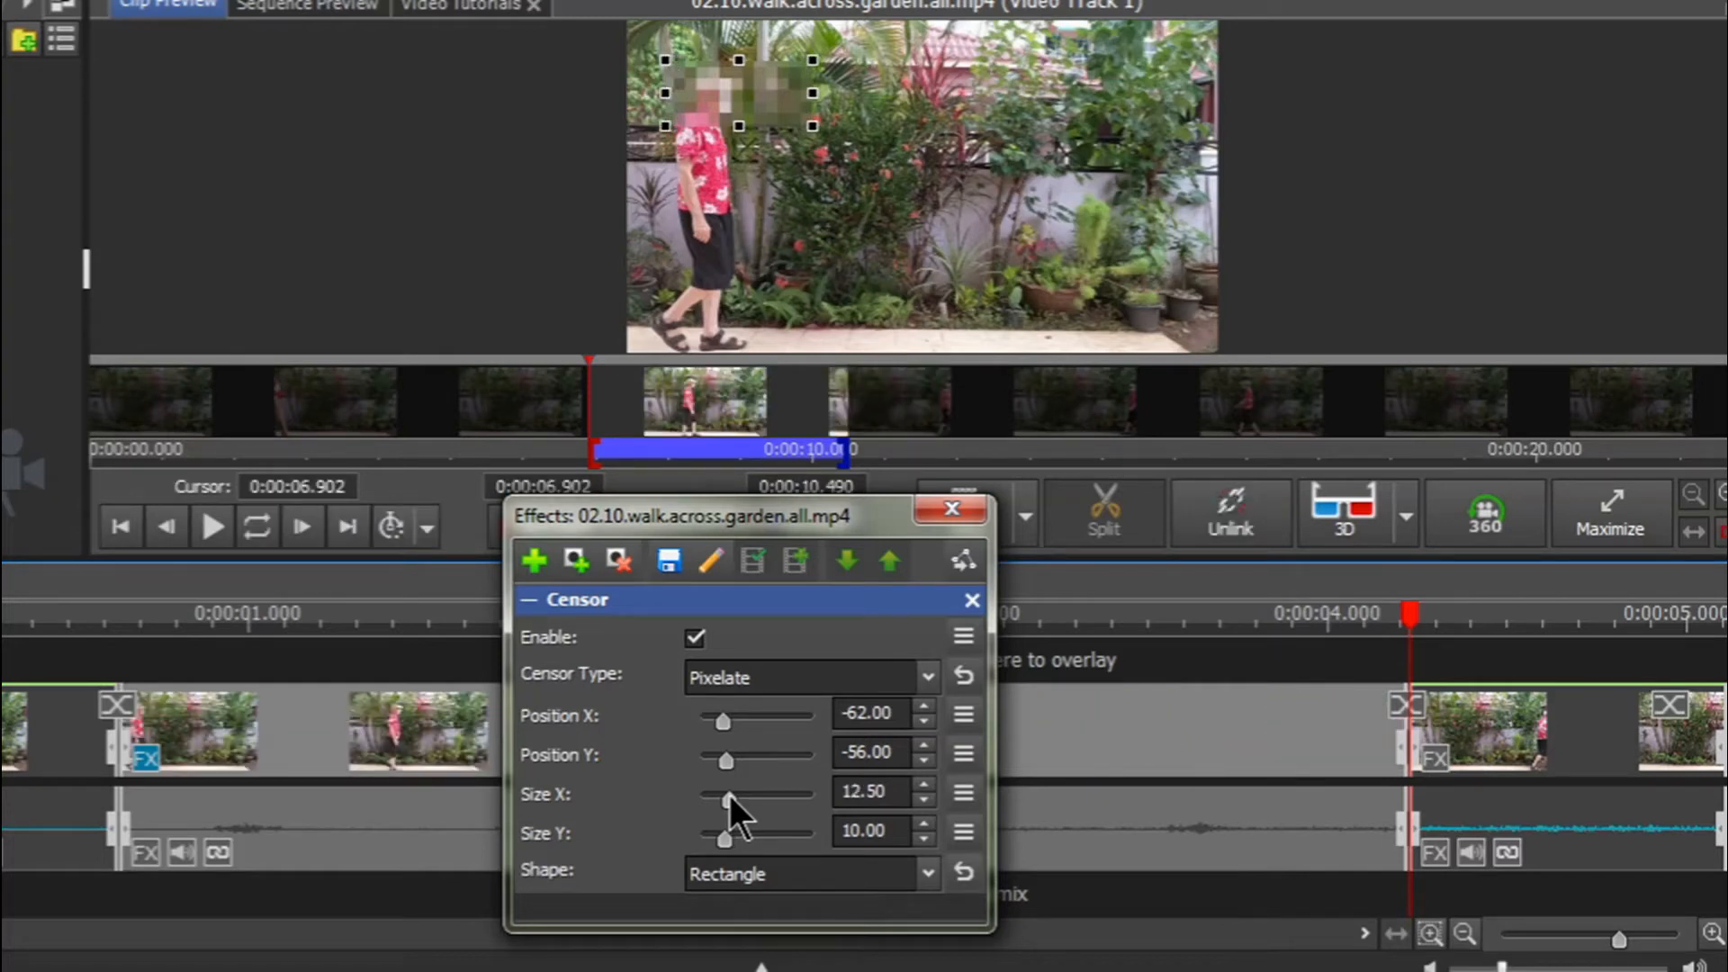
# Narrow Size X and raise Size Y so the box matches the face
pyautogui.moveTo(727, 794); pyautogui.dragTo(717, 794)
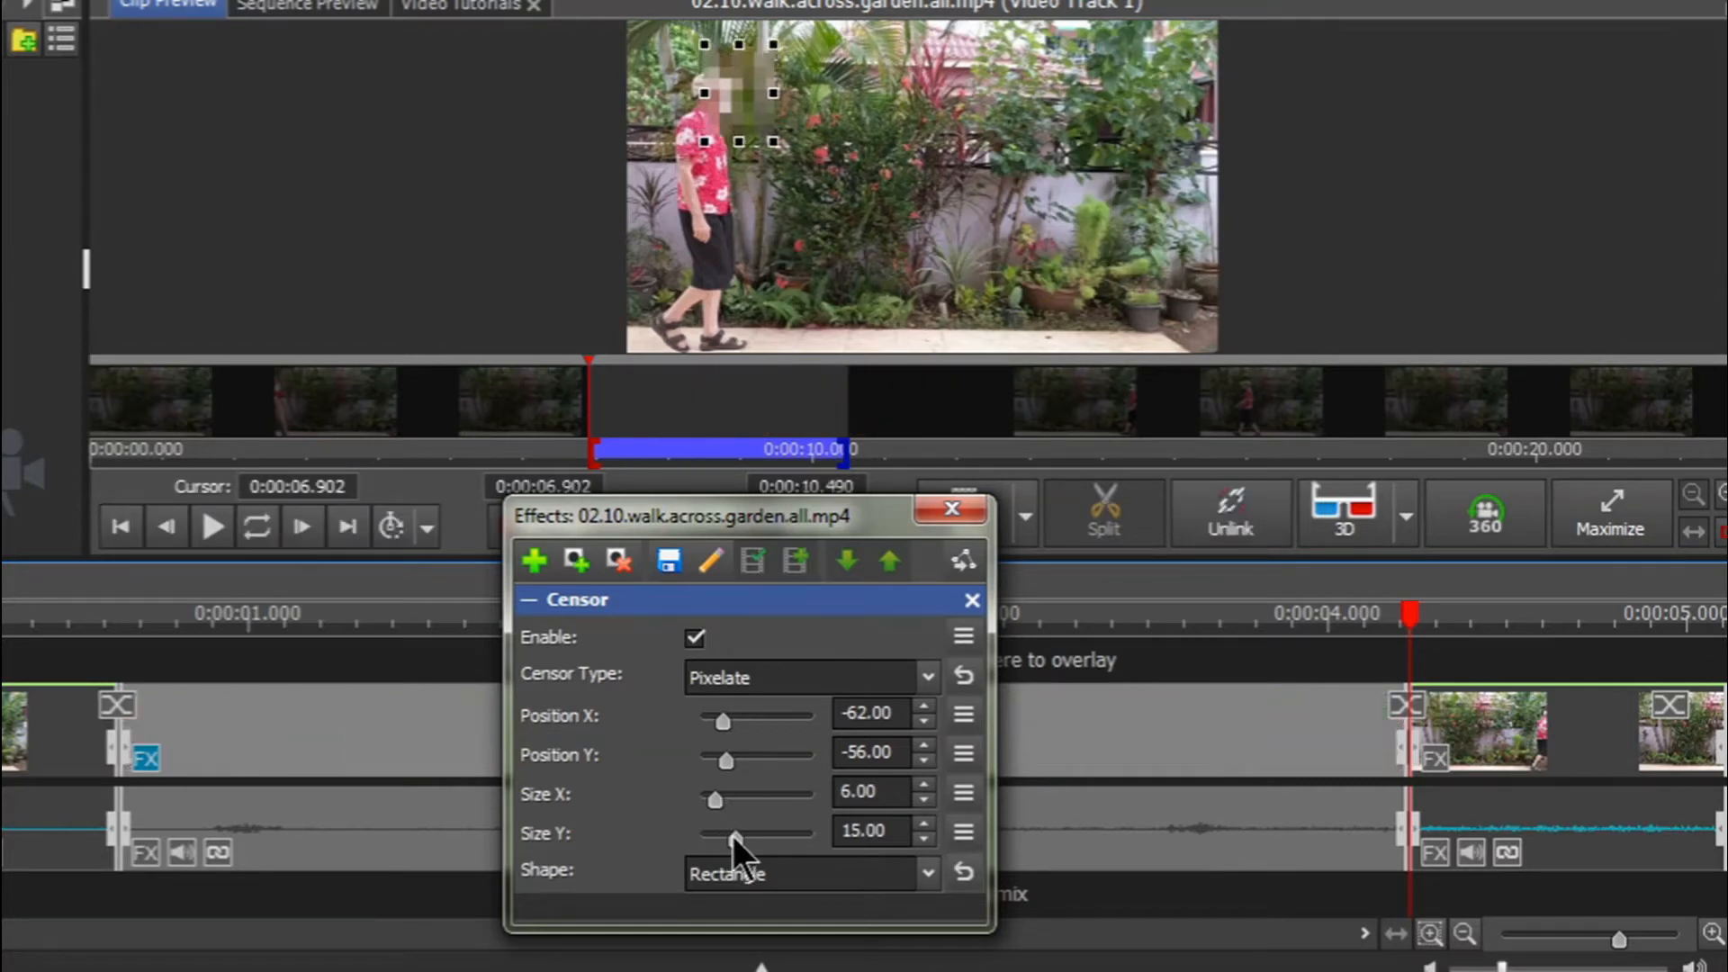
pyautogui.moveTo(738, 837); pyautogui.dragTo(728, 838)
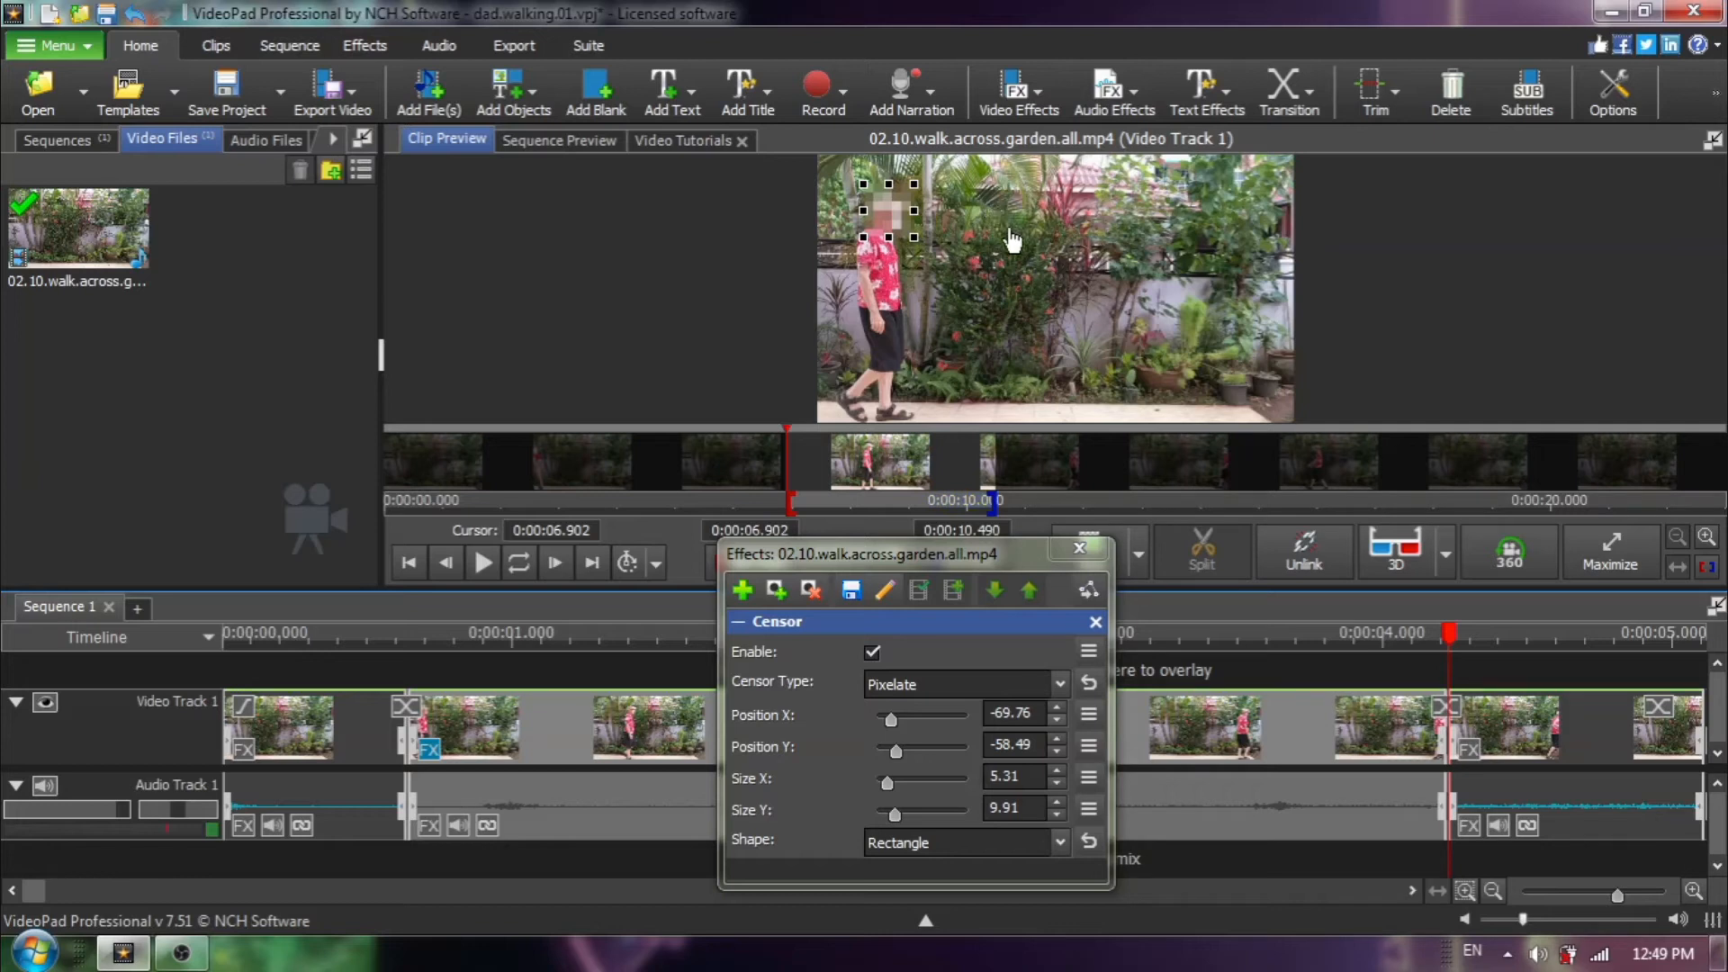
pyautogui.moveTo(1087, 591)
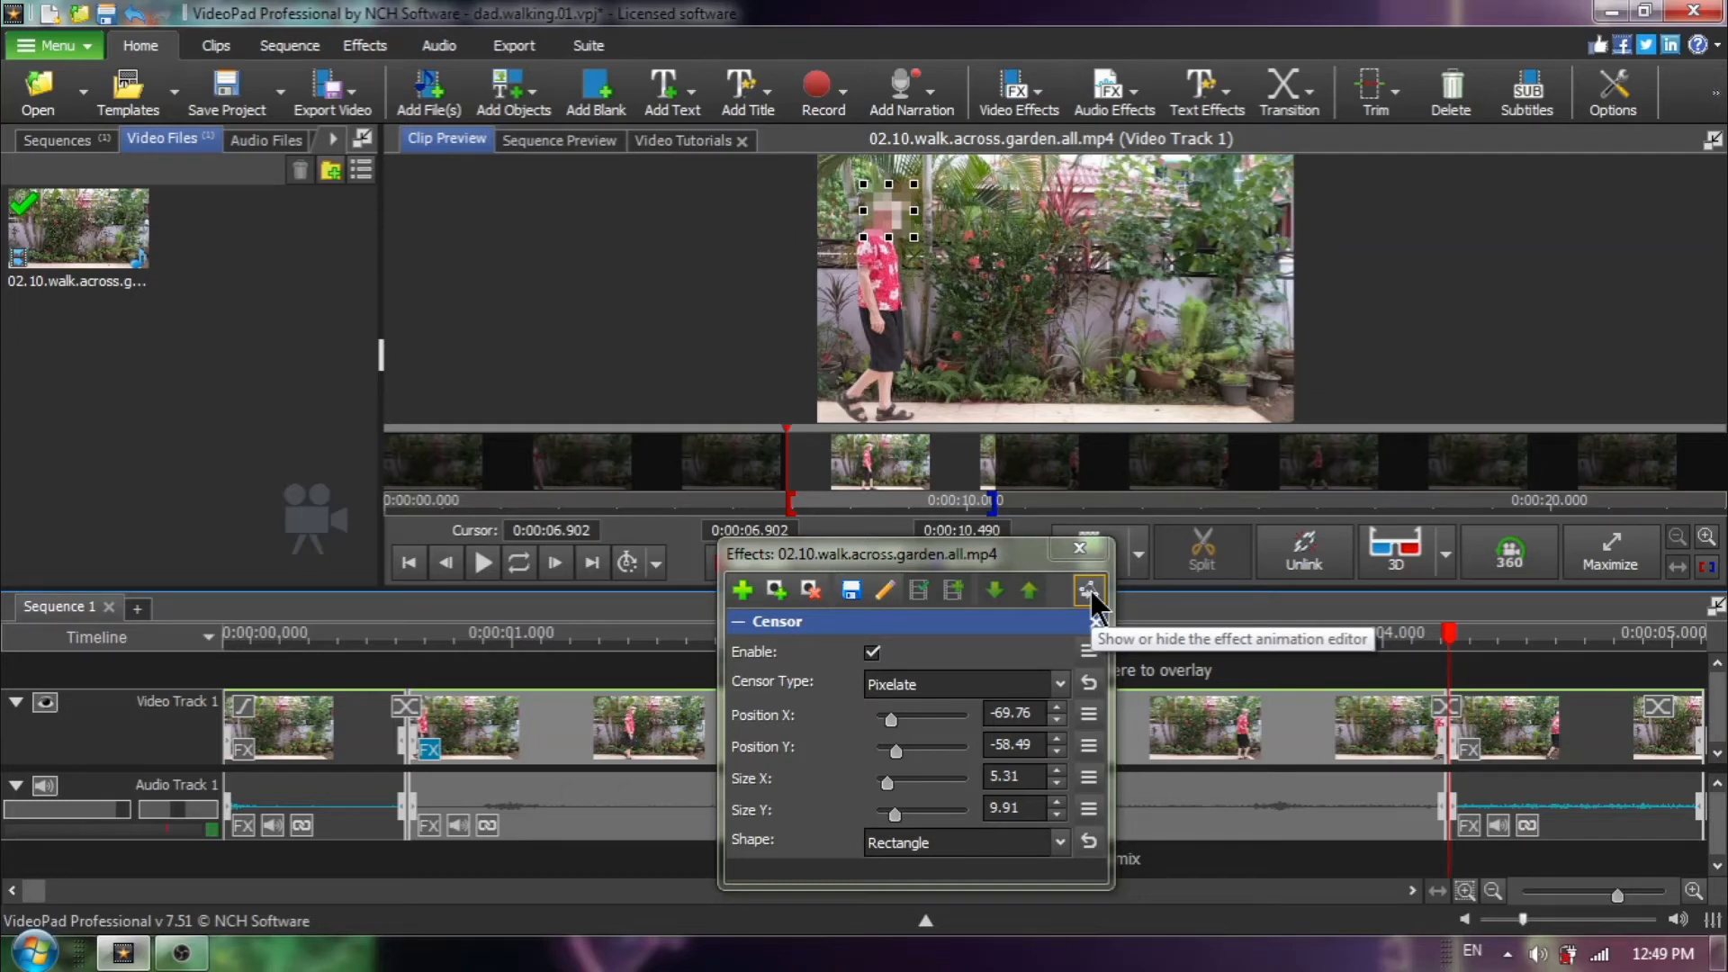
# Show the Censor effect's animation editor and add a first keyframe at 0 seconds
pyautogui.click(1088, 591)
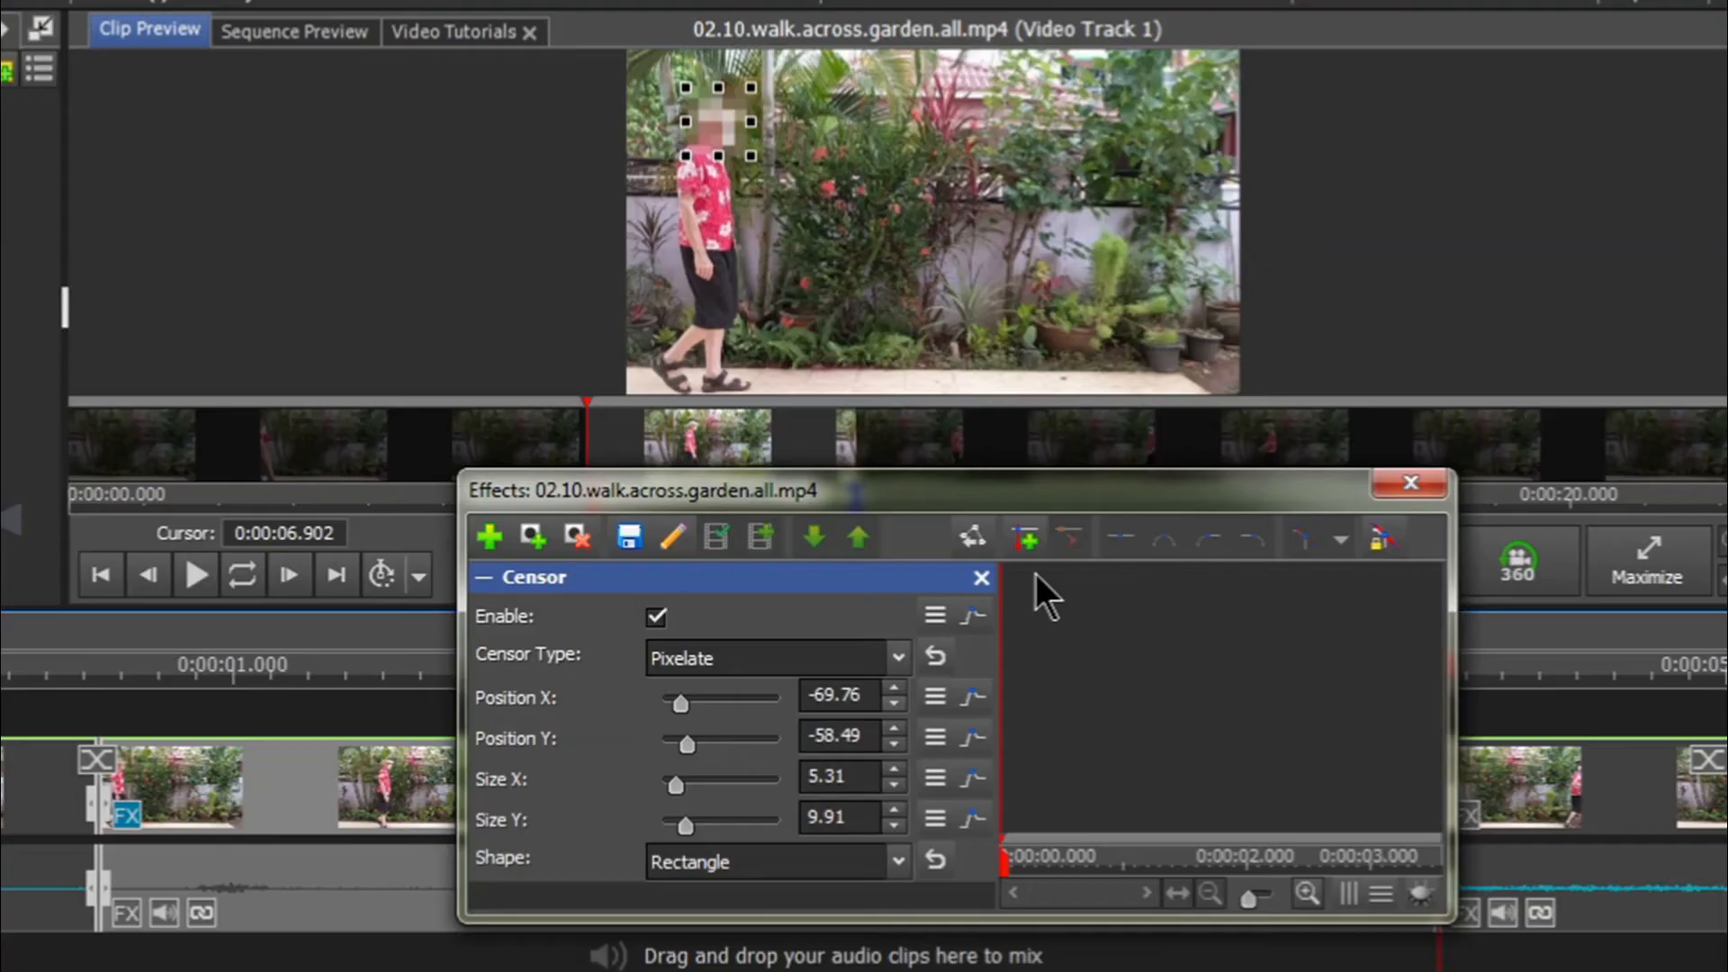
pyautogui.moveTo(1024, 538)
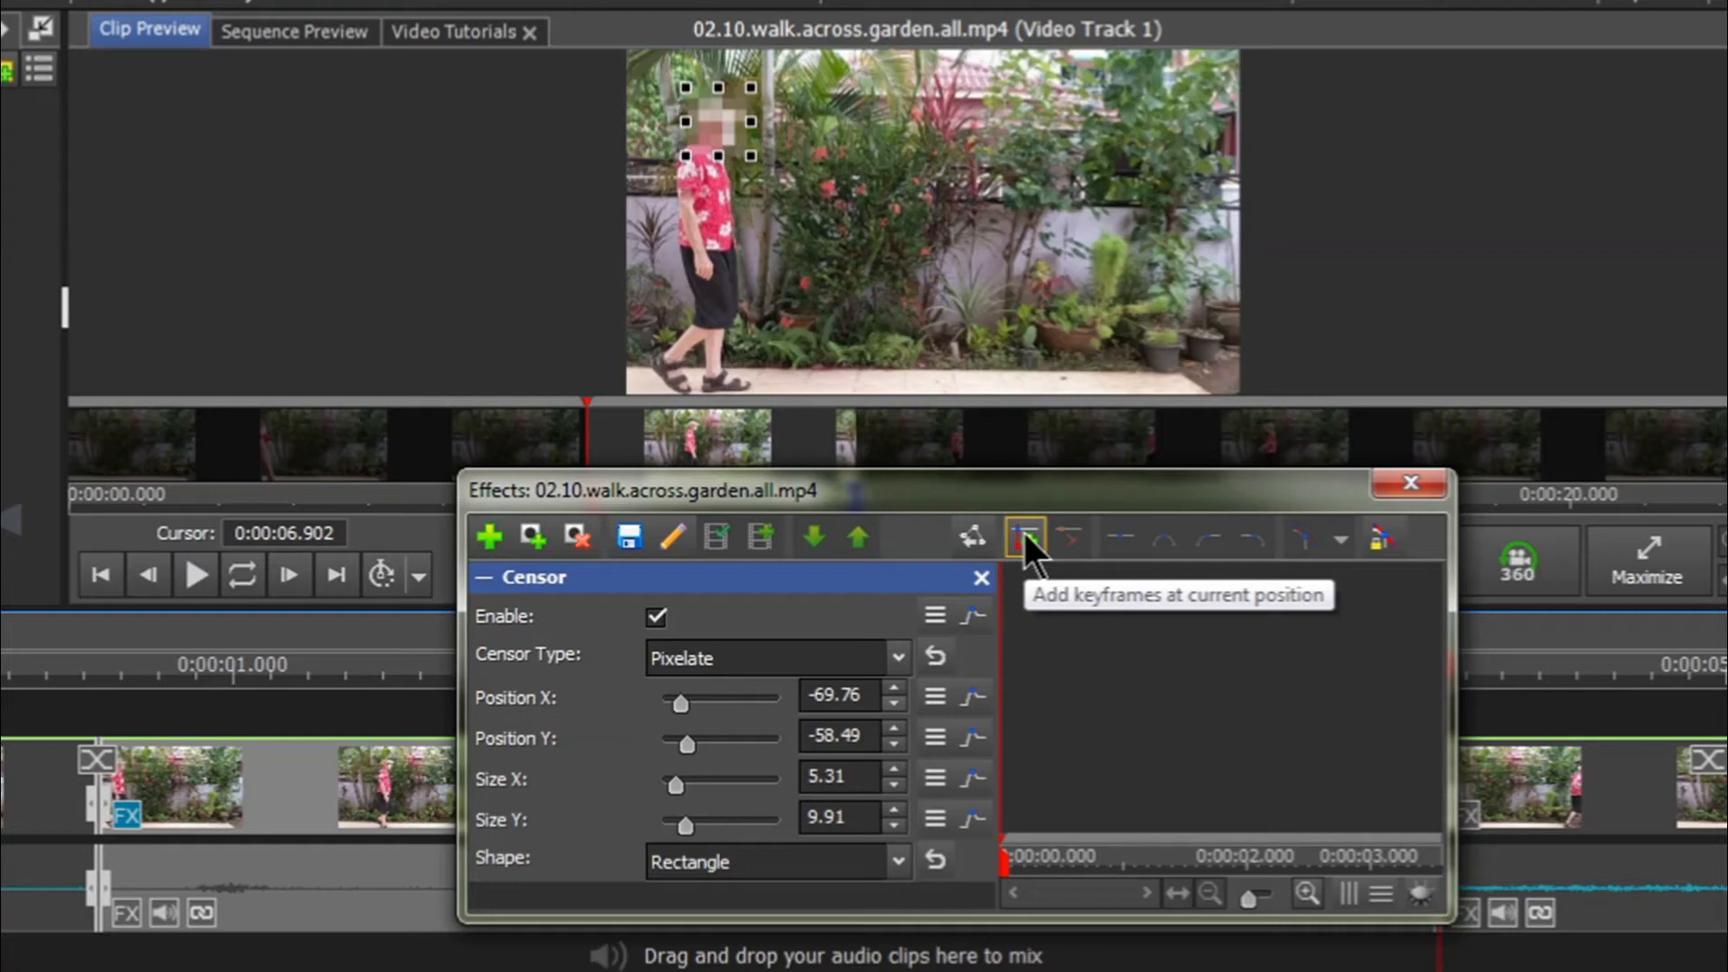
pyautogui.moveTo(1032, 551)
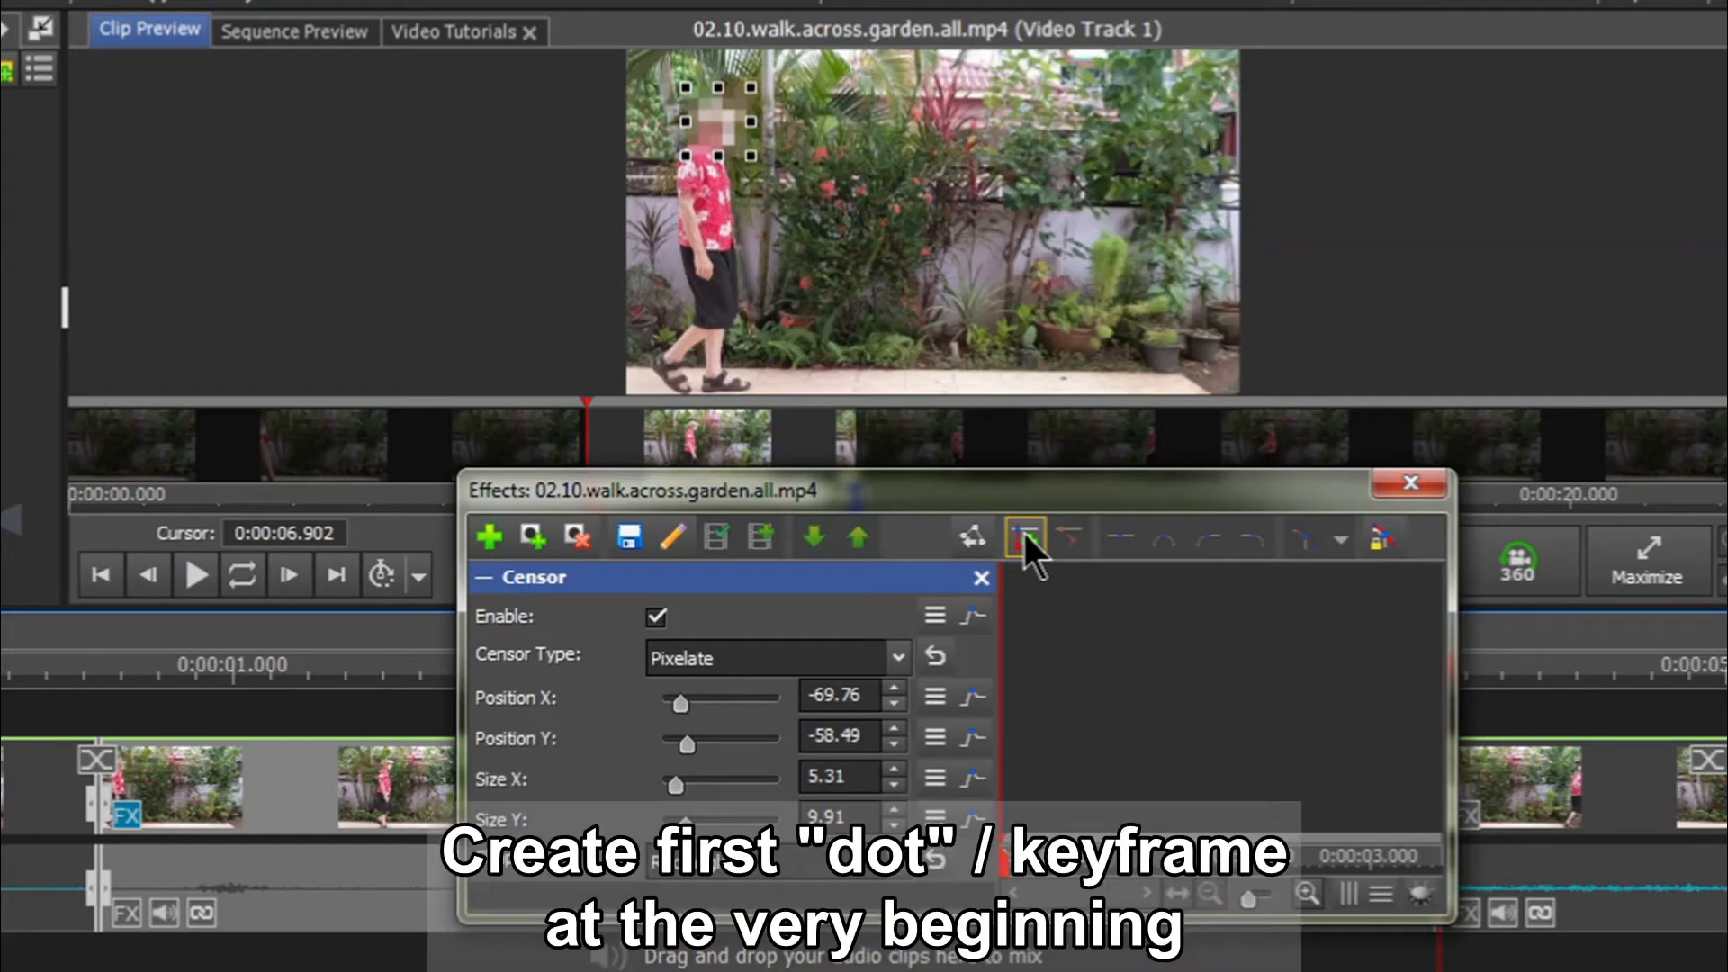
pyautogui.click(1022, 539)
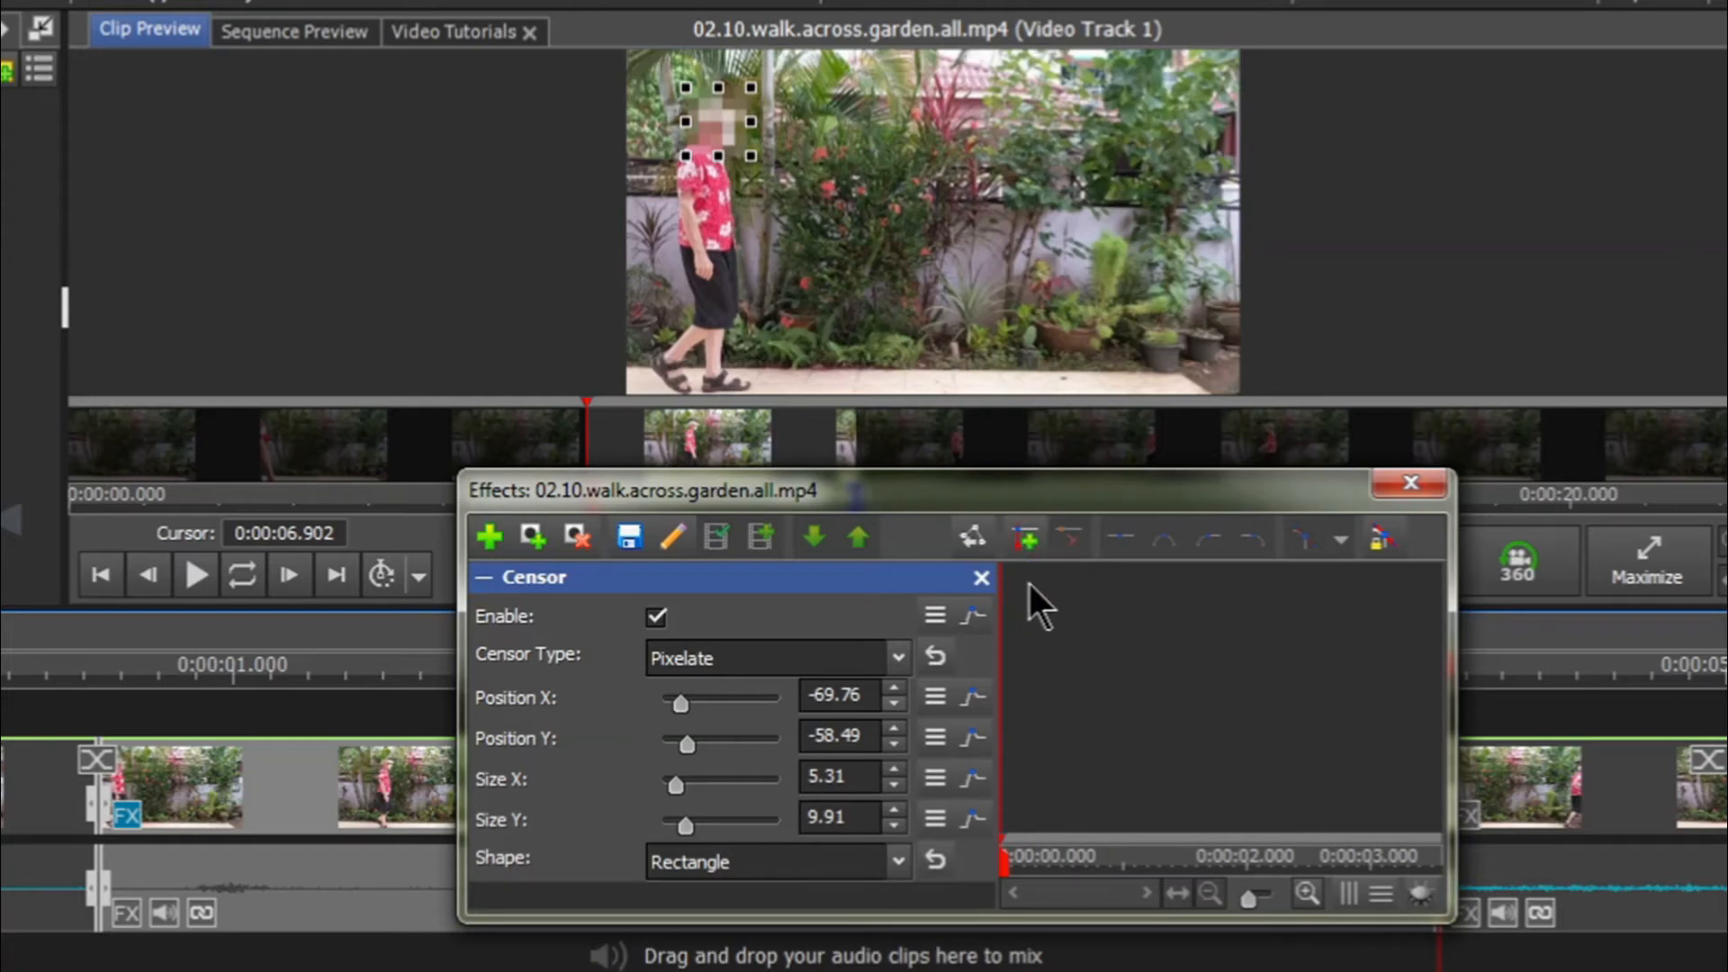
pyautogui.moveTo(1024, 539)
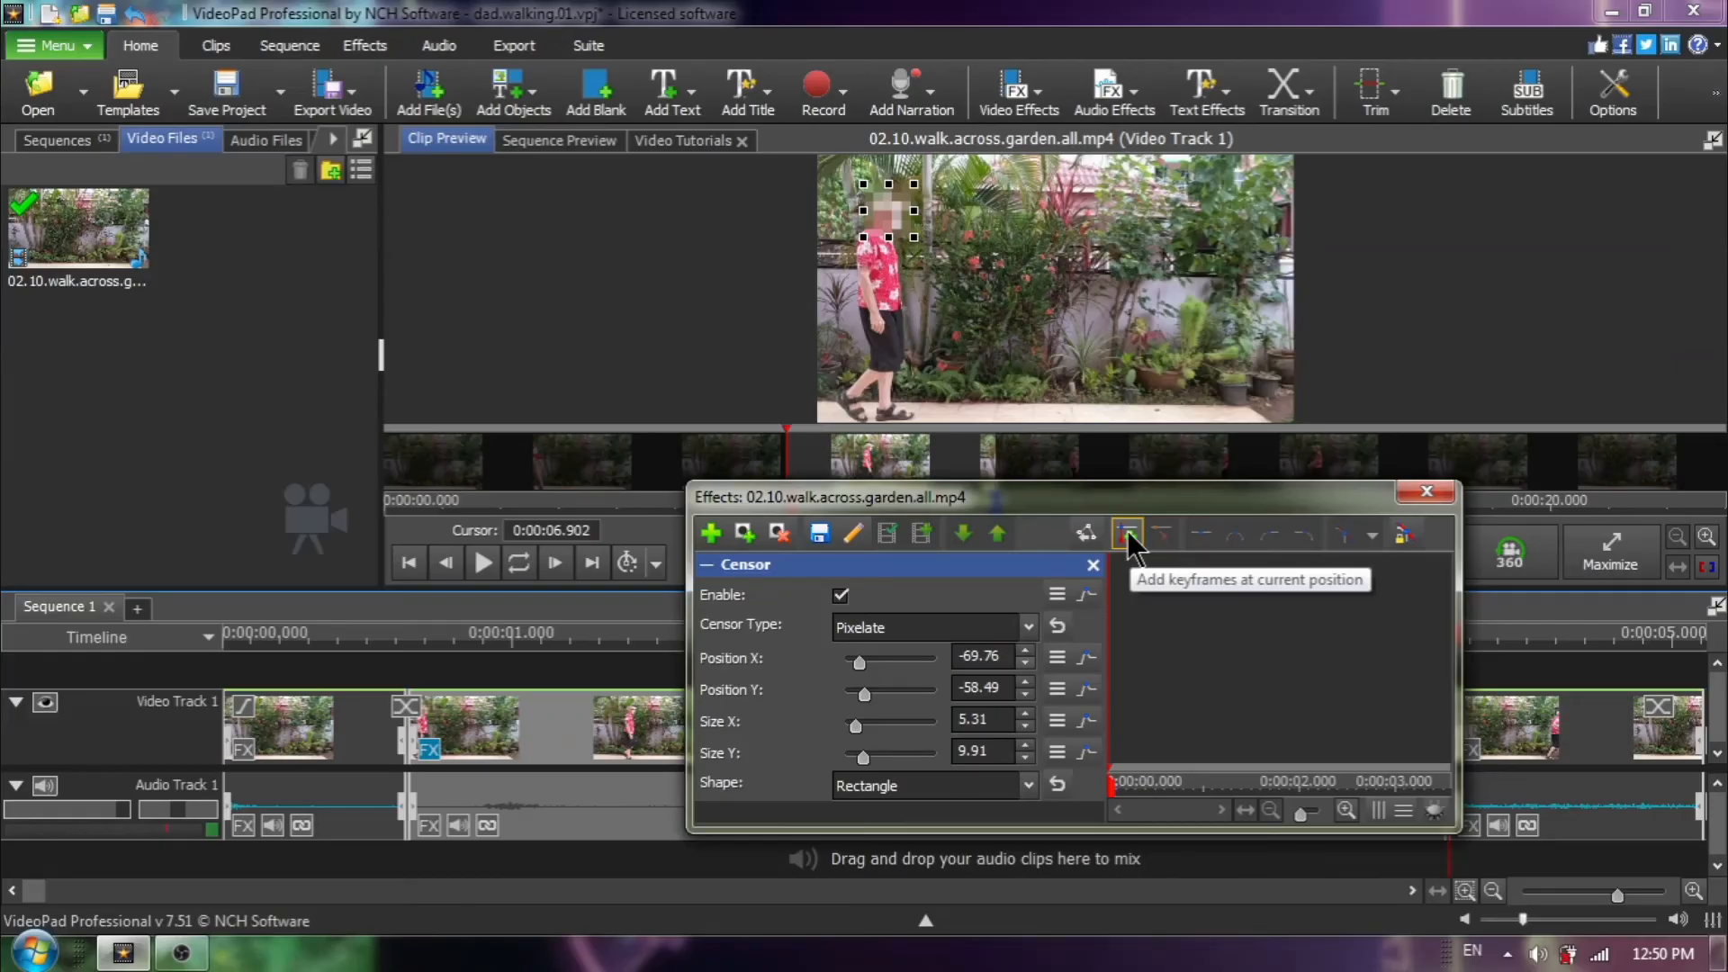
# Add starting keyframes for all censor settings, then scrub to about 3 s where the man nears the right edge
pyautogui.click(1127, 533)
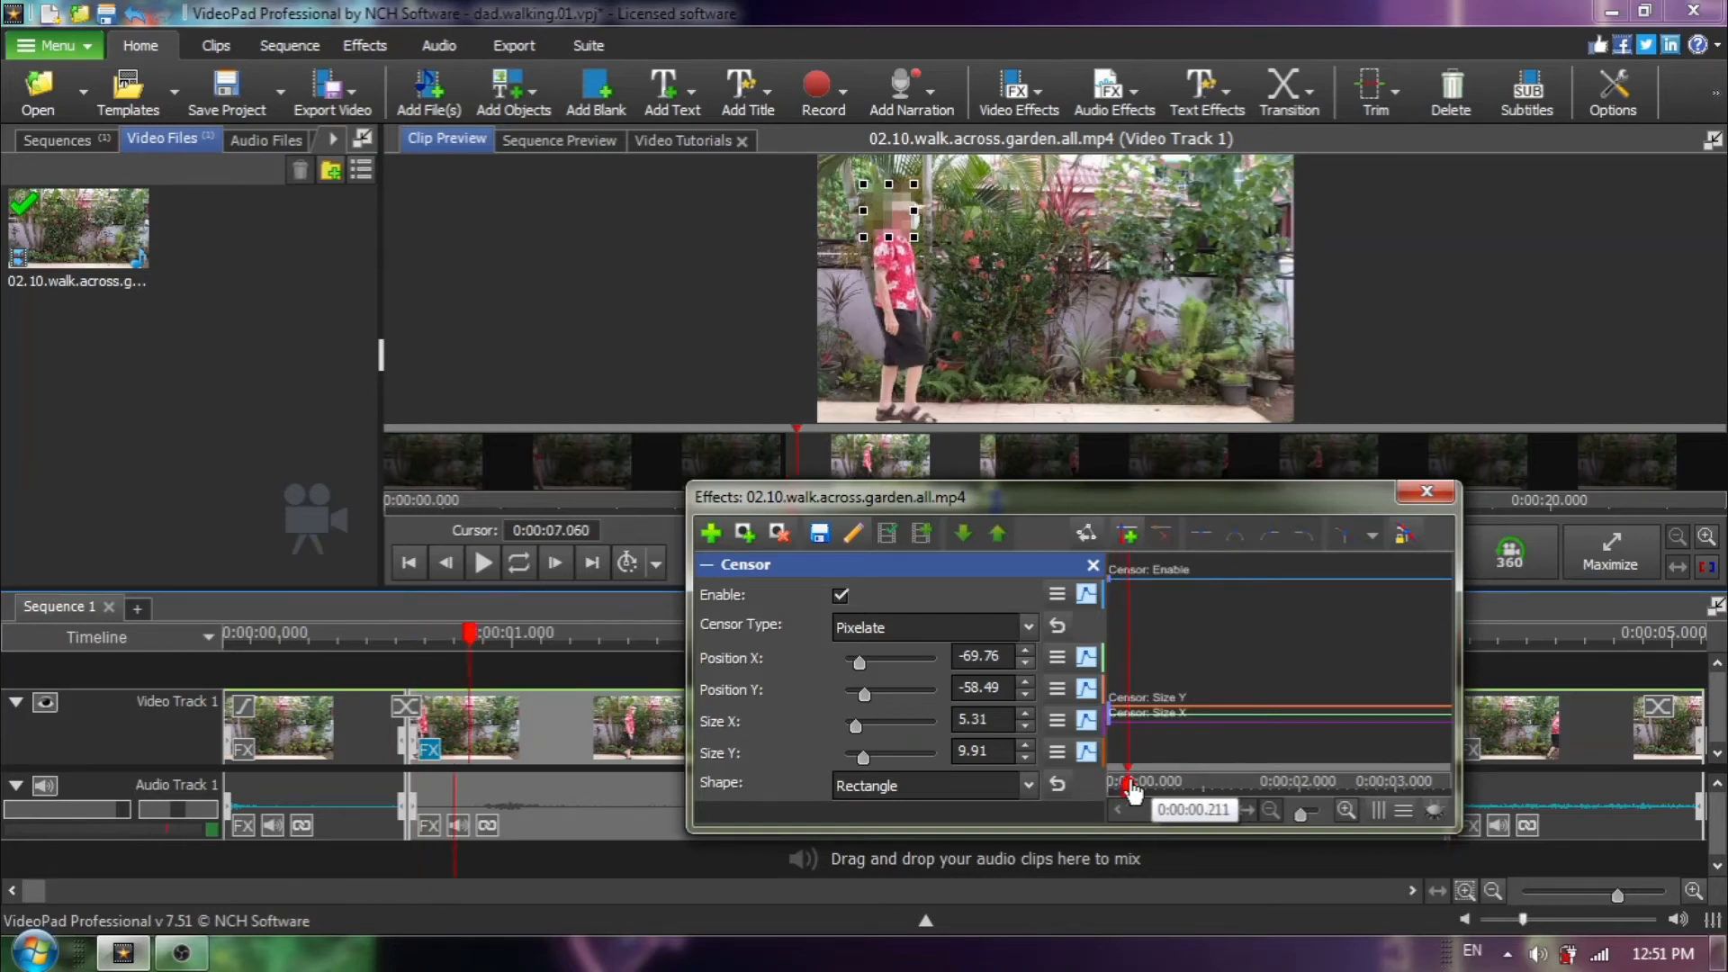
pyautogui.moveTo(1131, 785); pyautogui.dragTo(1211, 785)
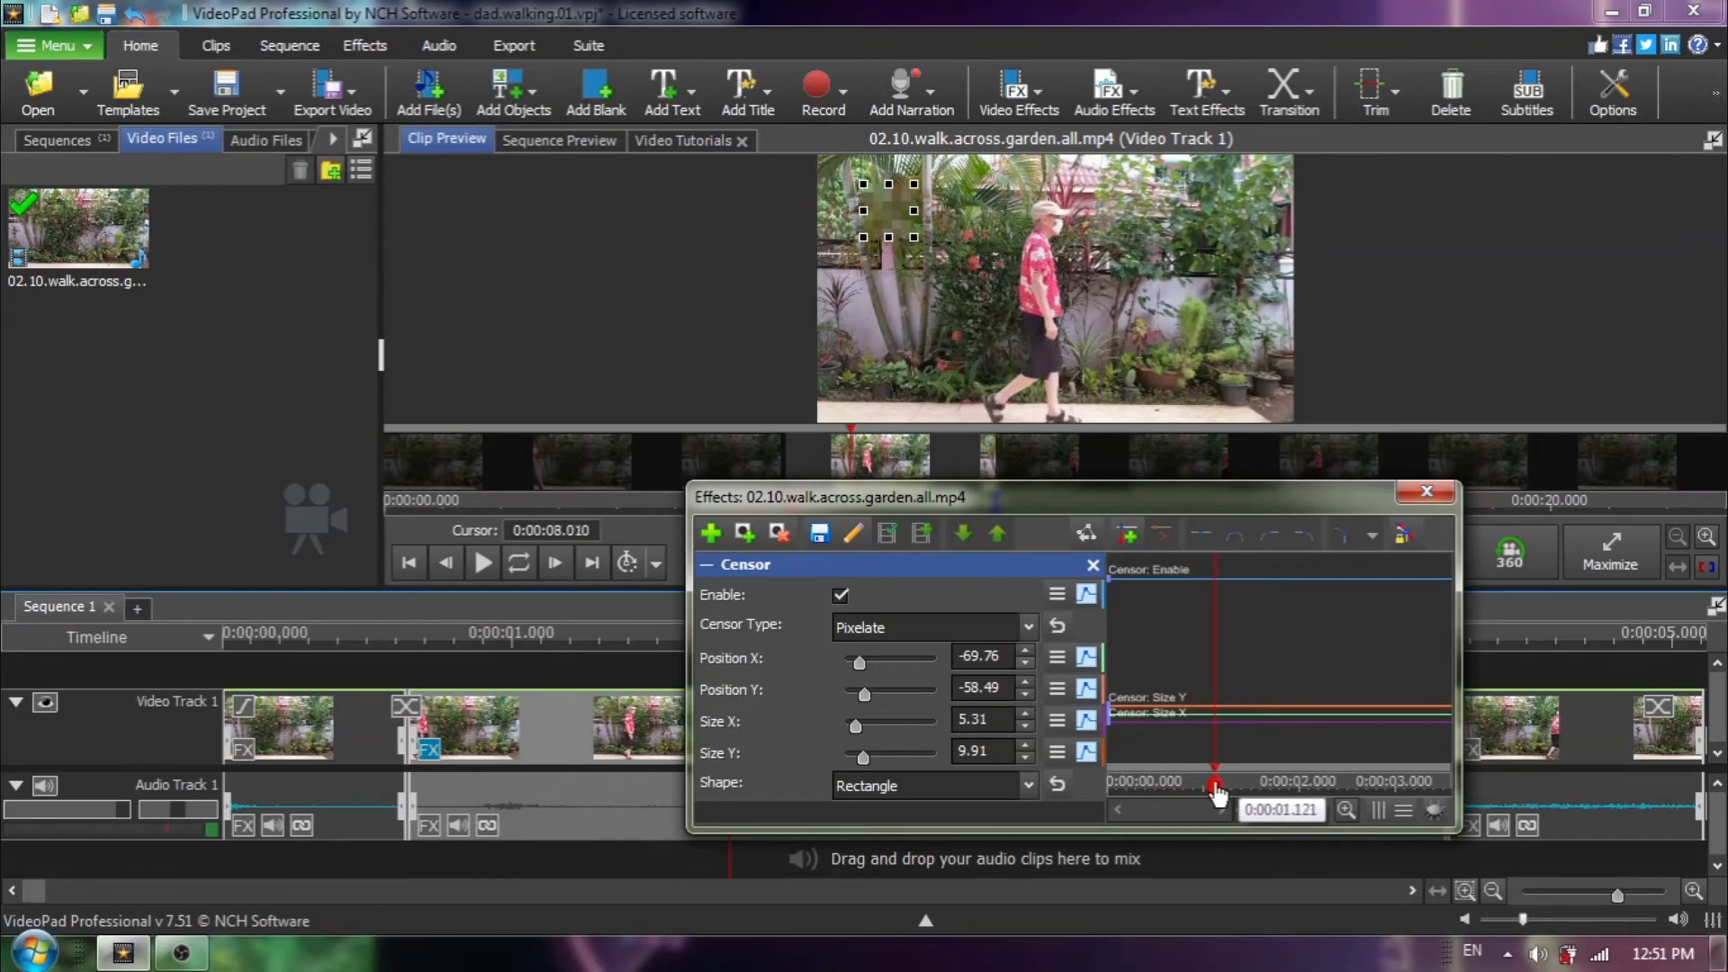
pyautogui.moveTo(1215, 789); pyautogui.dragTo(1320, 789)
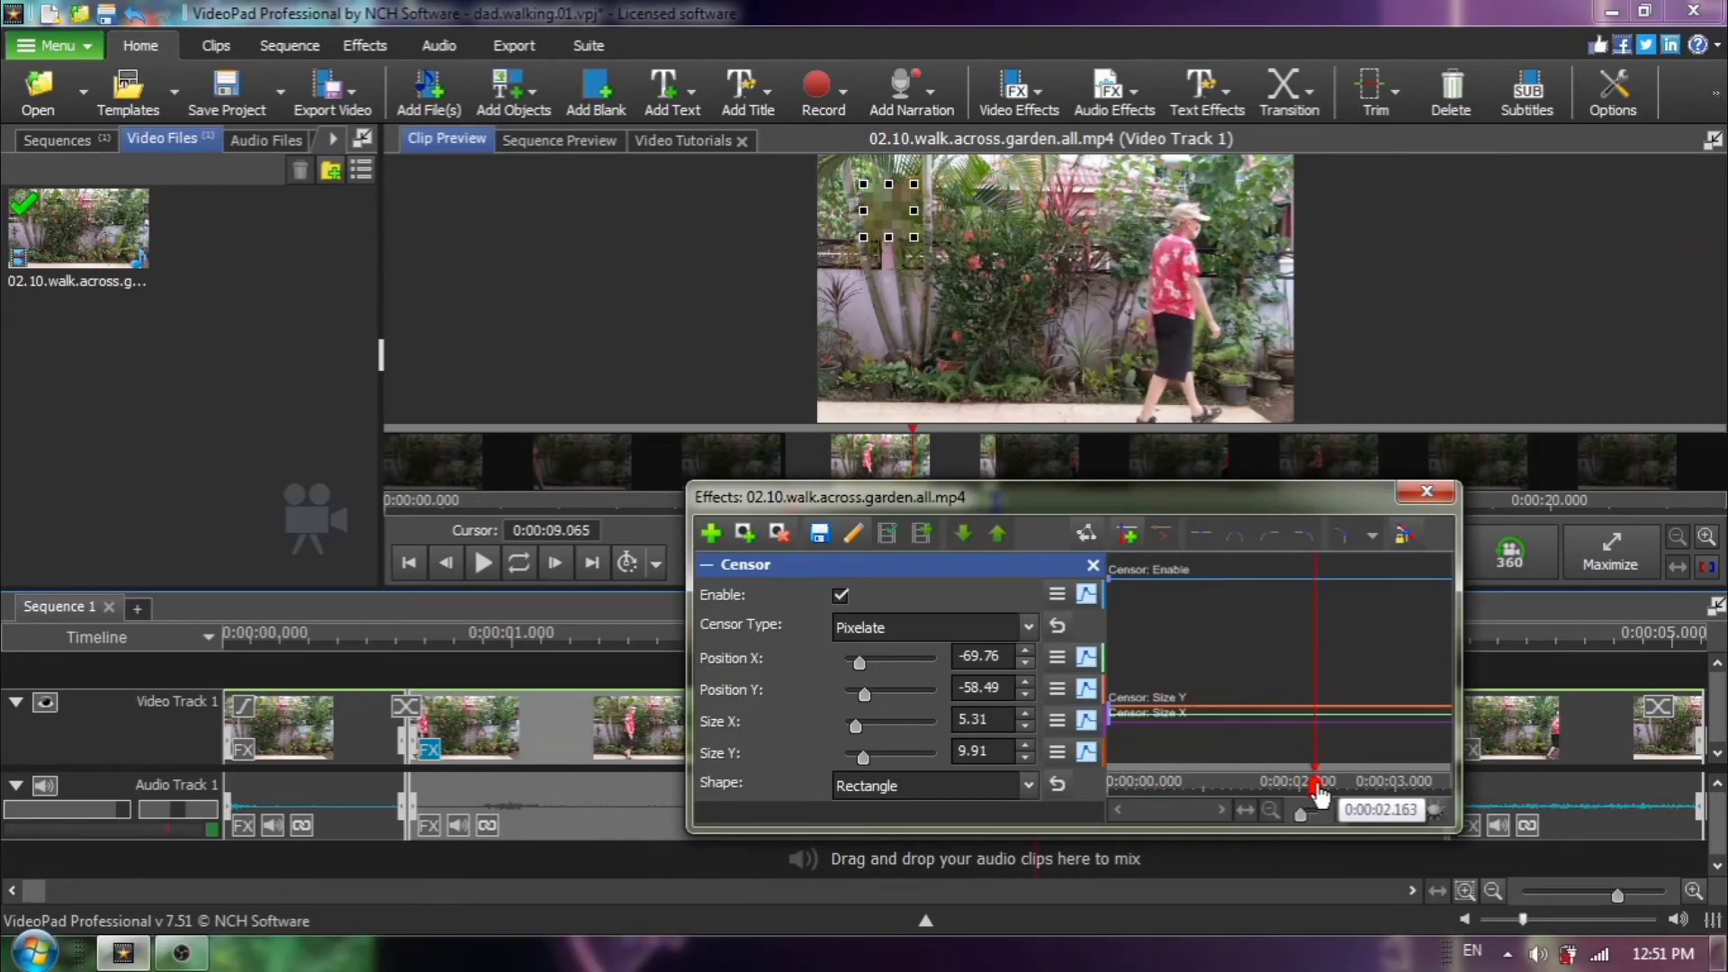
pyautogui.moveTo(1320, 789); pyautogui.dragTo(1386, 789)
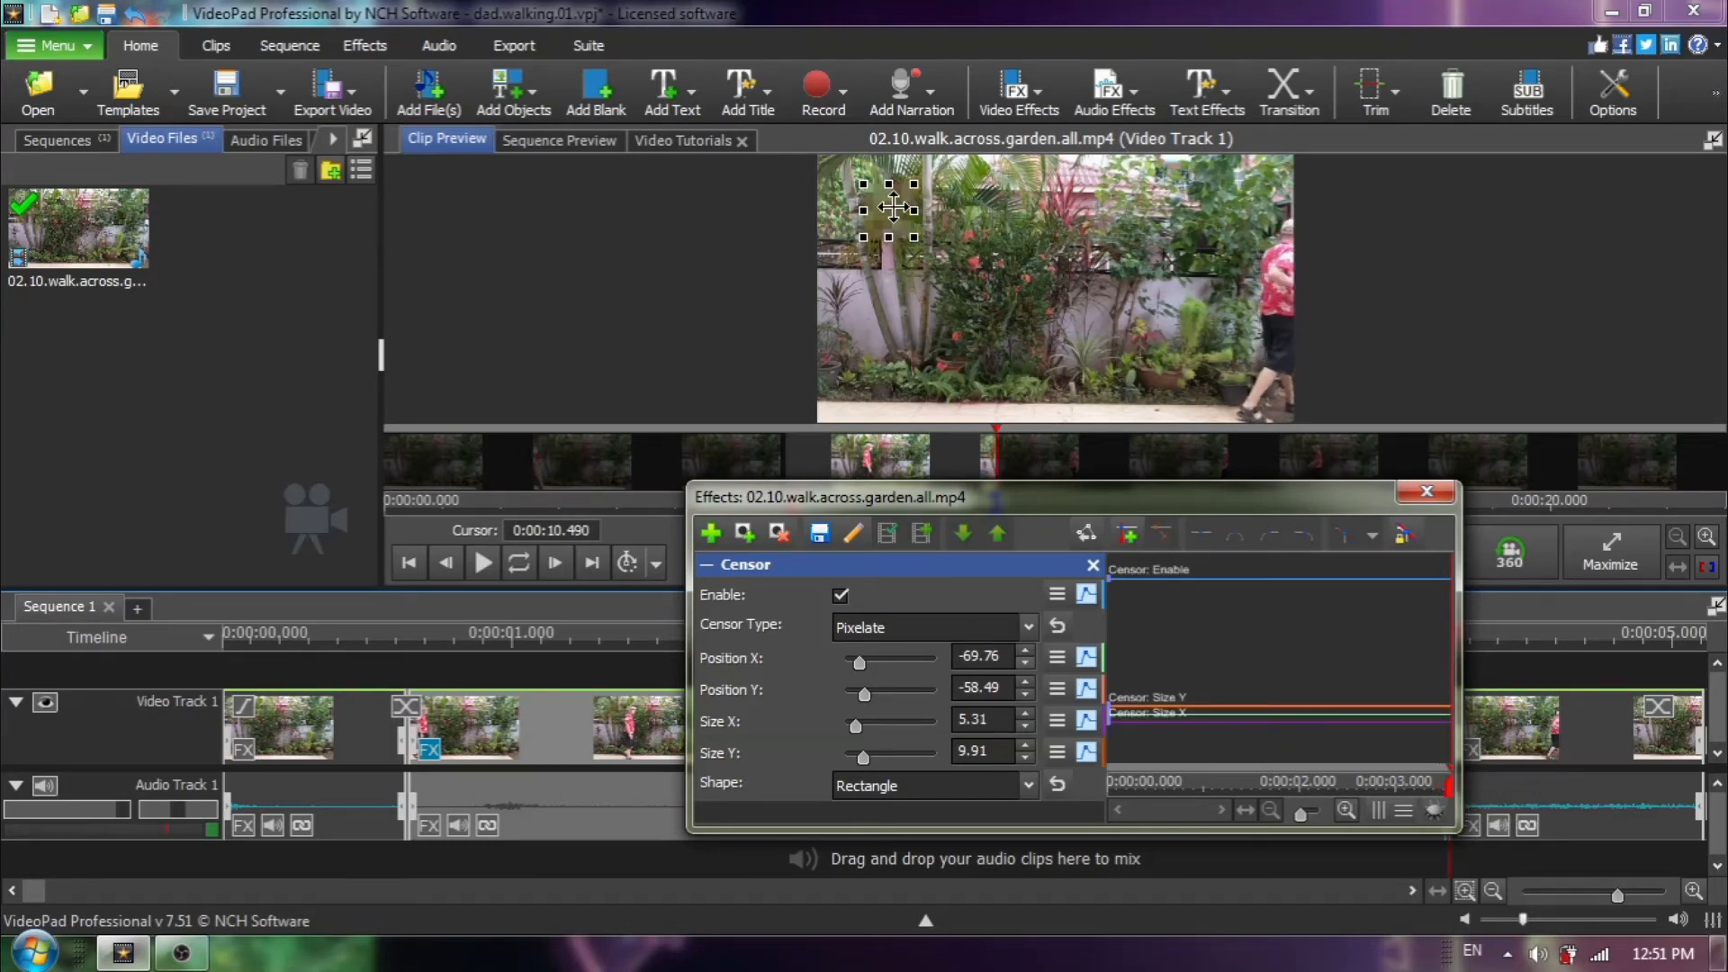
# Drag the censor box in Clip Preview onto the man's face for an ending Position keyframe
pyautogui.moveTo(893, 209); pyautogui.dragTo(931, 215)
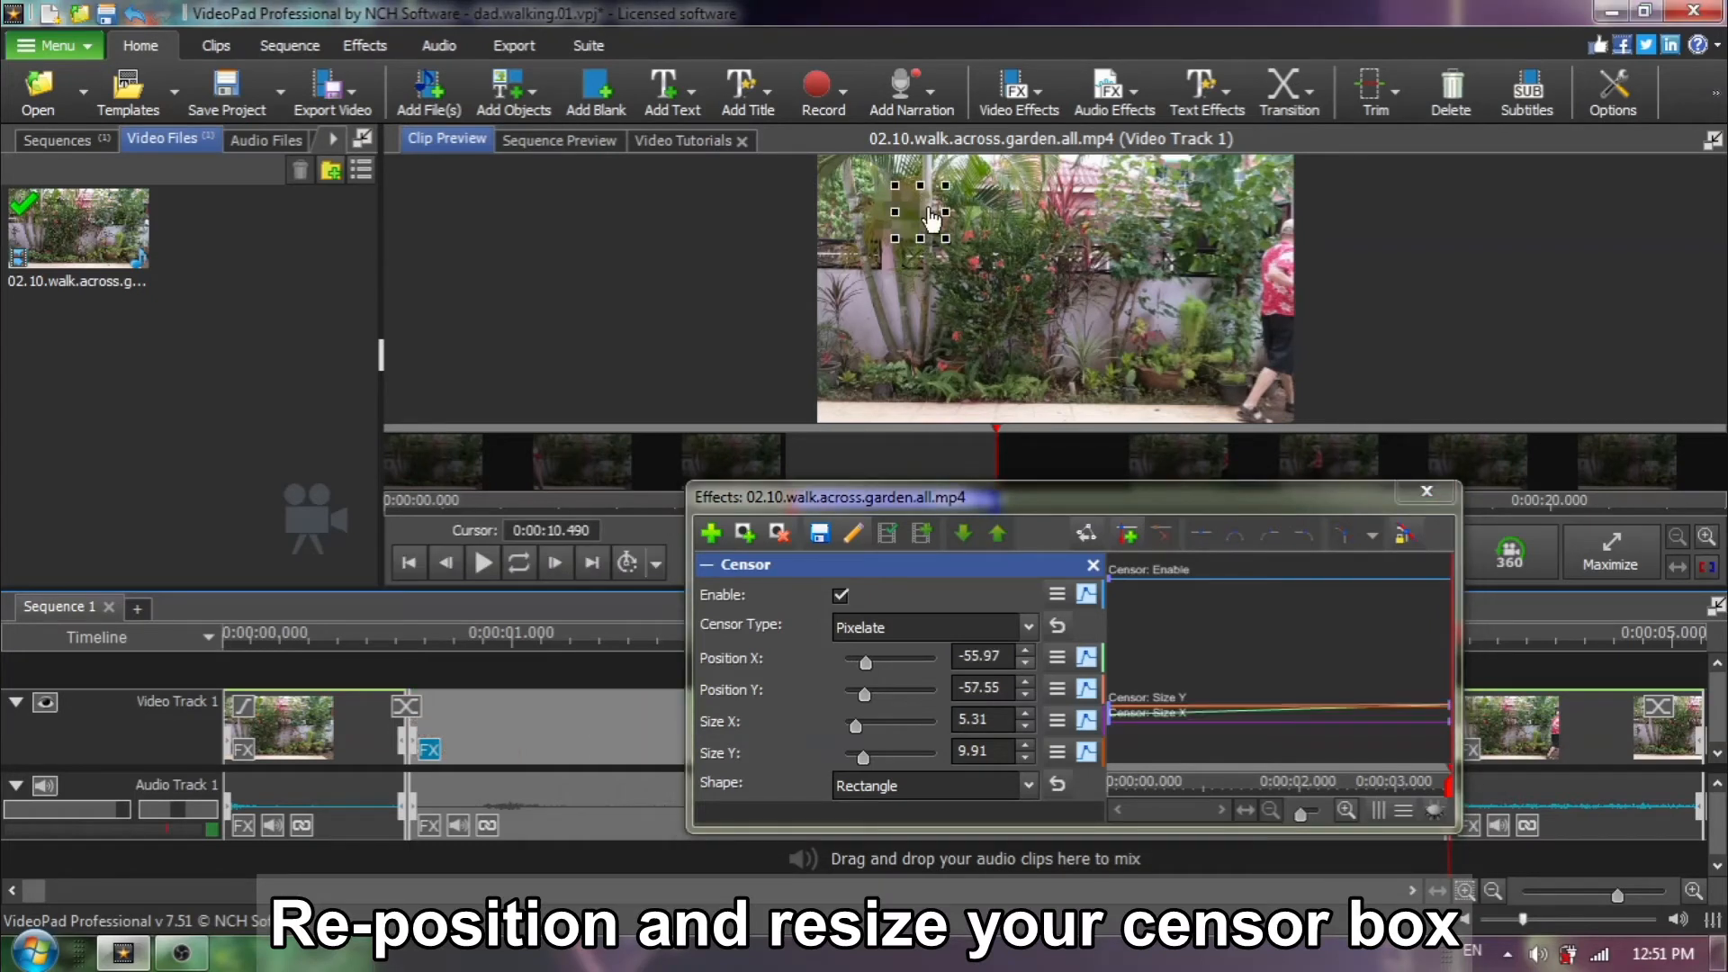
pyautogui.moveTo(920, 209); pyautogui.dragTo(1081, 209)
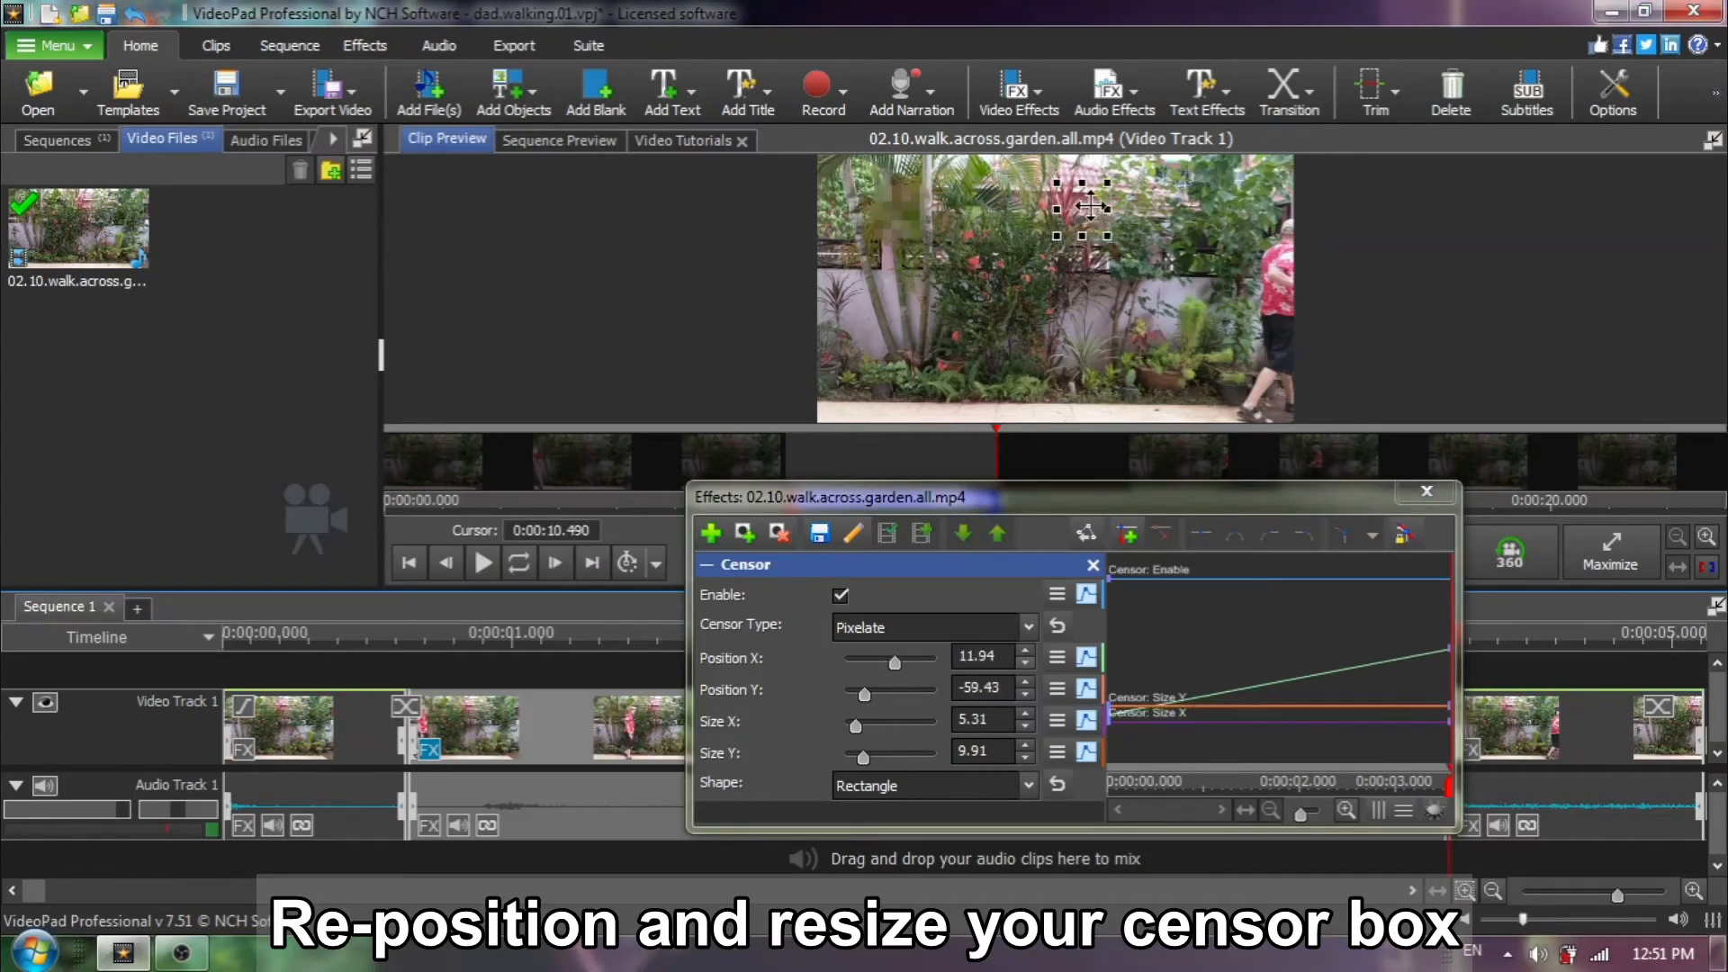
pyautogui.moveTo(1086, 207); pyautogui.dragTo(1260, 218)
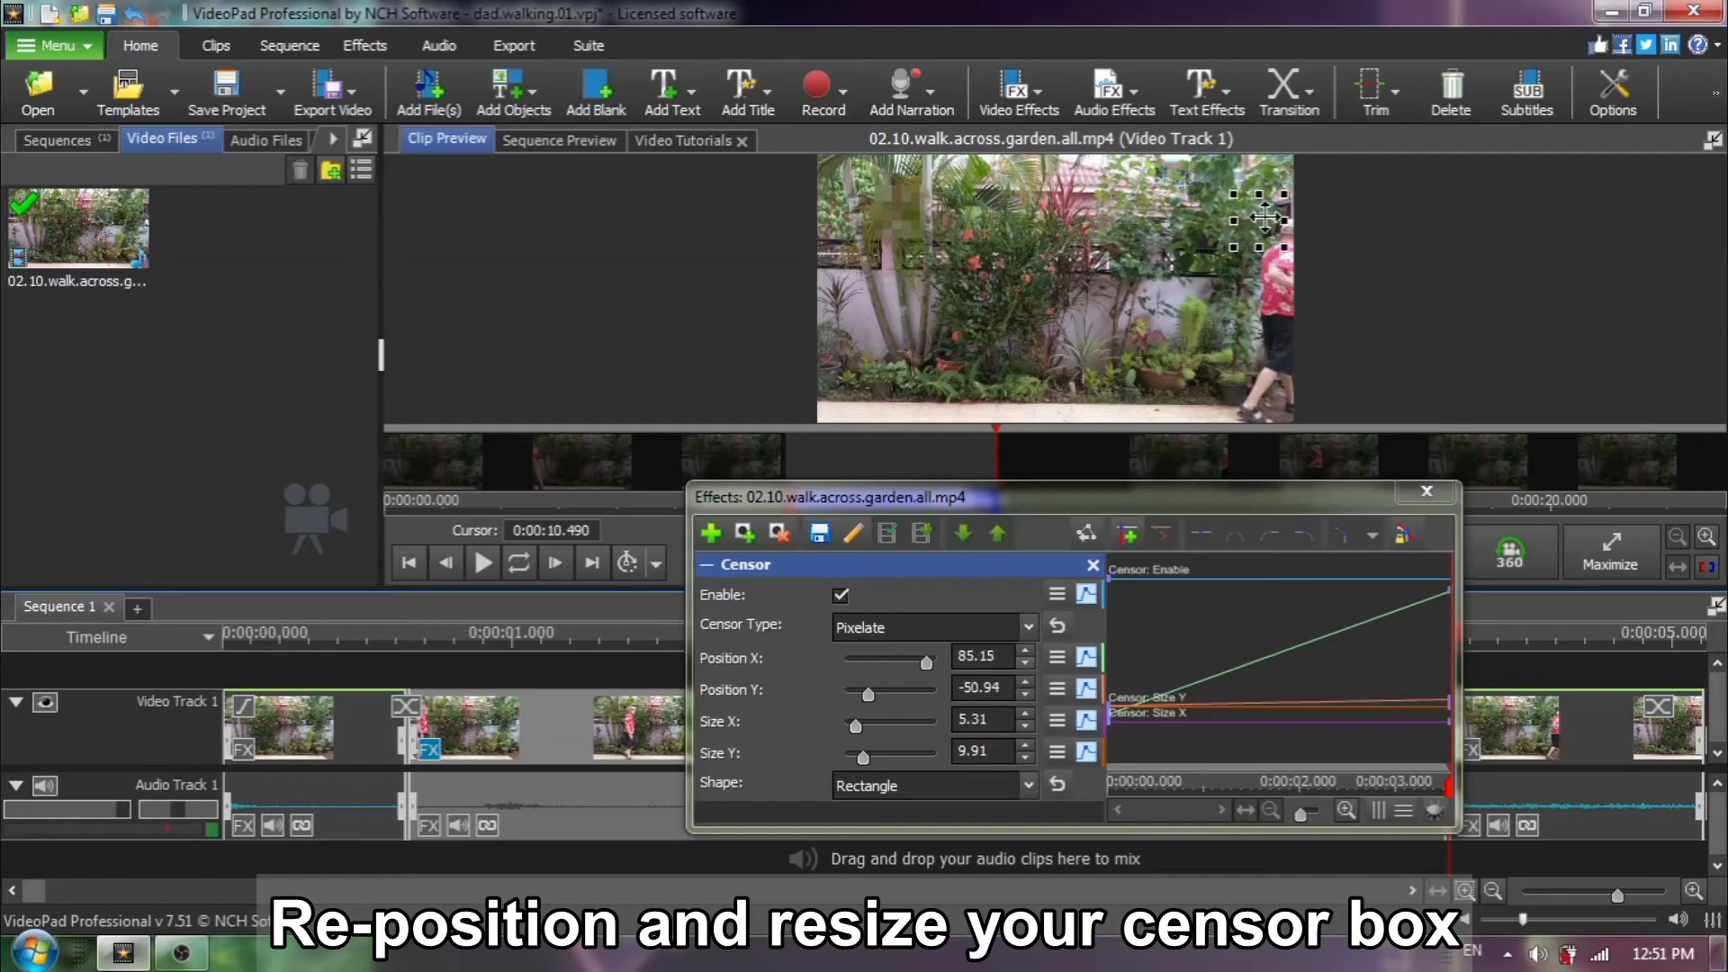
pyautogui.moveTo(1260, 218); pyautogui.dragTo(1268, 223)
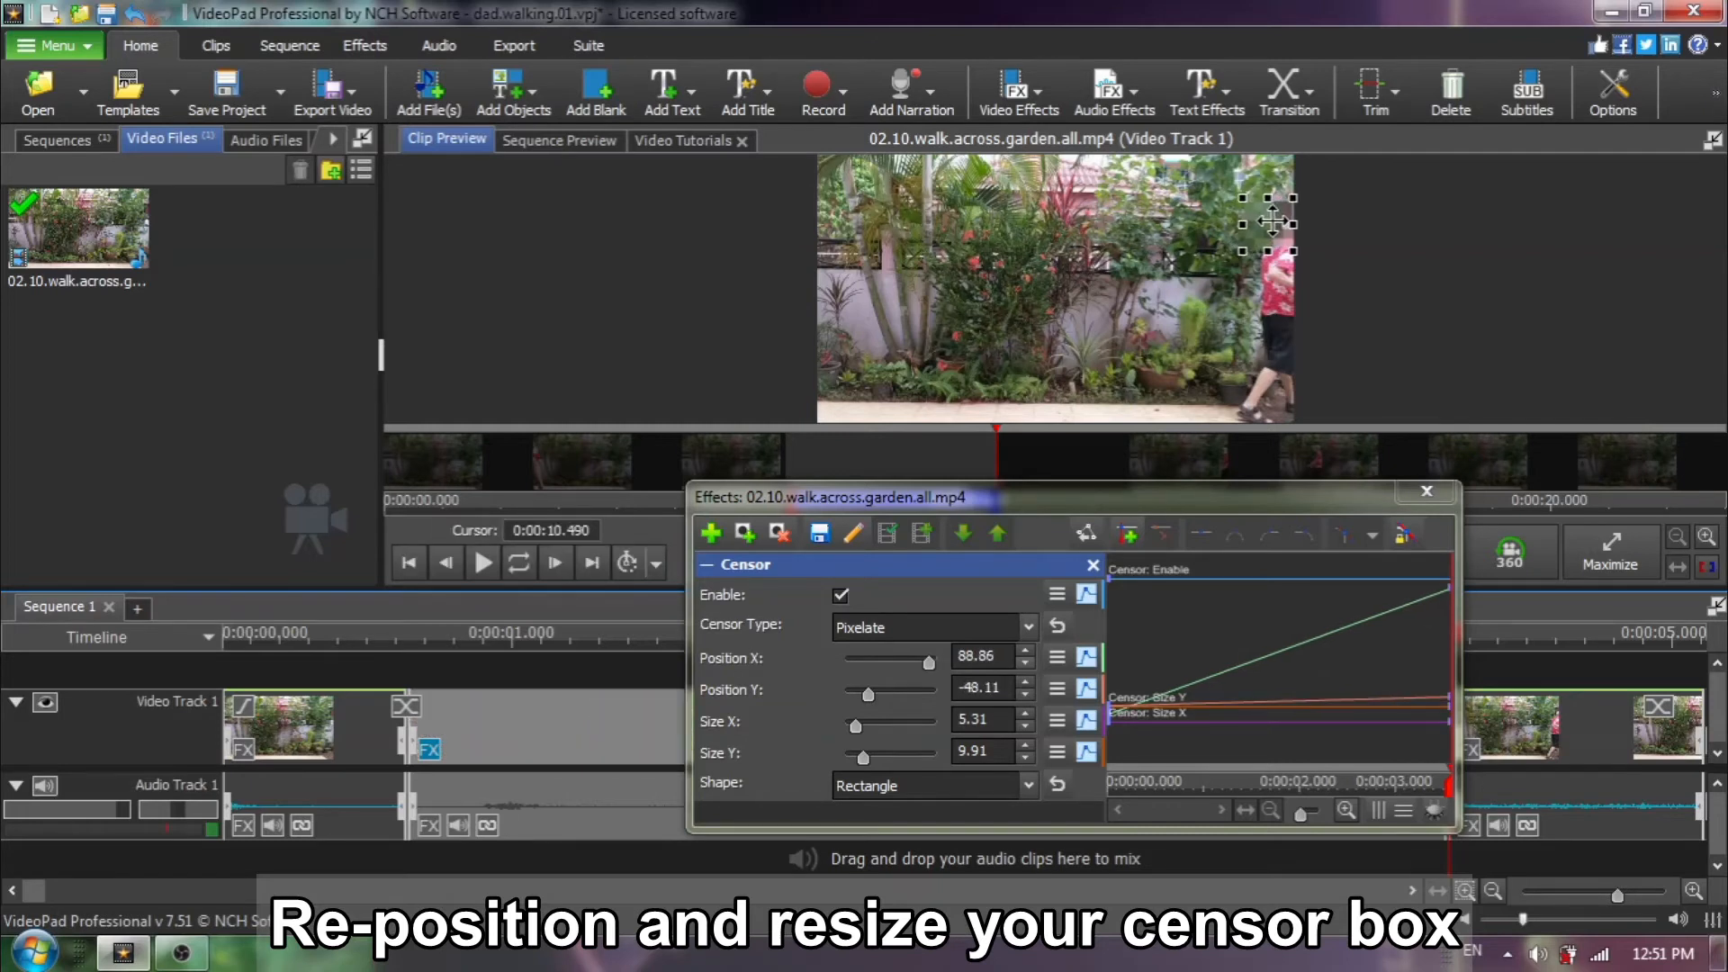
pyautogui.moveTo(1267, 227); pyautogui.dragTo(1268, 233)
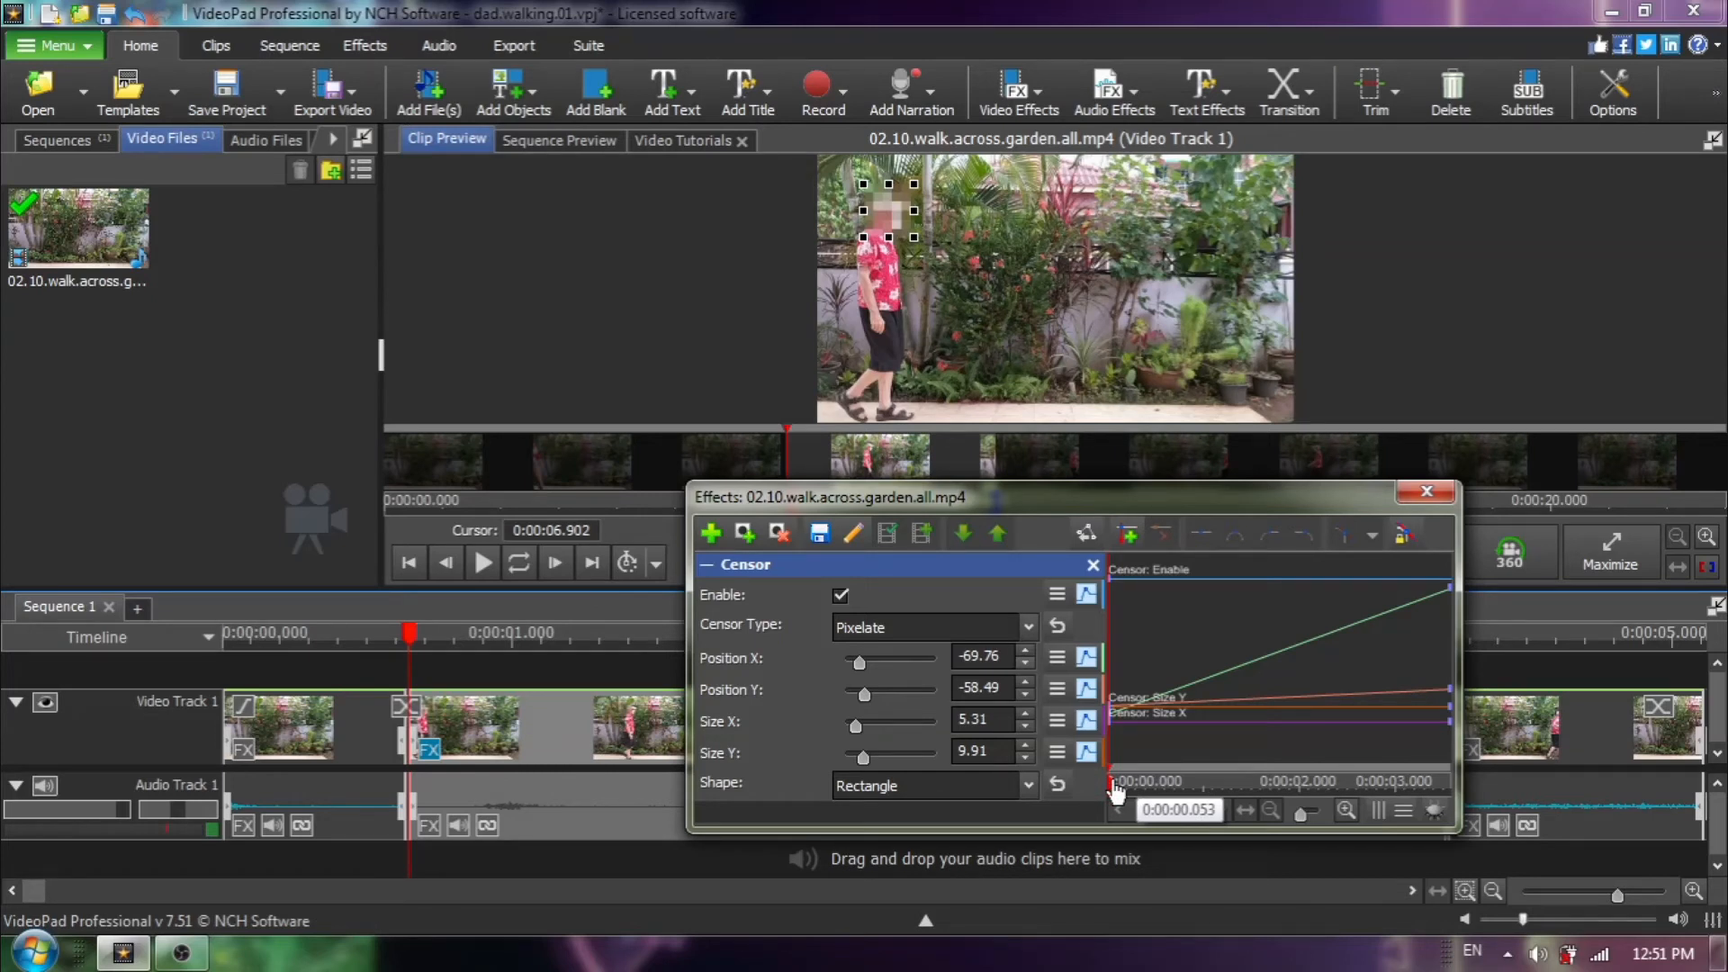
# Scrub to a frame where the box lags and move it back onto the face as a new keyframe
pyautogui.moveTo(1116, 785); pyautogui.dragTo(1147, 785)
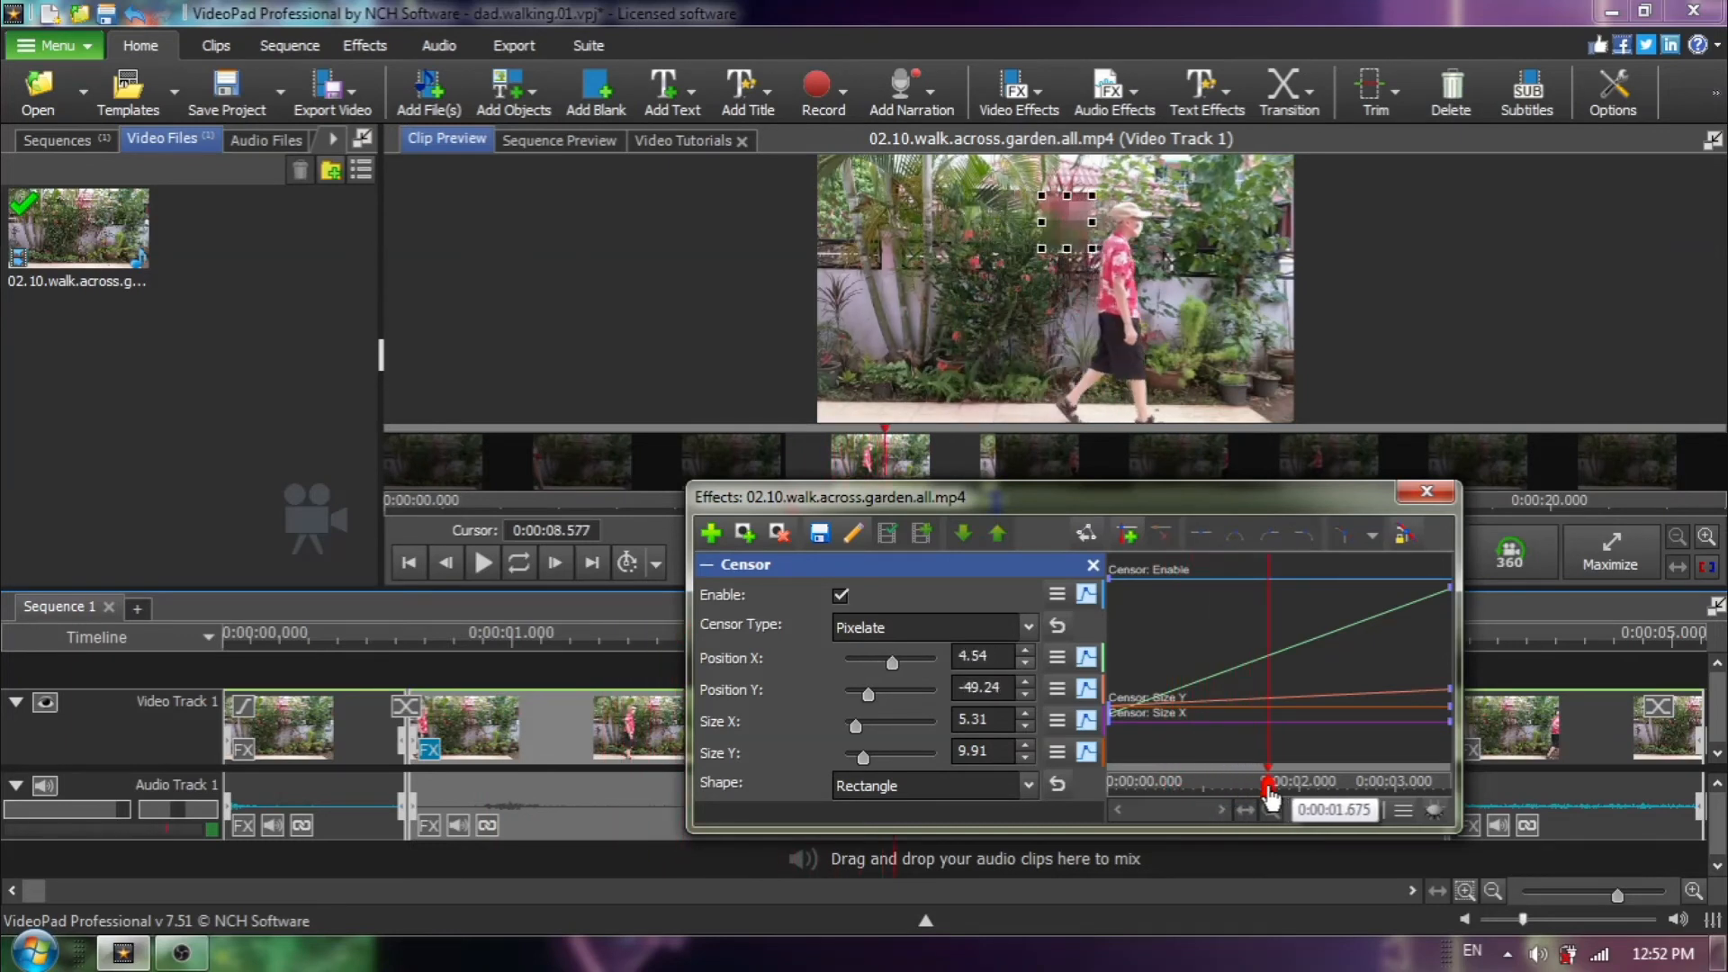
pyautogui.moveTo(1267, 788); pyautogui.dragTo(1372, 788)
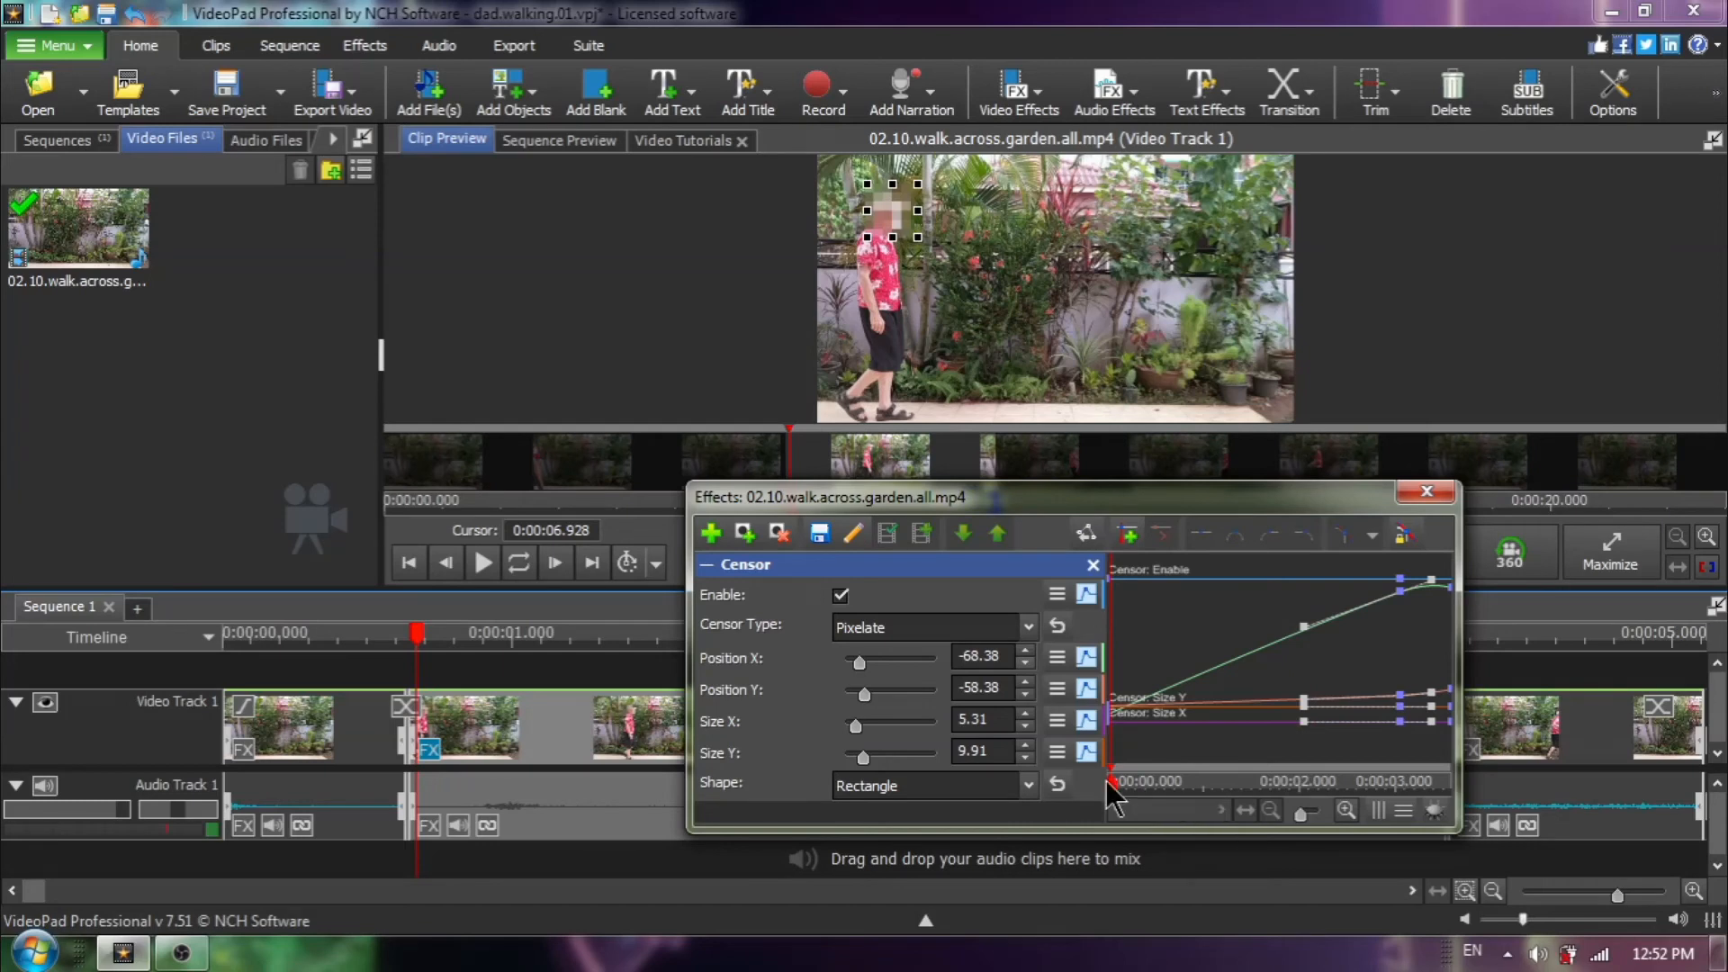
# Scrub through 1–2 s of the walk to find where the box drifts off the face
pyautogui.moveTo(1112, 783); pyautogui.dragTo(1147, 783)
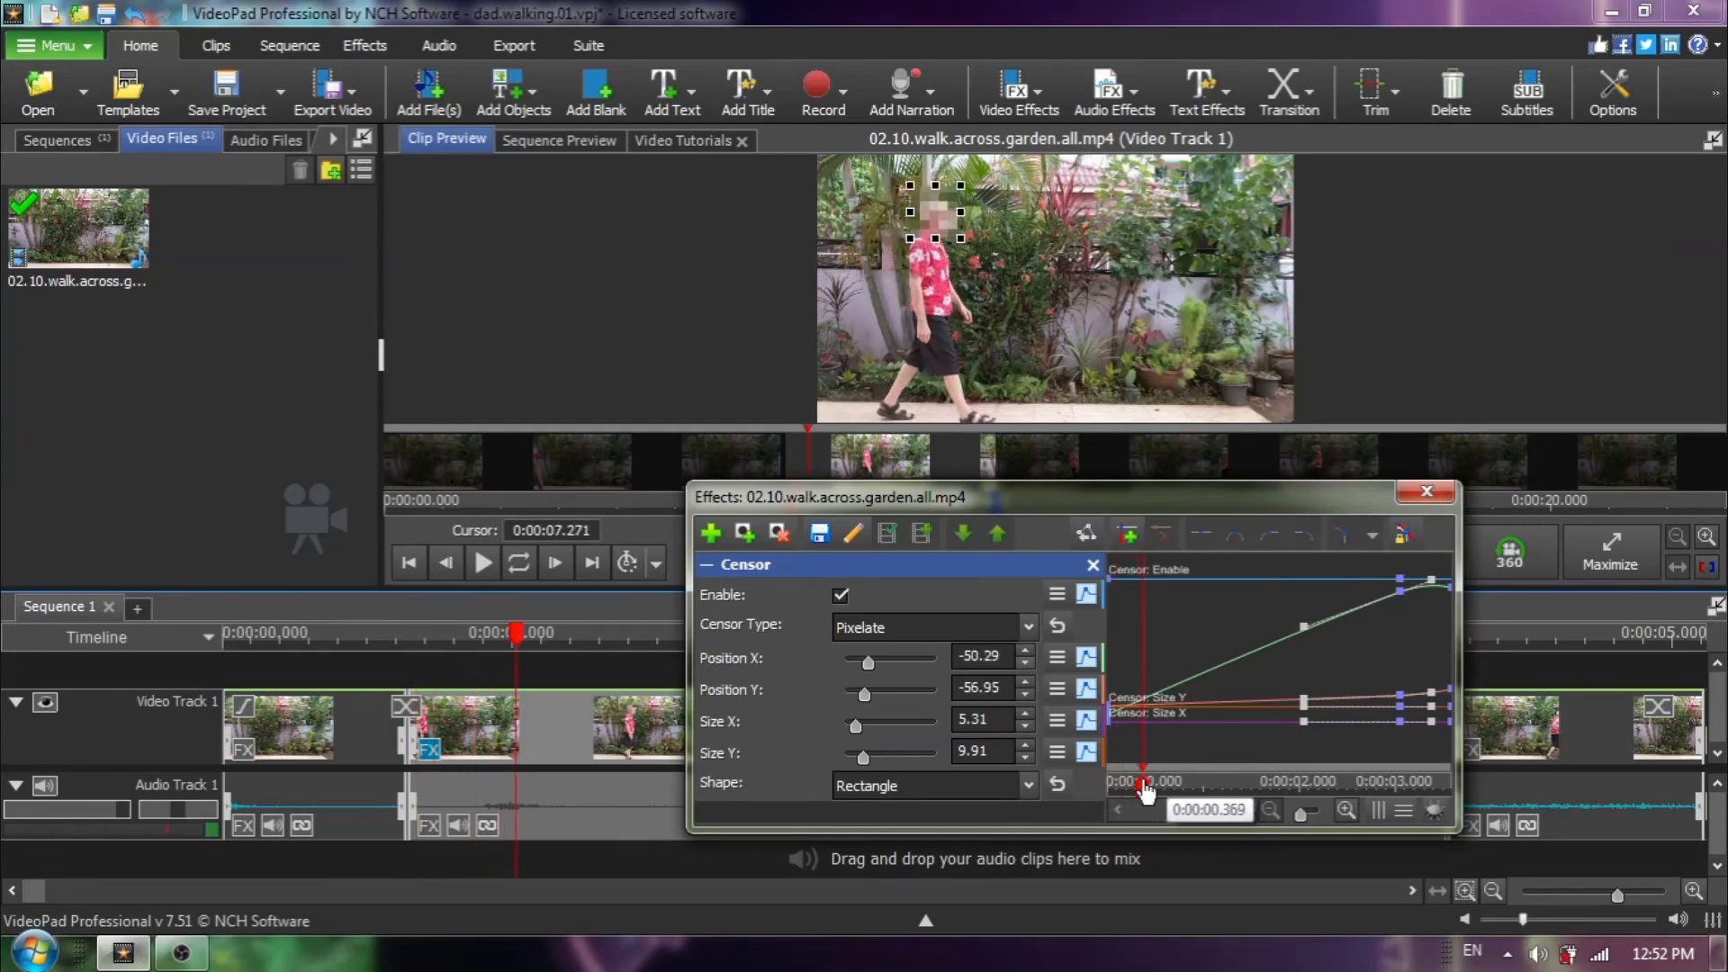
pyautogui.moveTo(1143, 791); pyautogui.dragTo(1212, 790)
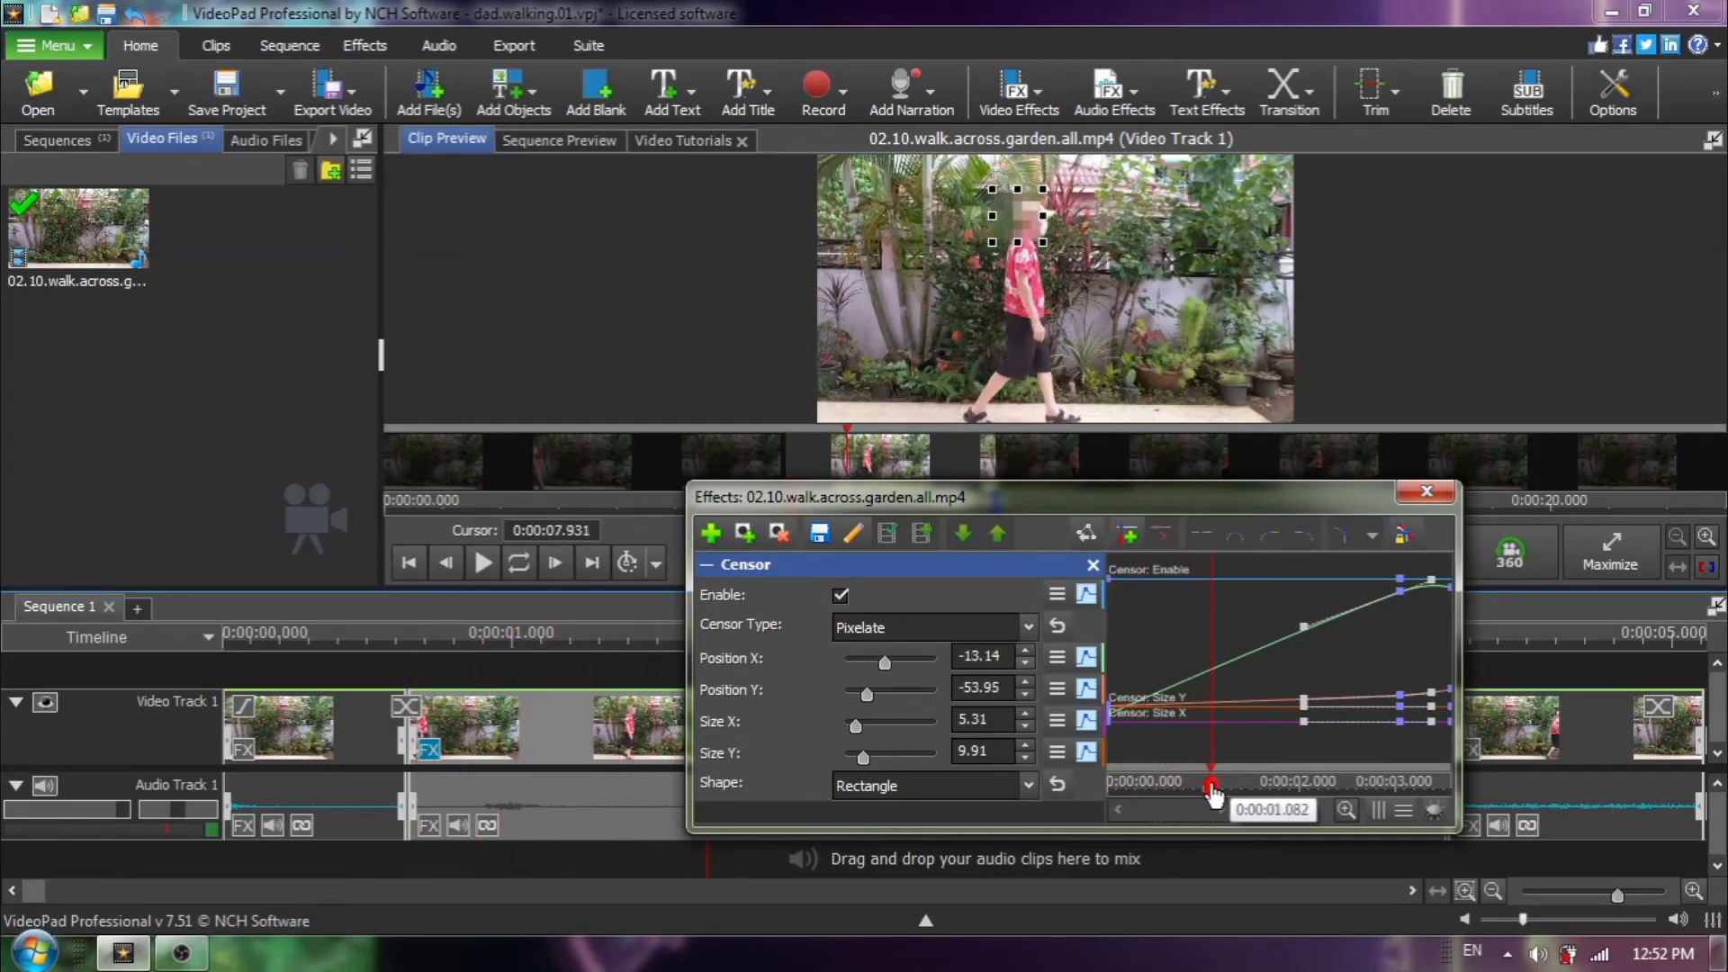
pyautogui.moveTo(1212, 788); pyautogui.dragTo(1235, 788)
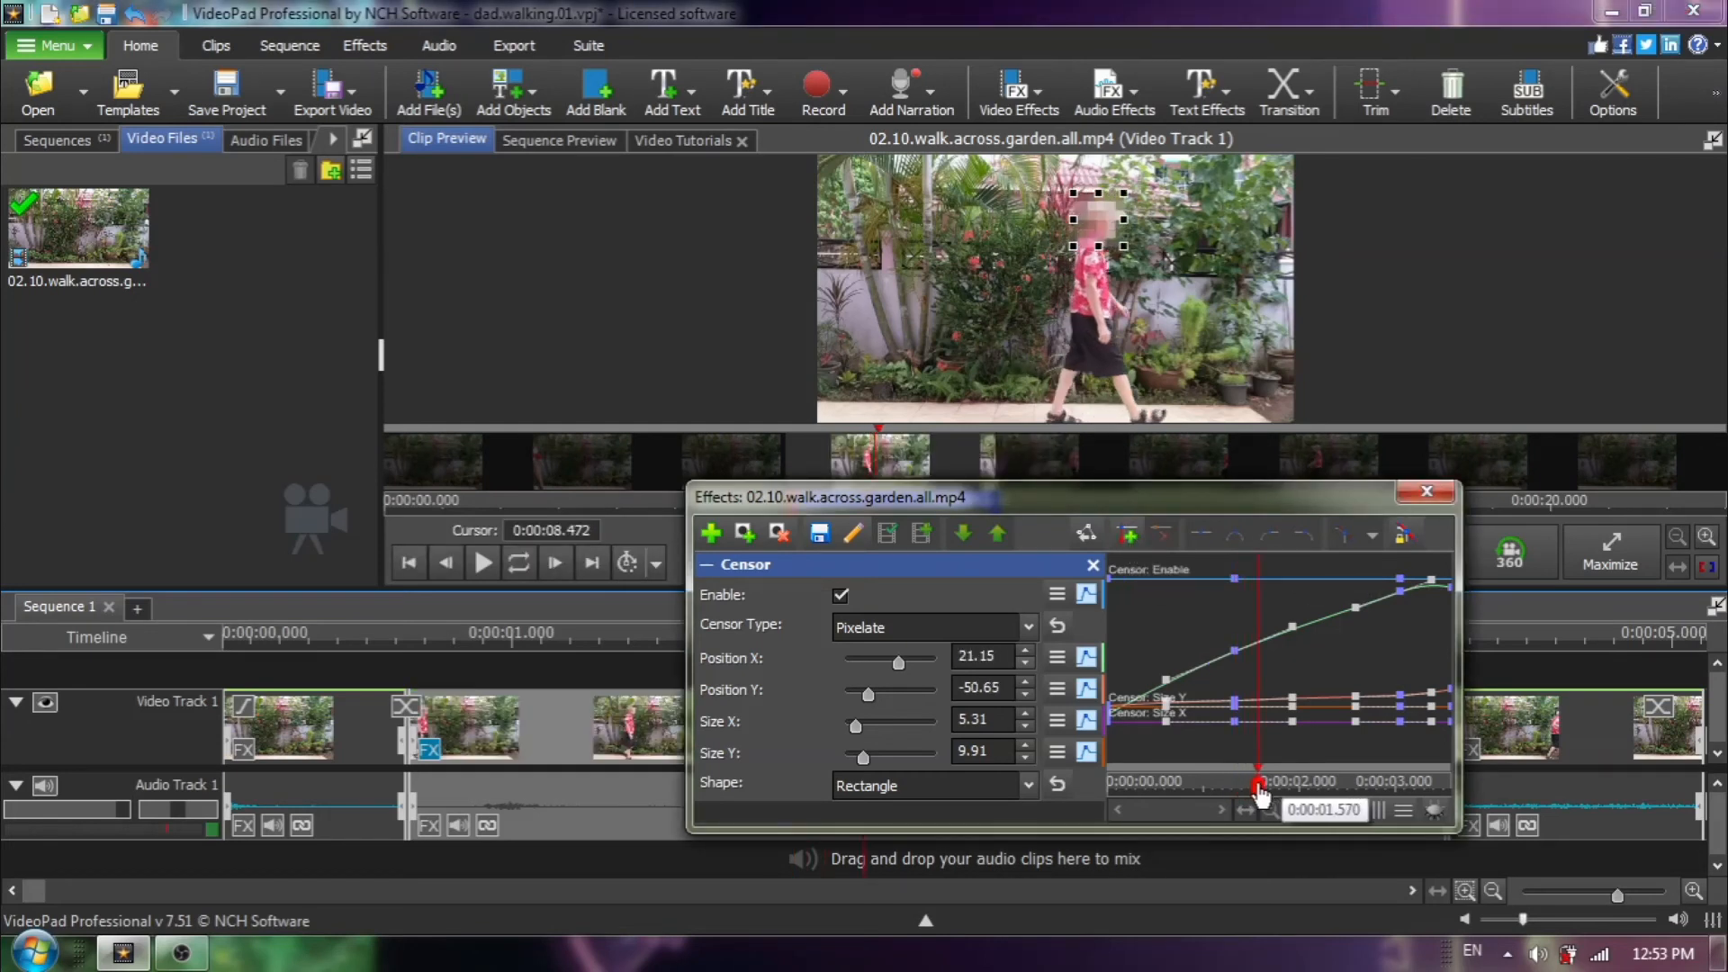
pyautogui.moveTo(1260, 785); pyautogui.dragTo(1289, 785)
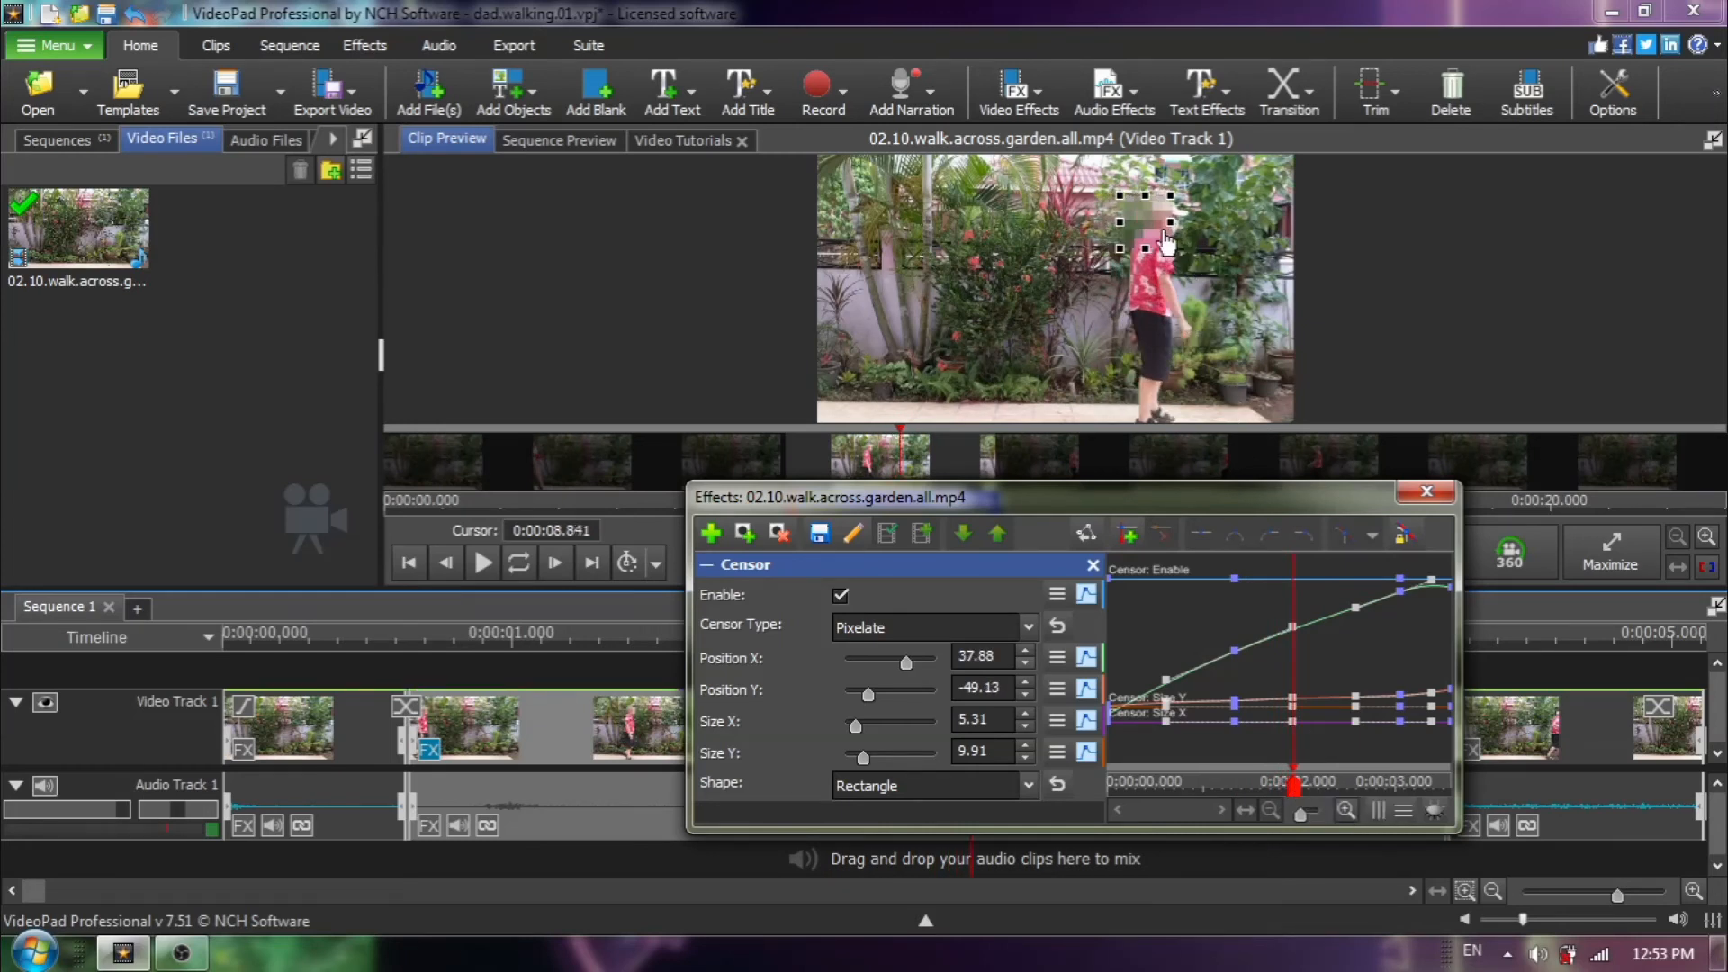
# Reposition the box over the face, add keyframes there, and review the tracking further on
pyautogui.moveTo(1170, 239); pyautogui.dragTo(1158, 218)
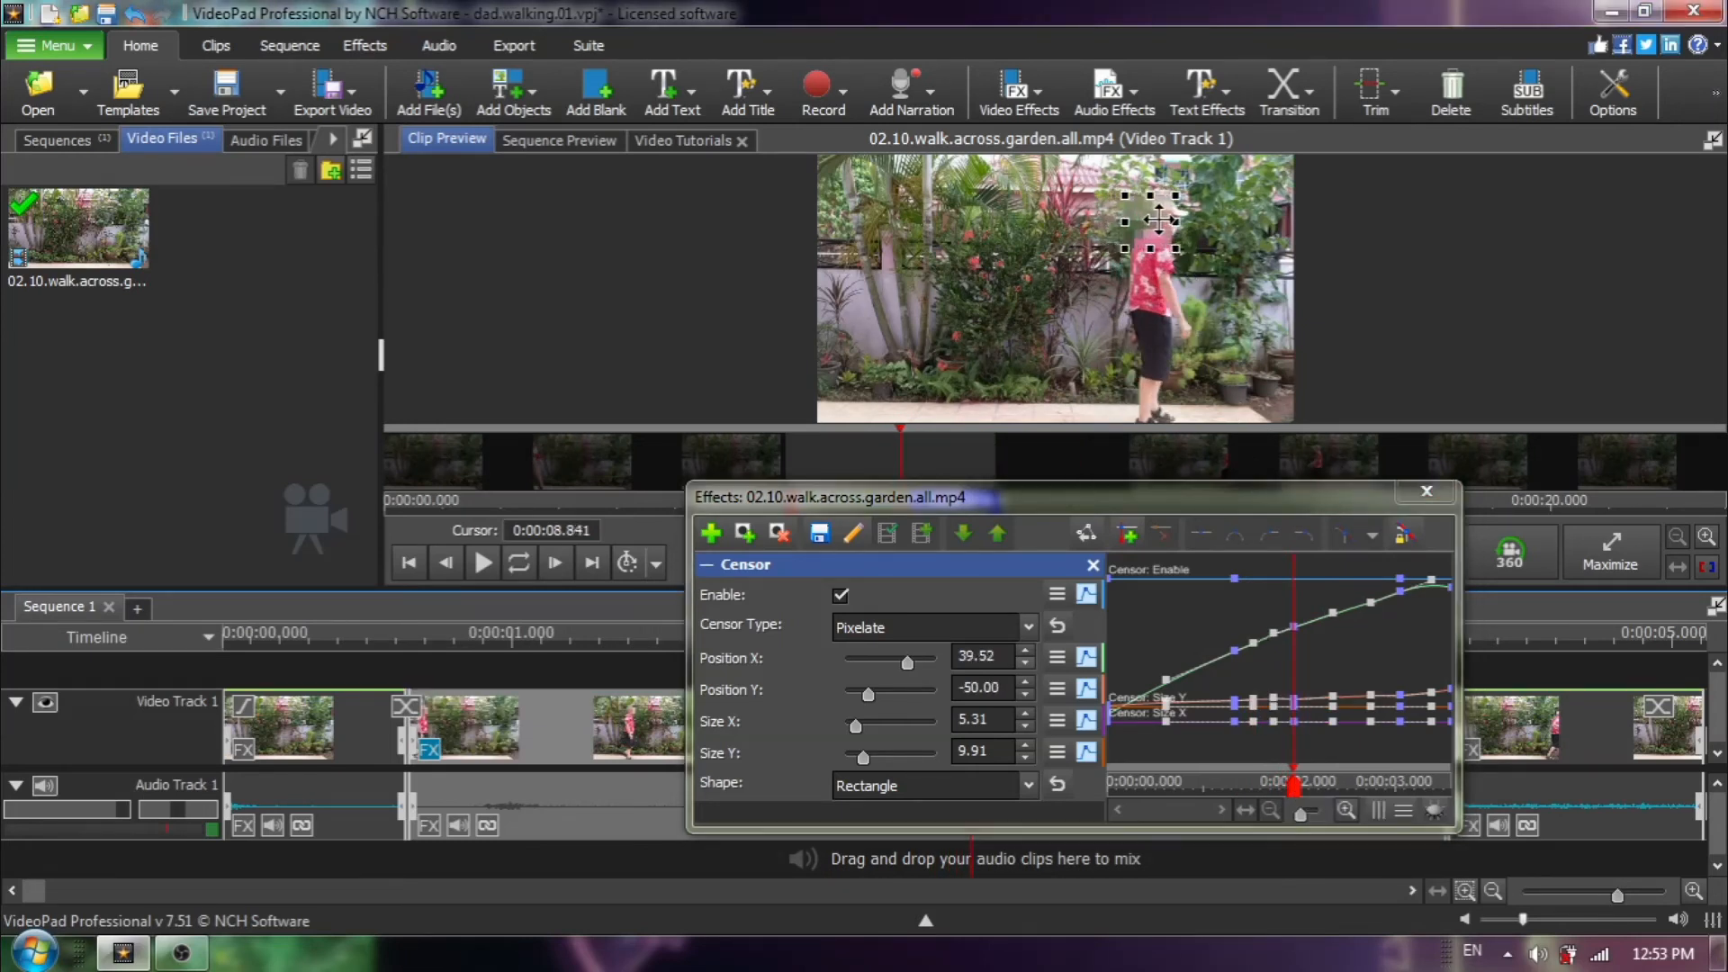
pyautogui.moveTo(1152, 220); pyautogui.dragTo(1179, 218)
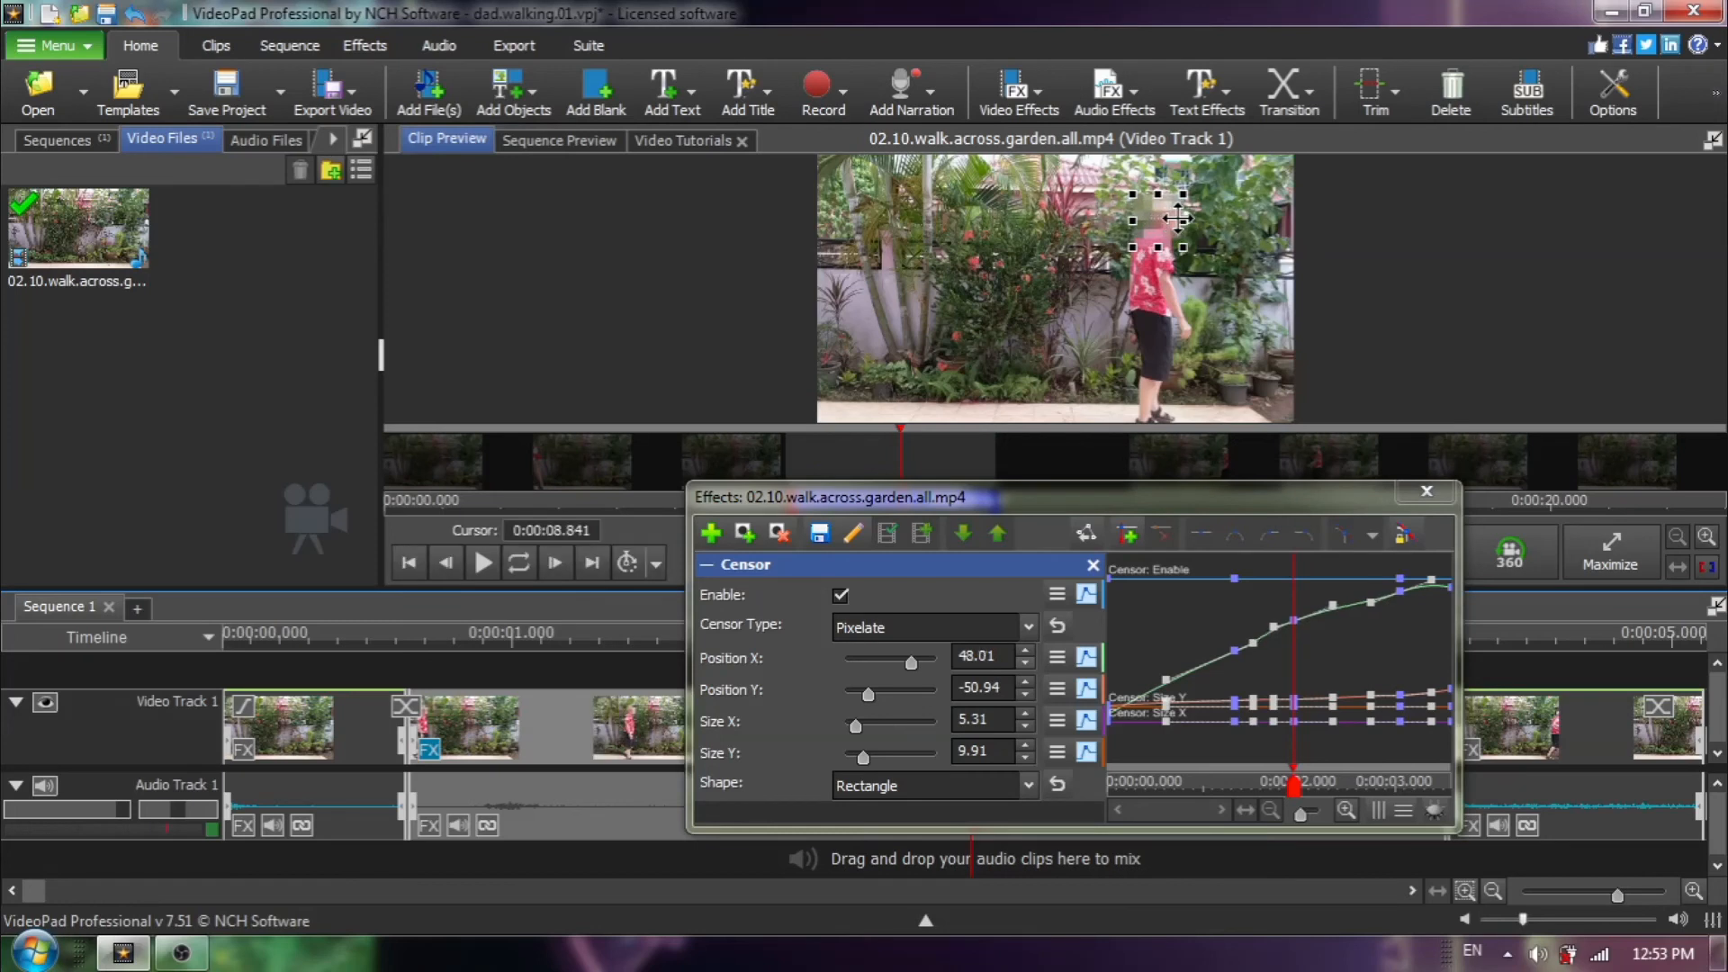
pyautogui.moveTo(1158, 218); pyautogui.dragTo(1156, 214)
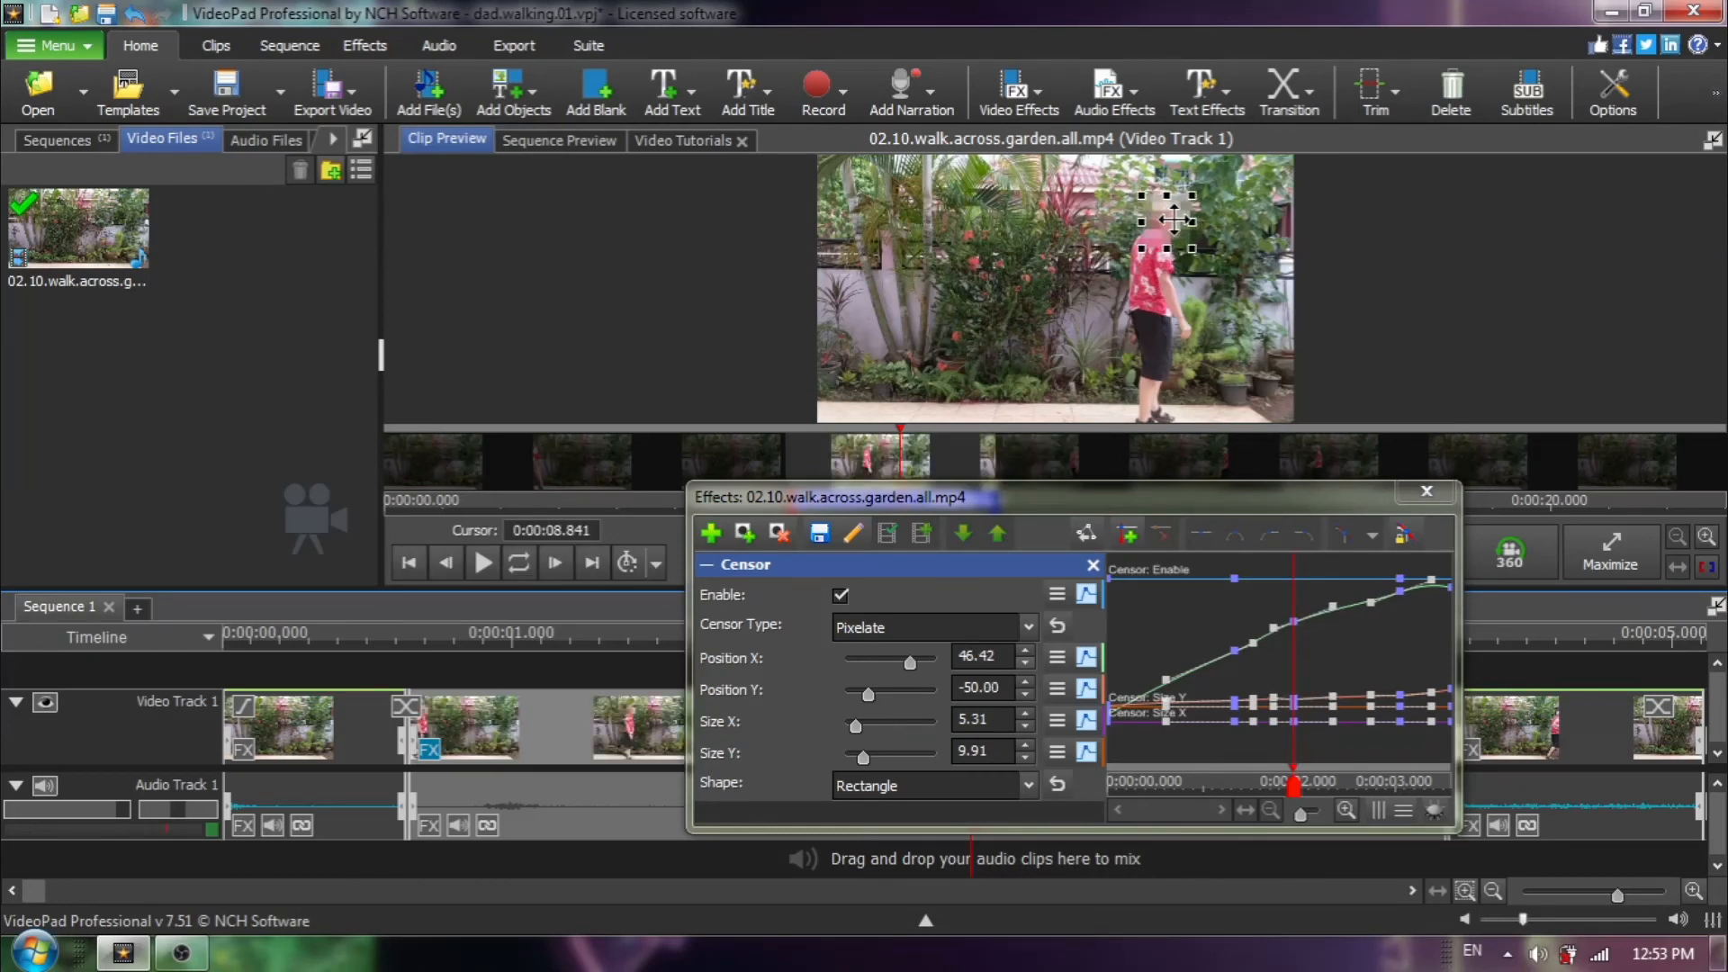
pyautogui.click(1127, 534)
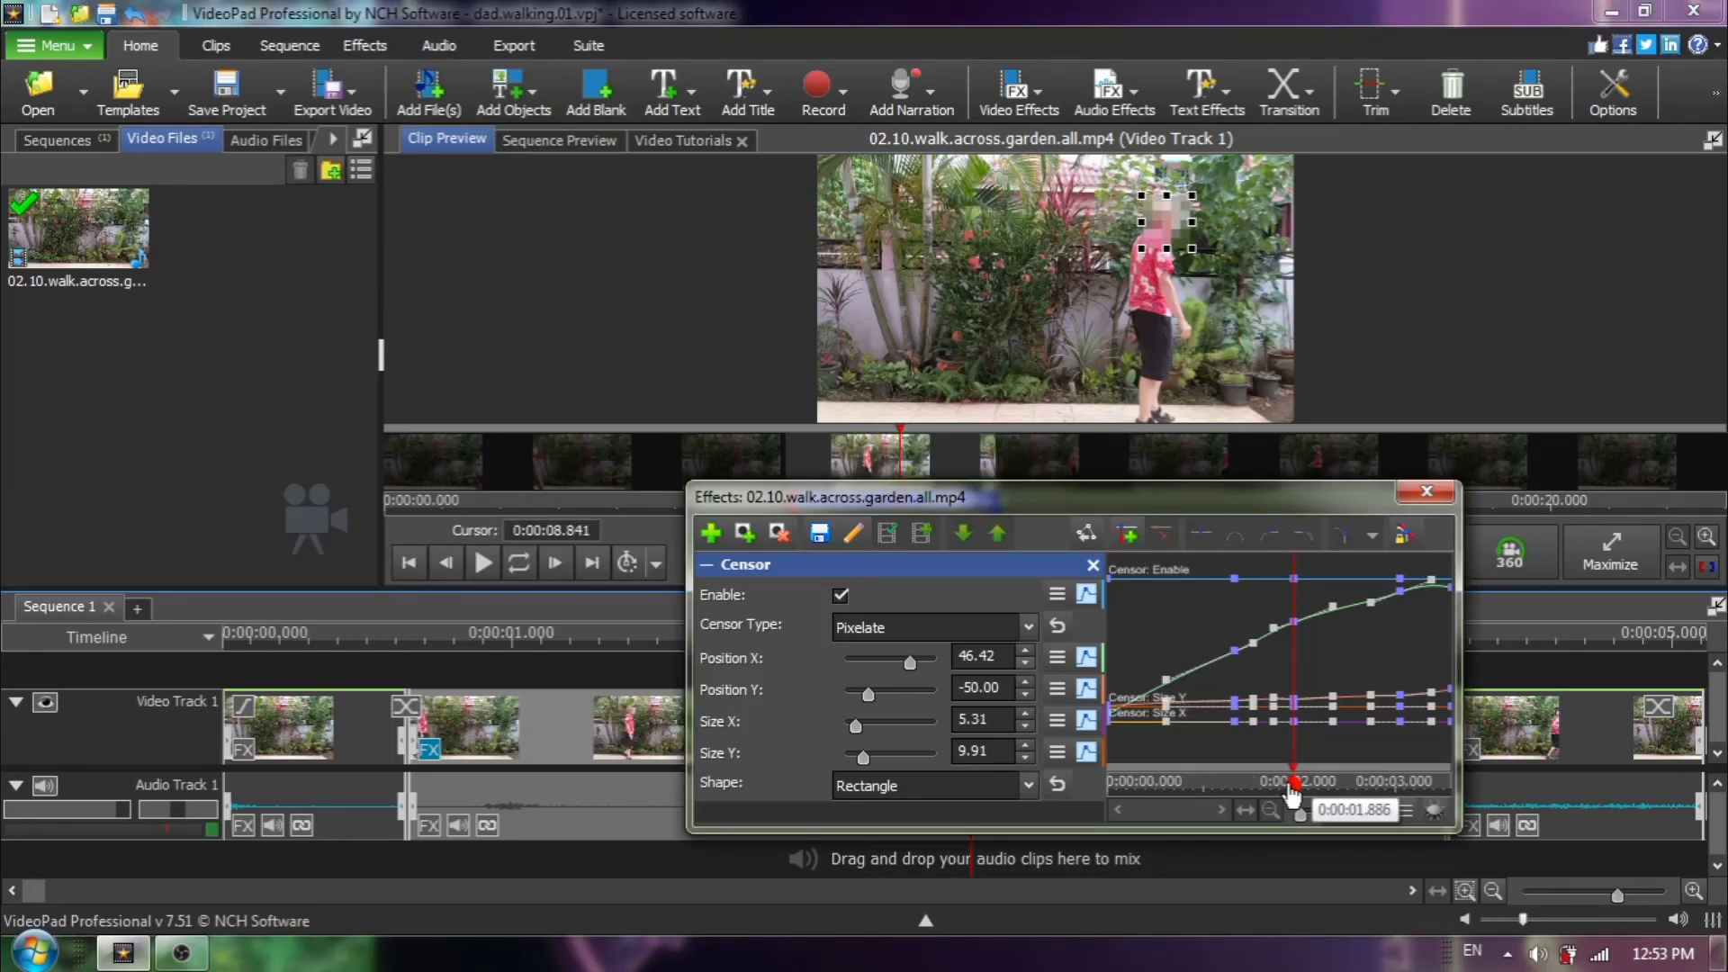
pyautogui.moveTo(1295, 789); pyautogui.dragTo(1323, 788)
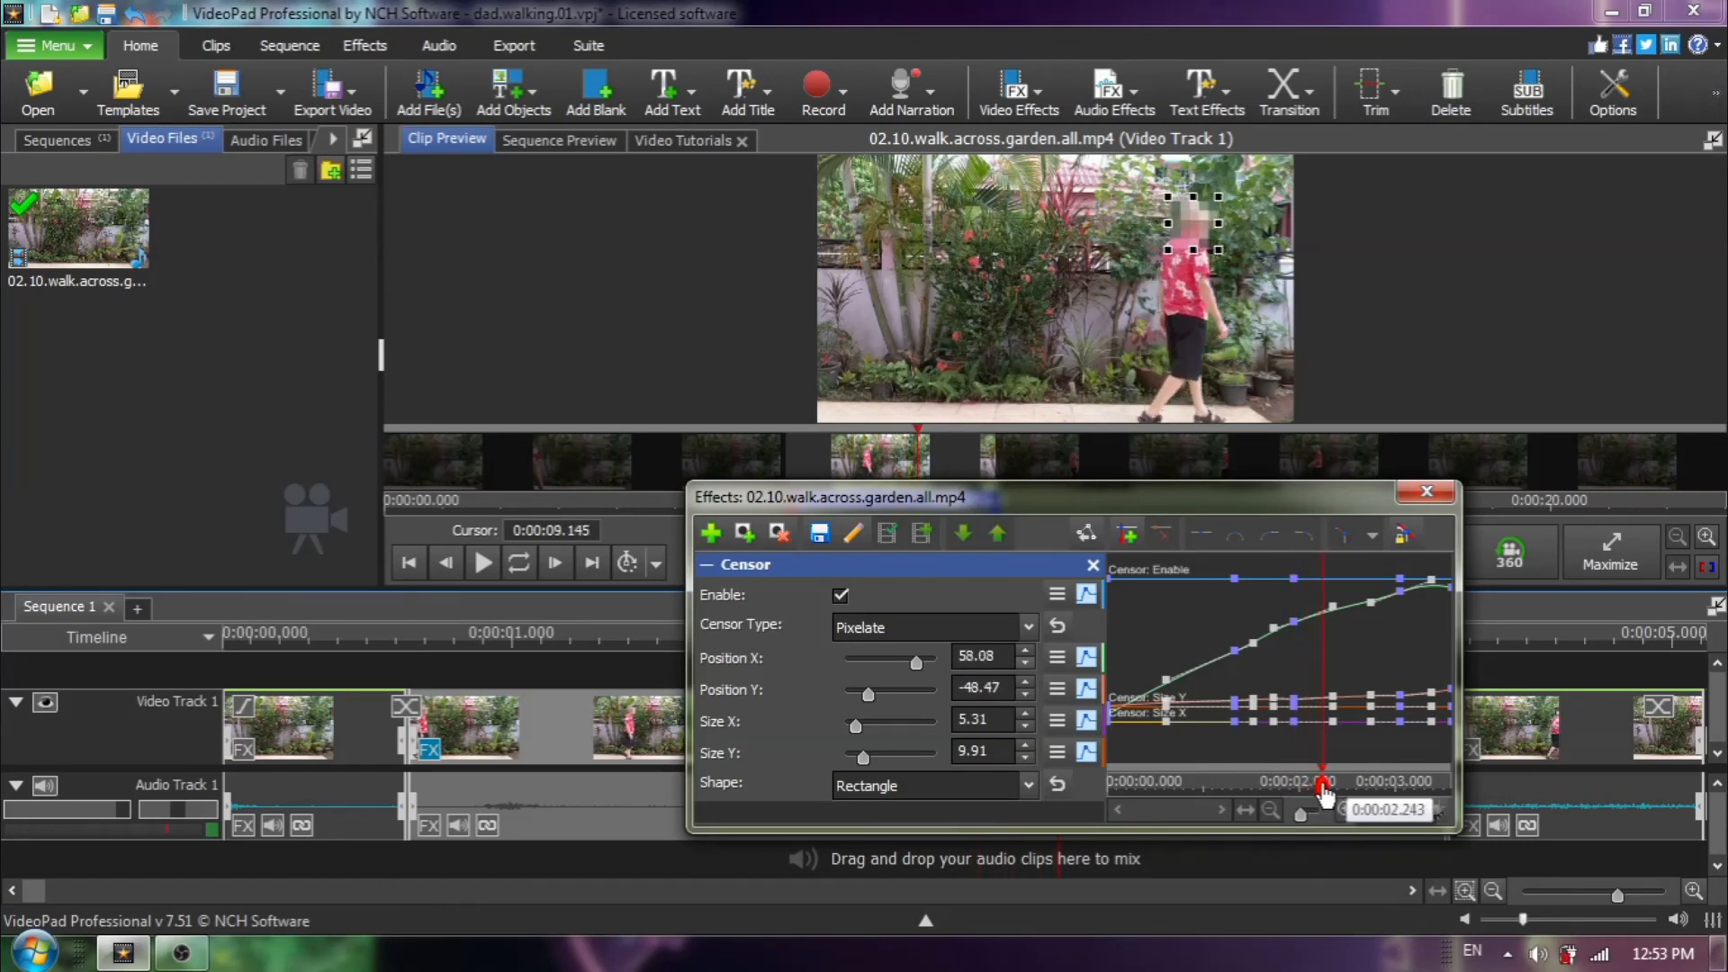
pyautogui.moveTo(1321, 785); pyautogui.dragTo(1377, 785)
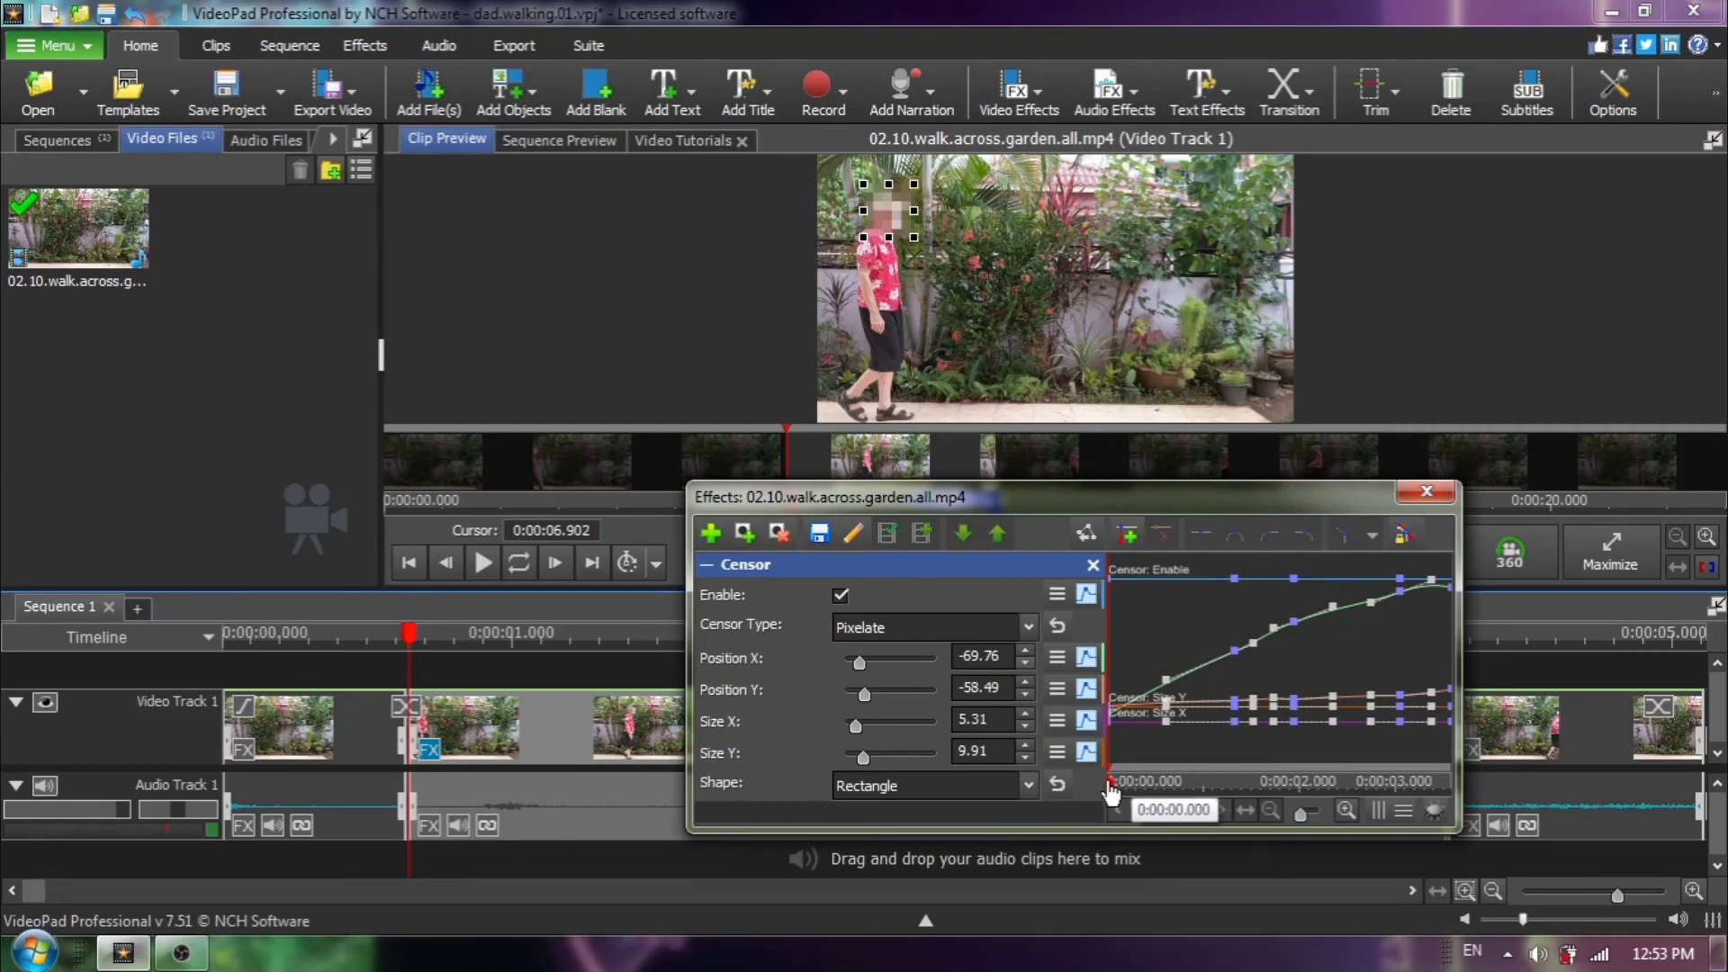
# Scrub through the effect timeline to verify the censor box tracks the face to the end, then close the Effects window
pyautogui.moveTo(1108, 787); pyautogui.dragTo(1179, 786)
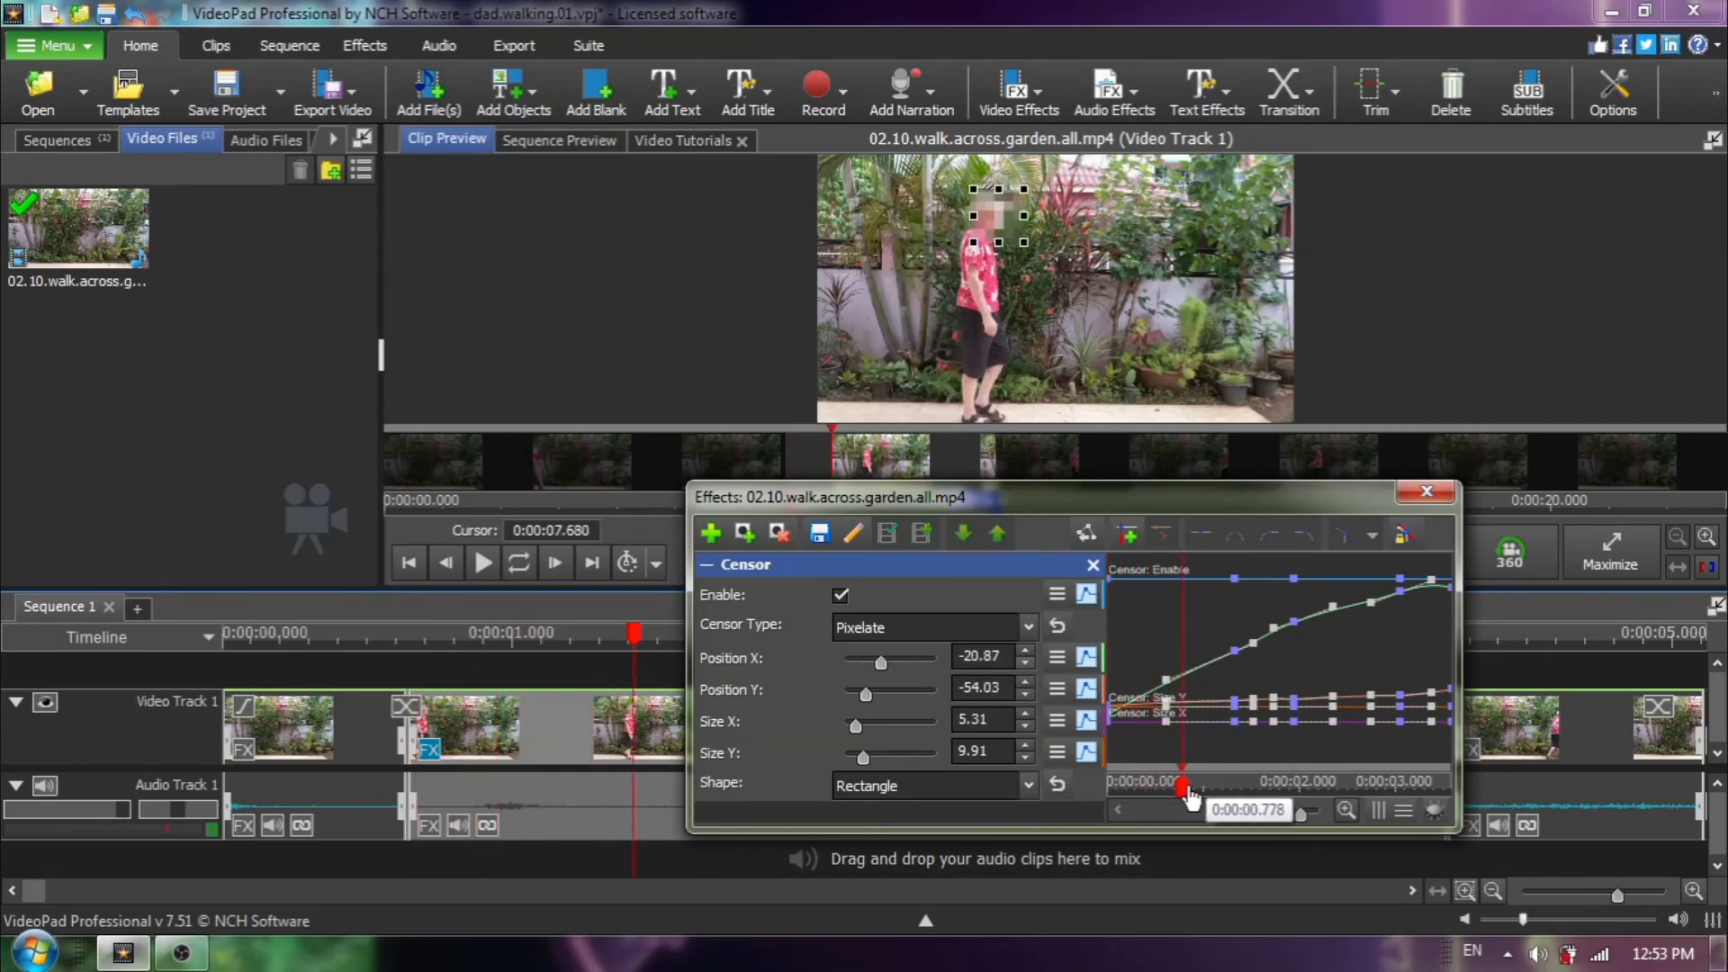
pyautogui.moveTo(1183, 792); pyautogui.dragTo(1262, 792)
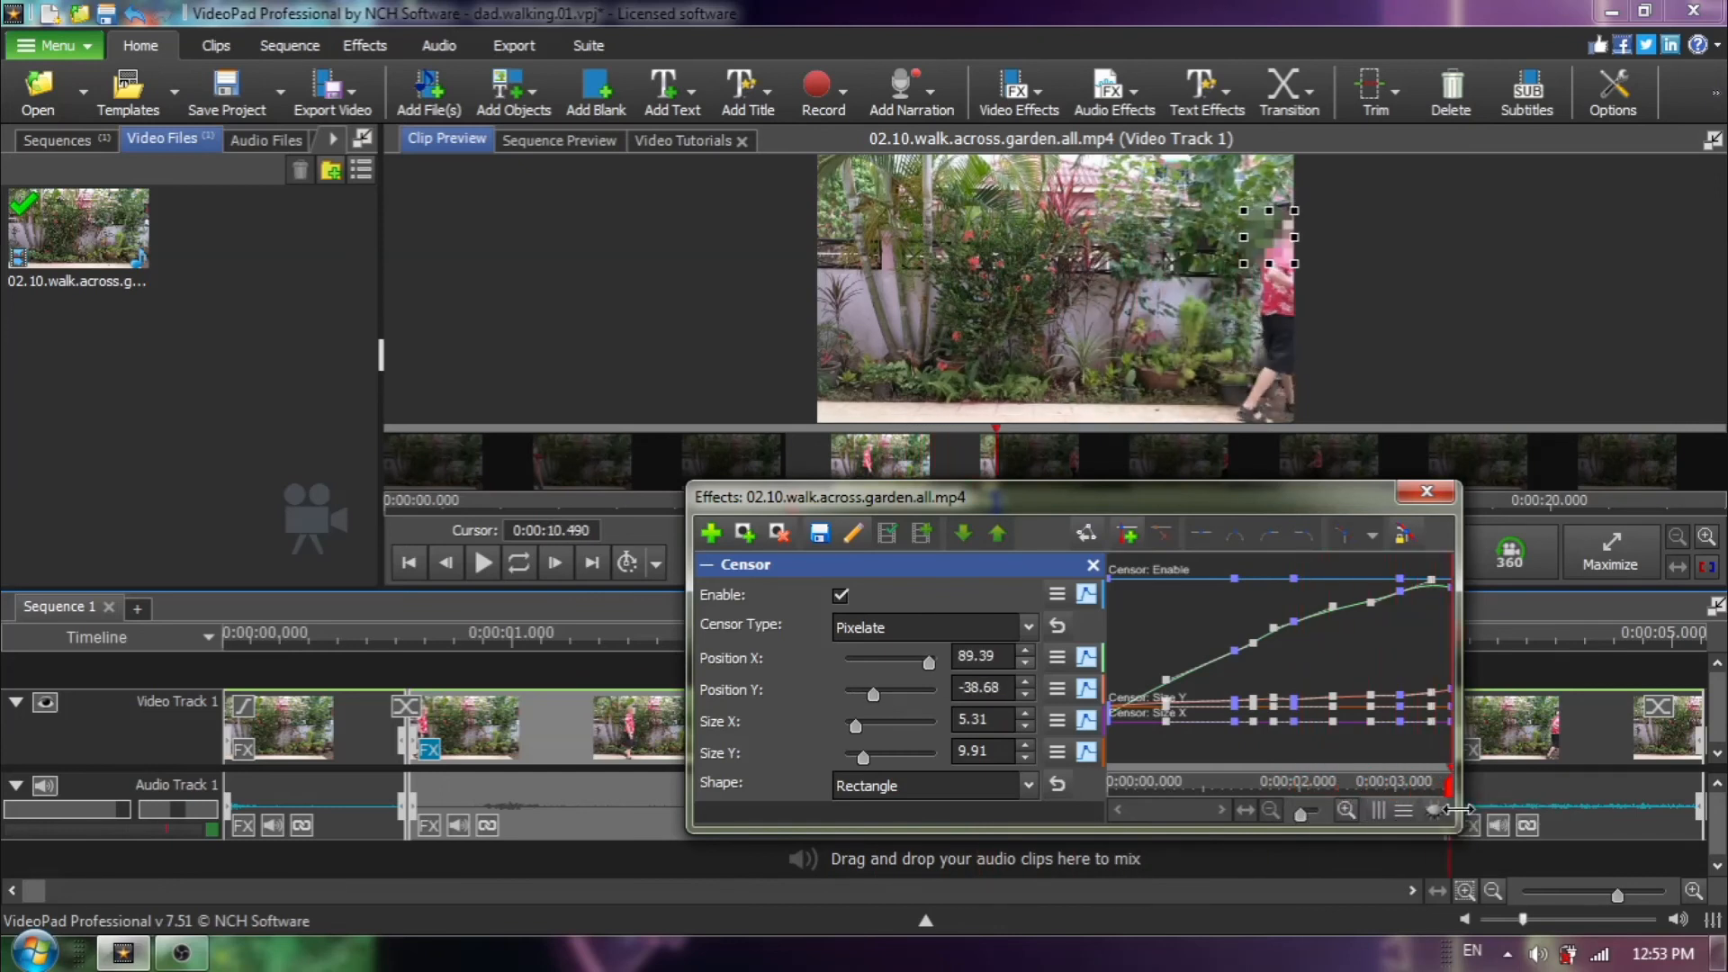
pyautogui.moveTo(1355, 695)
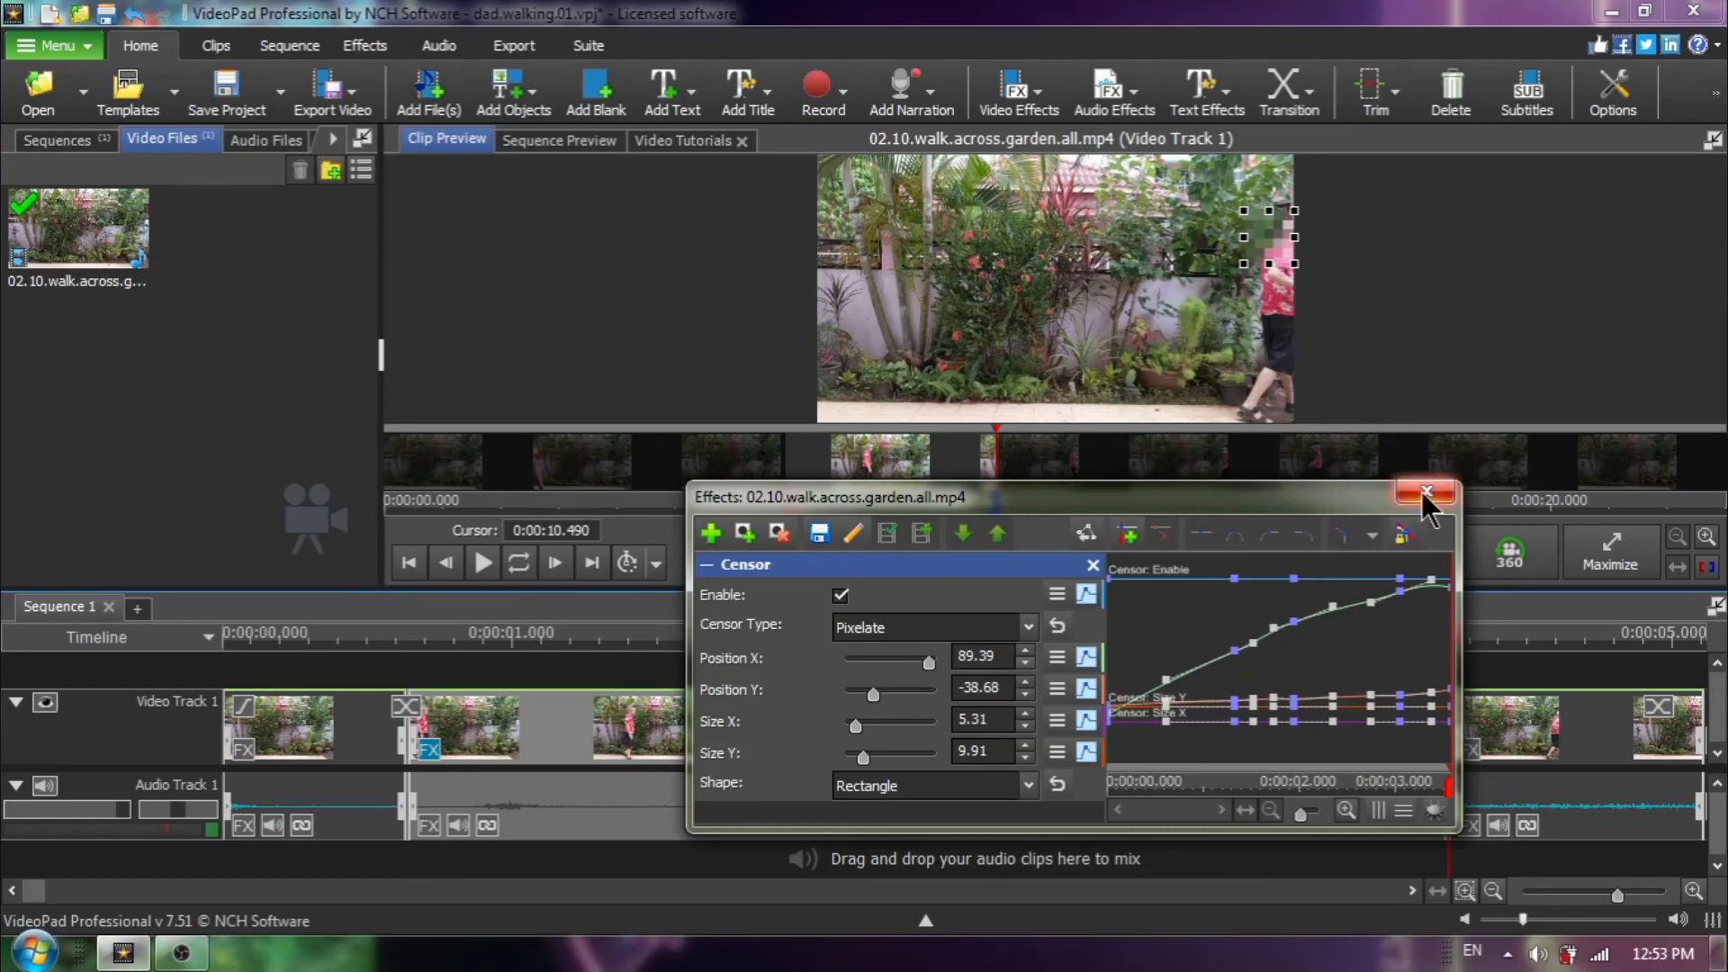
pyautogui.moveTo(1428, 491)
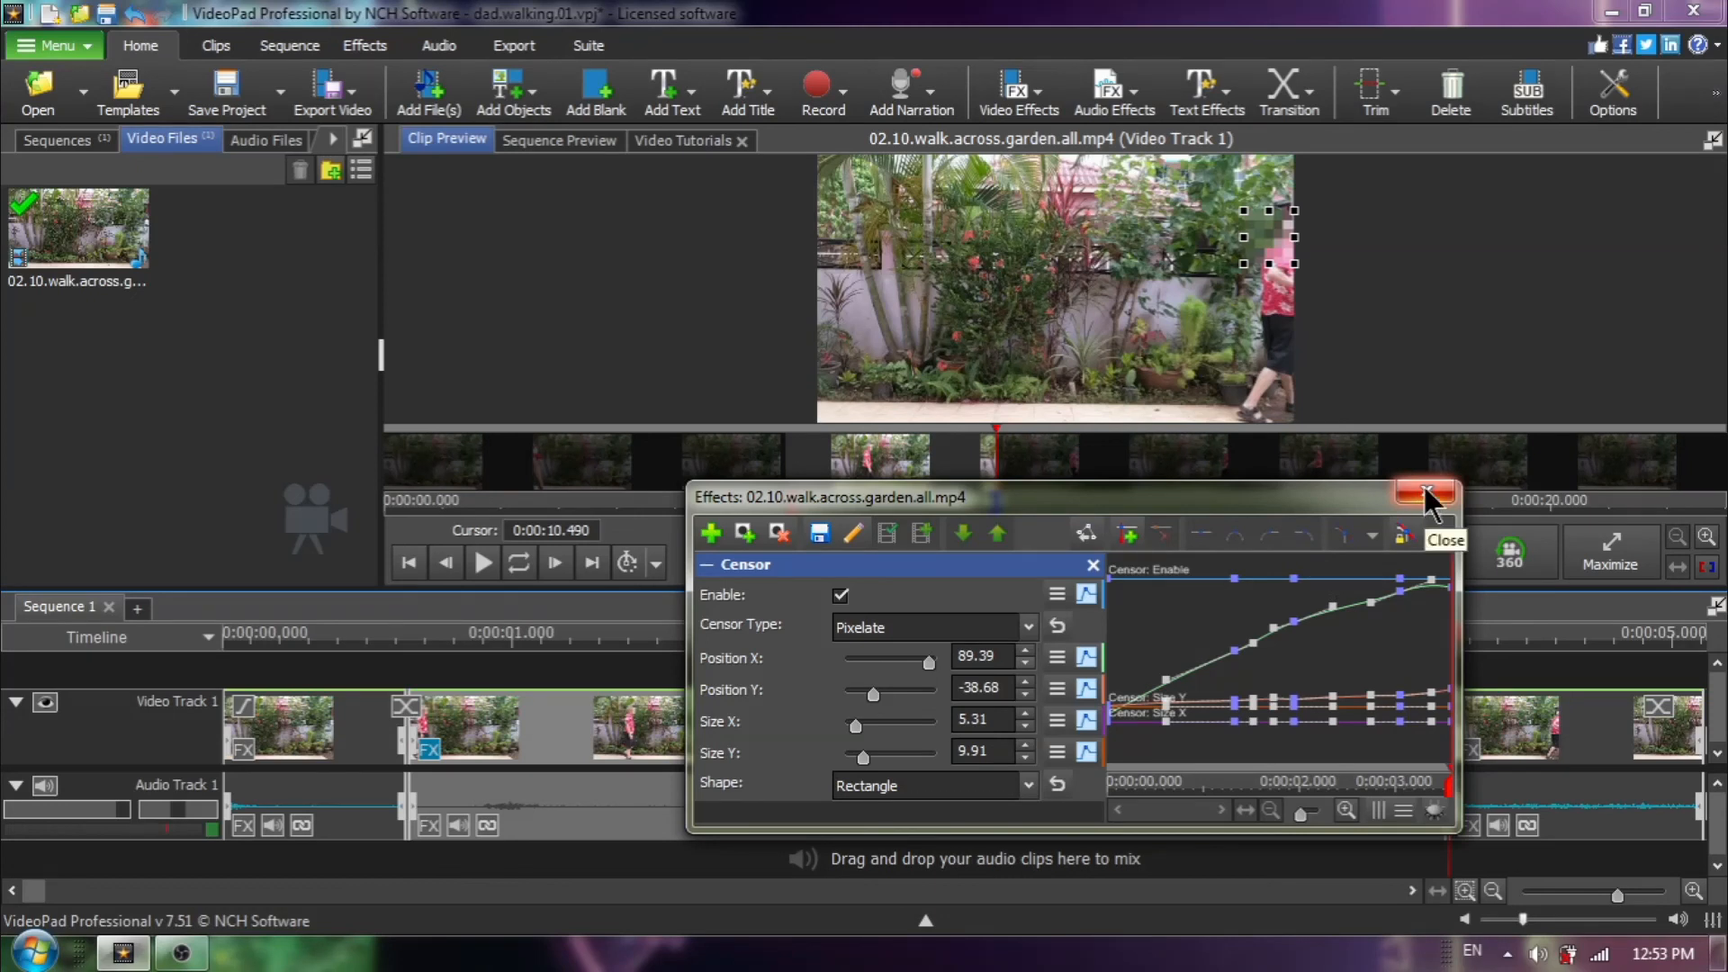
pyautogui.click(1426, 493)
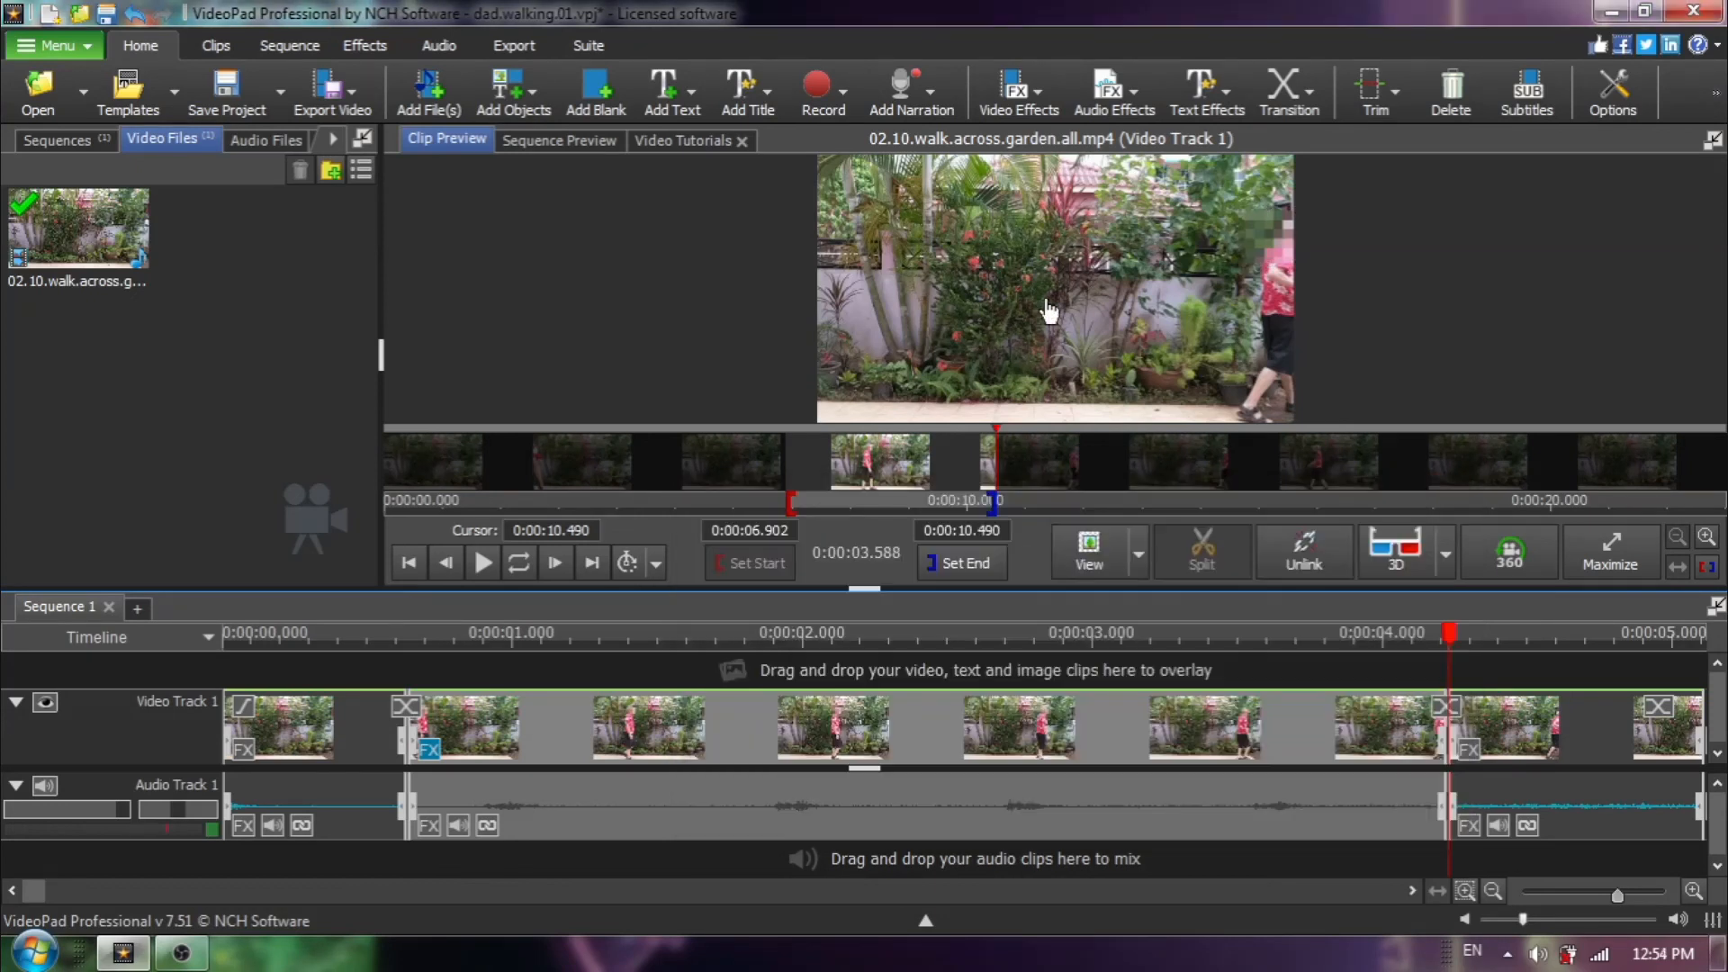